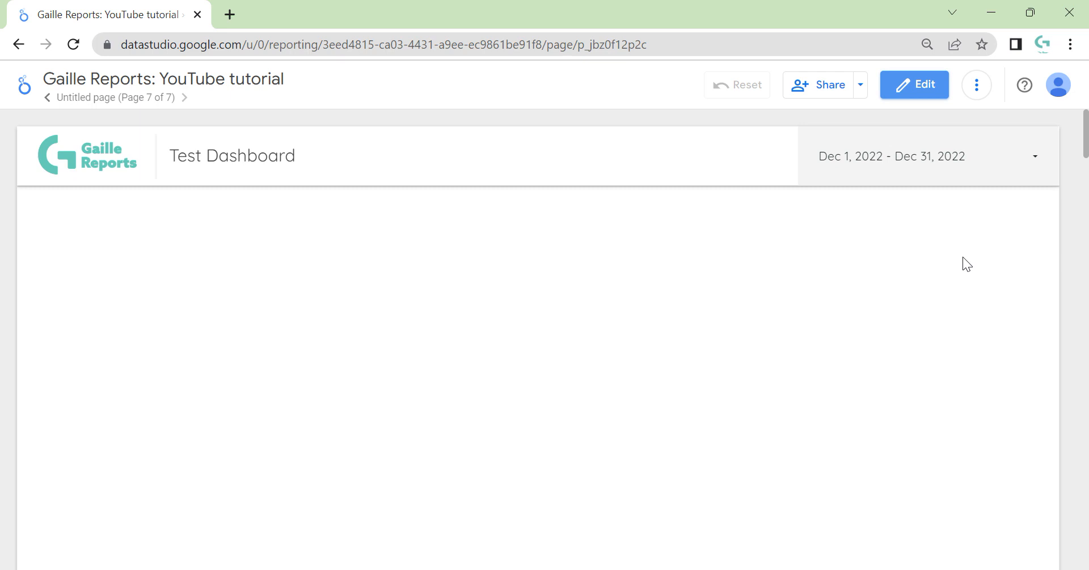
pyautogui.moveTo(280, 192)
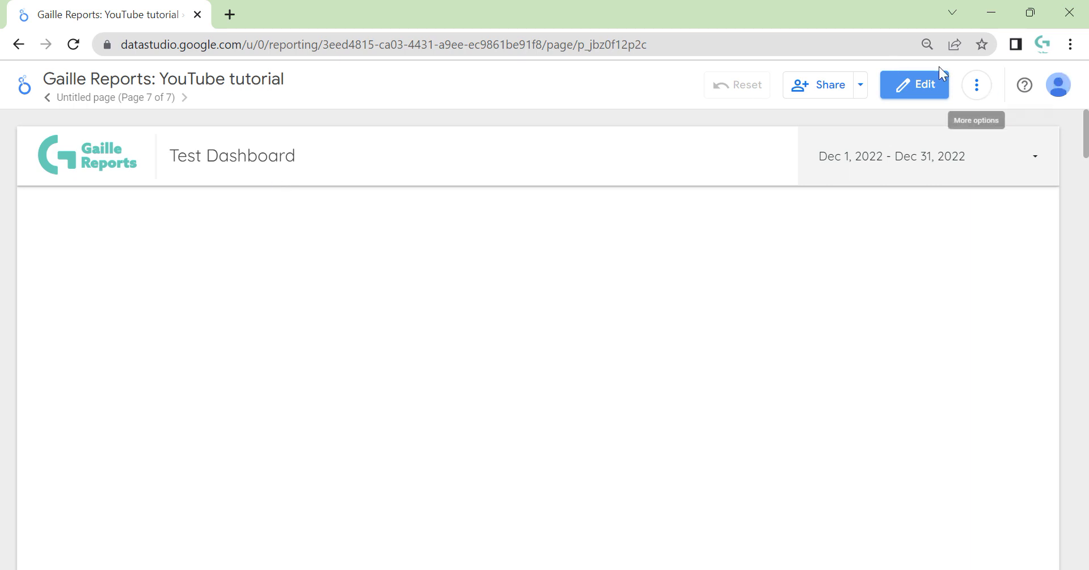
# Put the Test Dashboard report into edit mode.
pyautogui.click(914, 85)
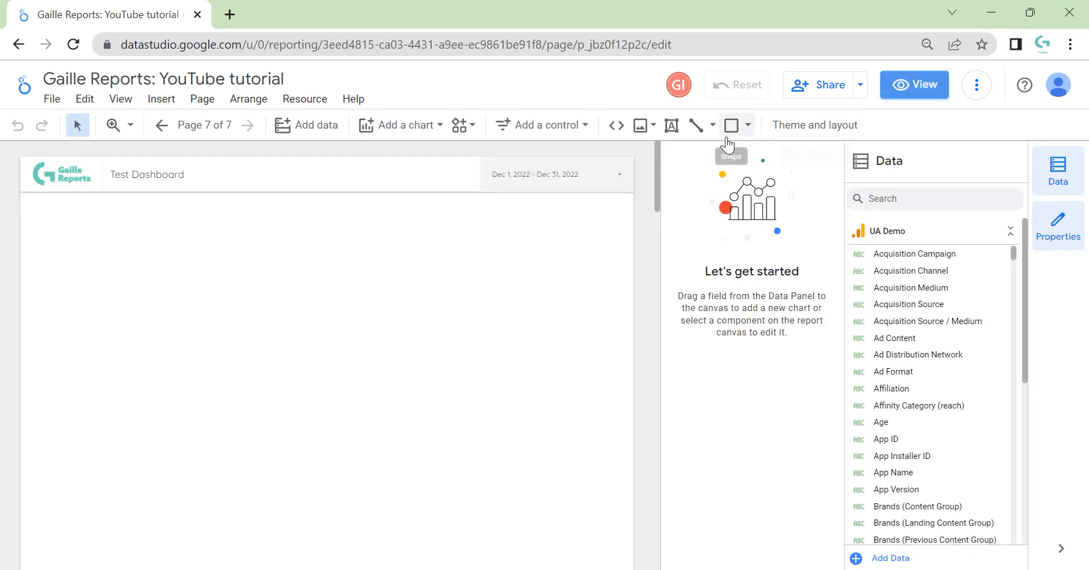
pyautogui.moveTo(698, 186)
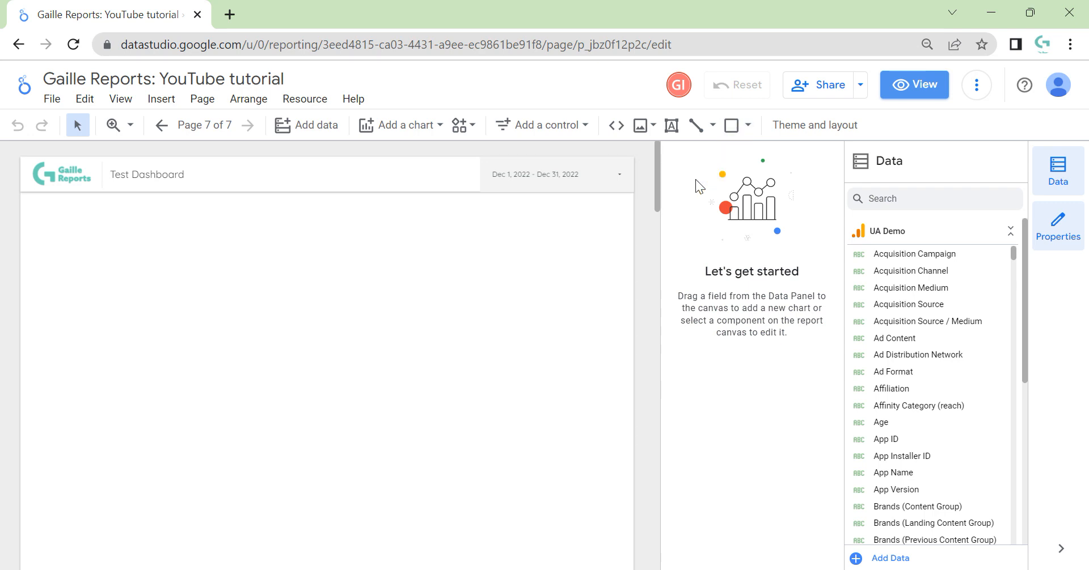
pyautogui.moveTo(306, 125)
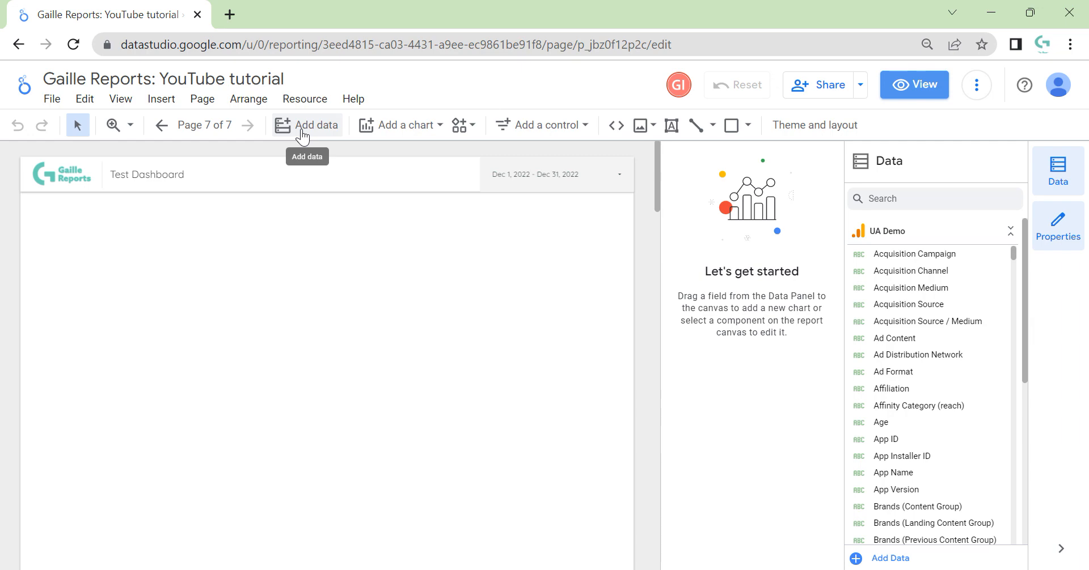
# Start adding a data source and search the connectors for 'facebook ads'.
pyautogui.click(306, 125)
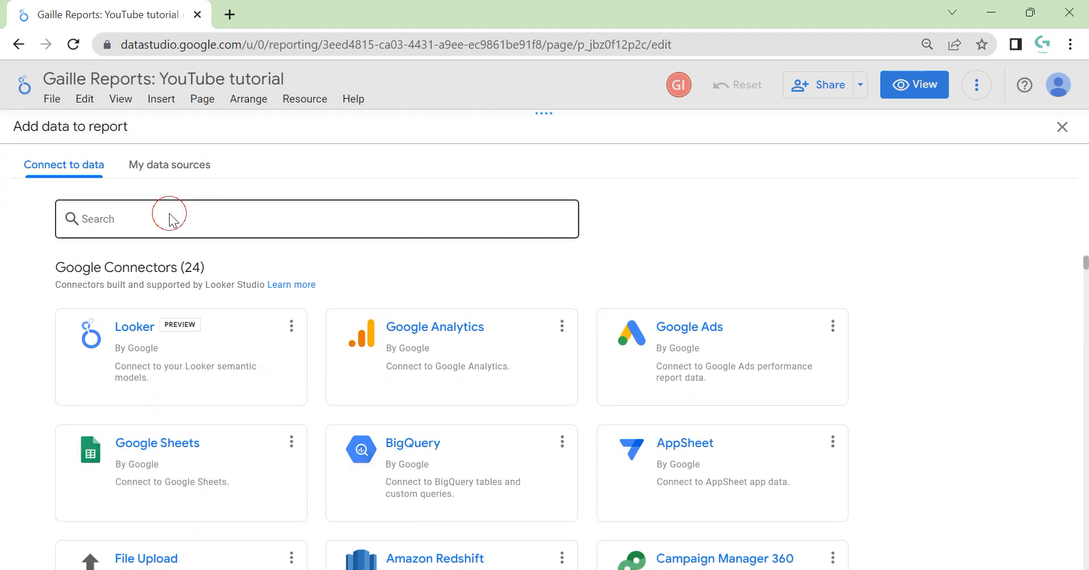
pyautogui.write('facebook ads')
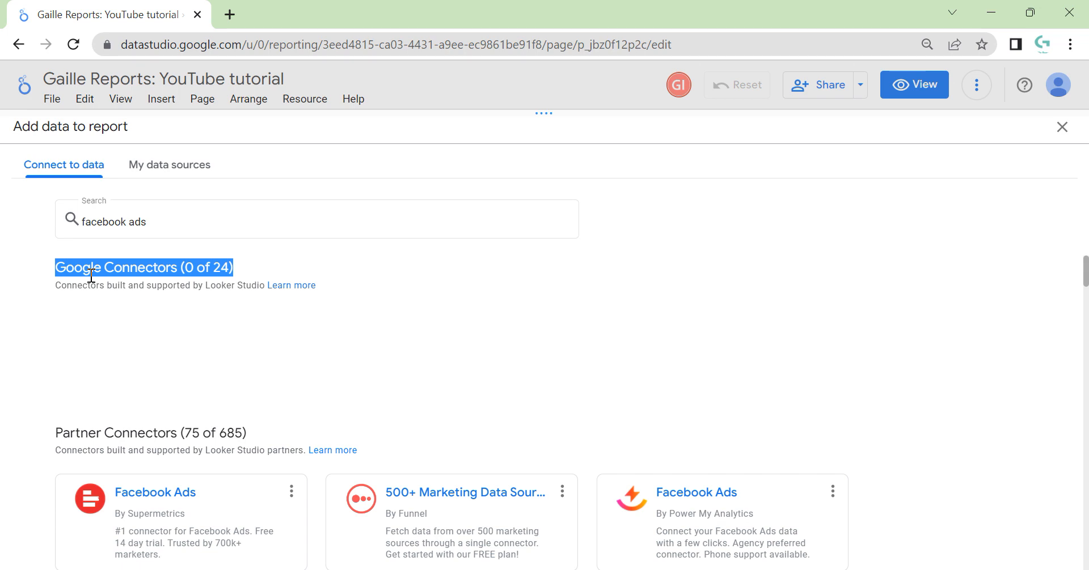
pyautogui.moveTo(151, 318)
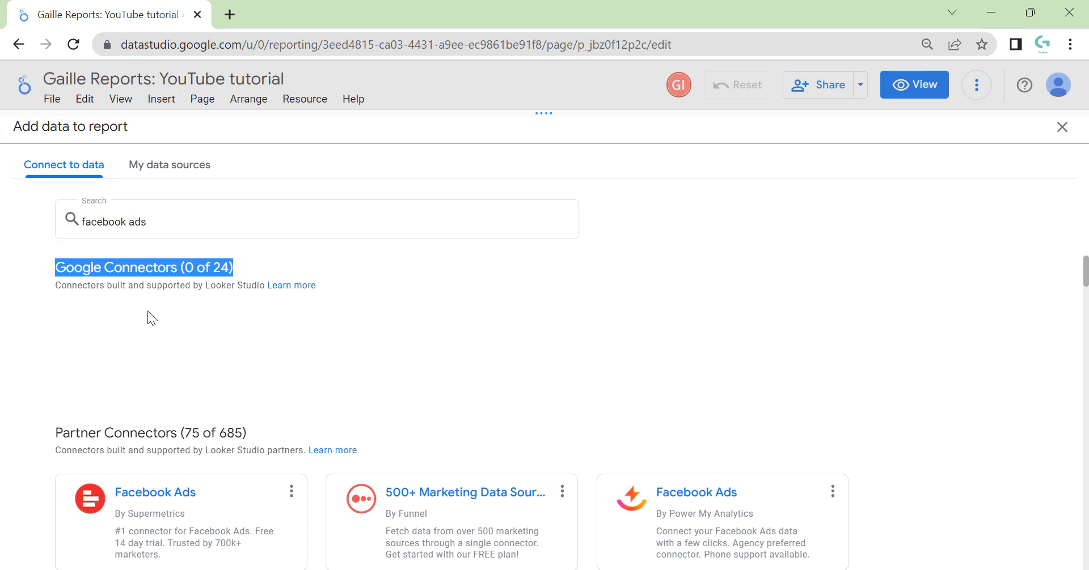
pyautogui.moveTo(184, 314)
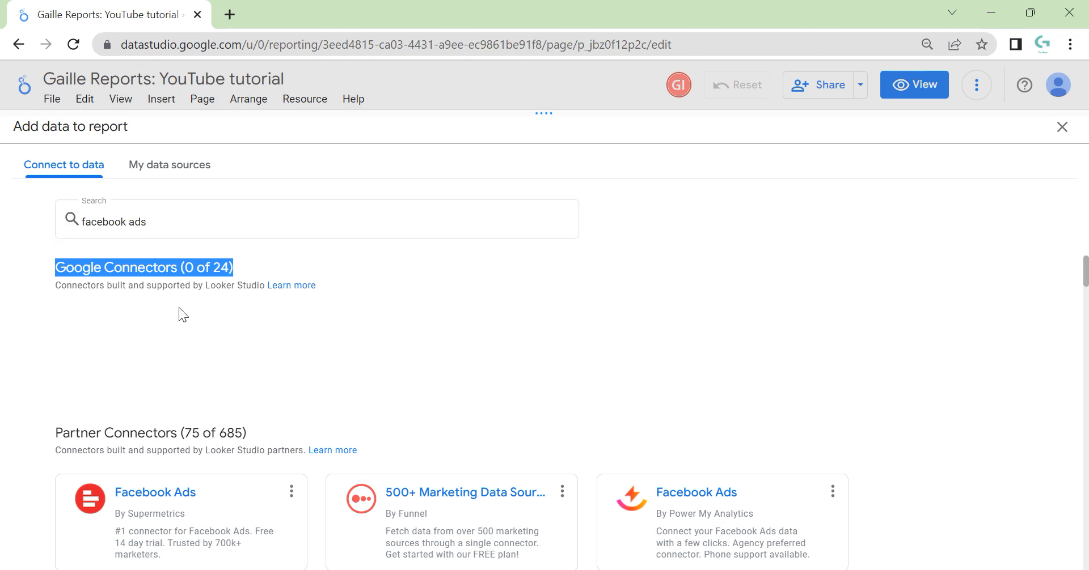
pyautogui.moveTo(948, 442)
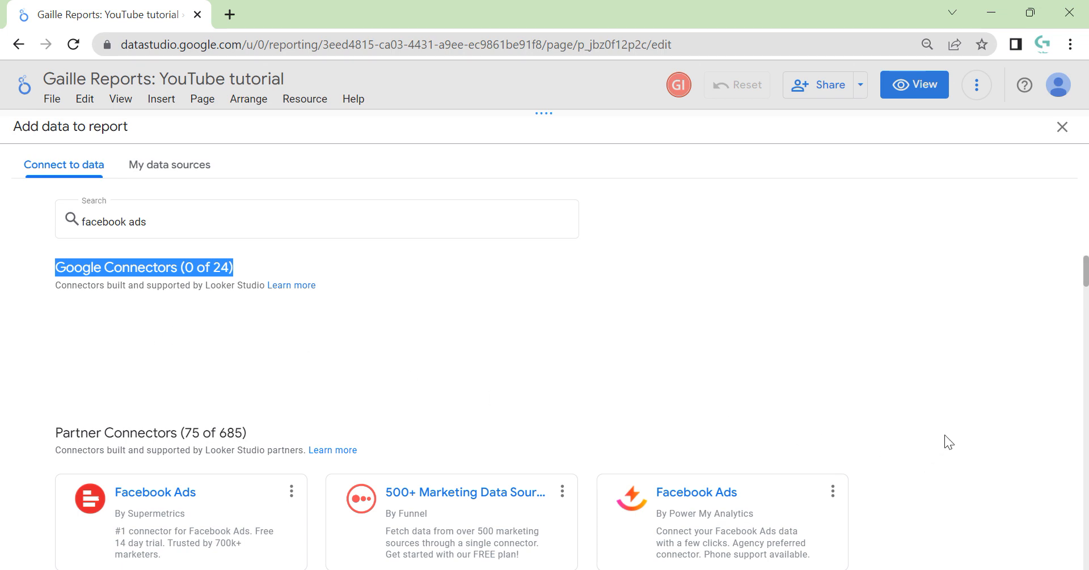
pyautogui.scroll(-3)
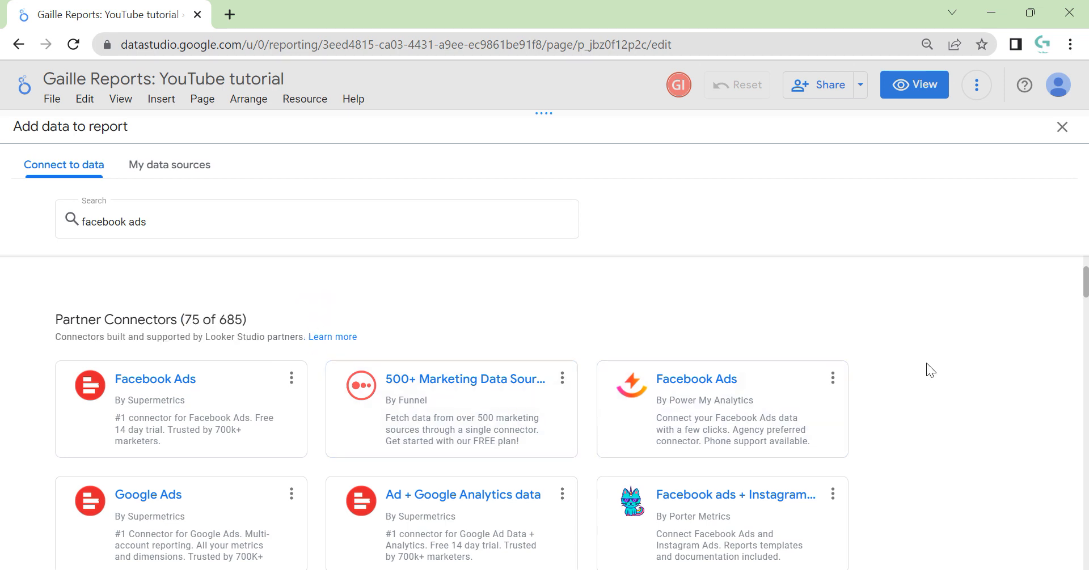
pyautogui.moveTo(979, 401)
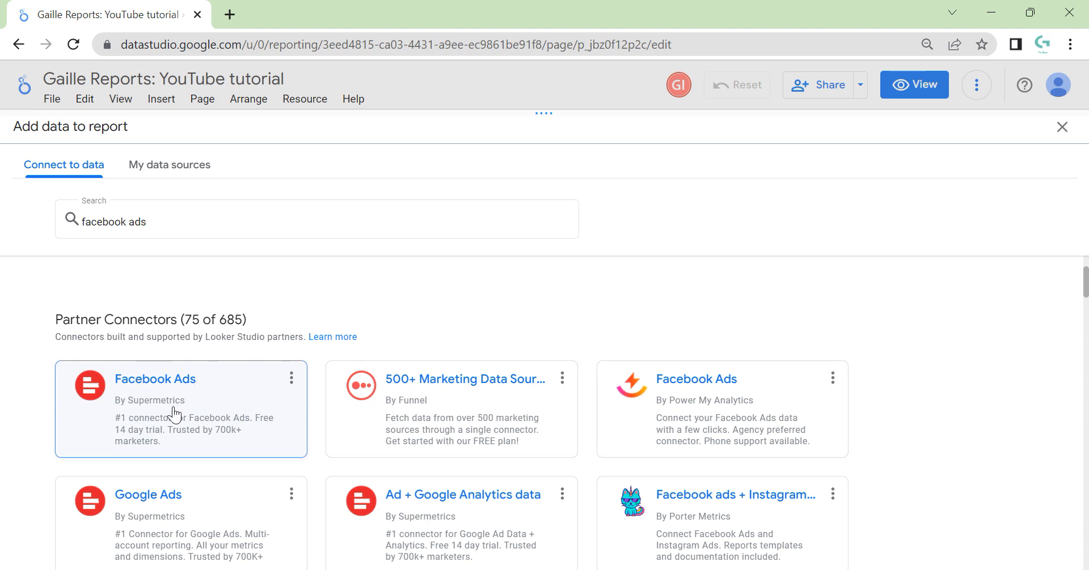
pyautogui.moveTo(438, 418)
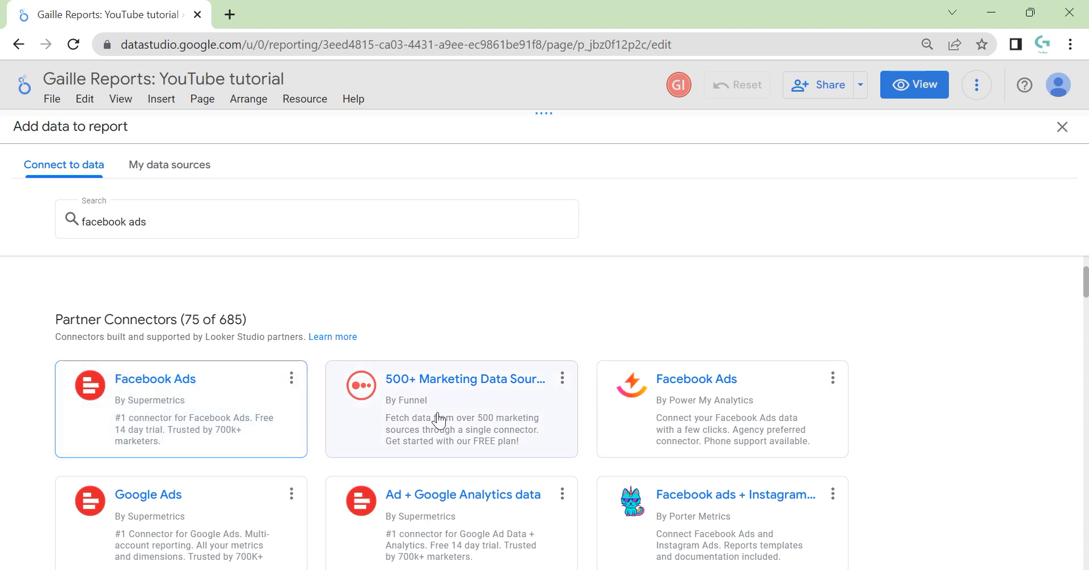
pyautogui.moveTo(935, 458)
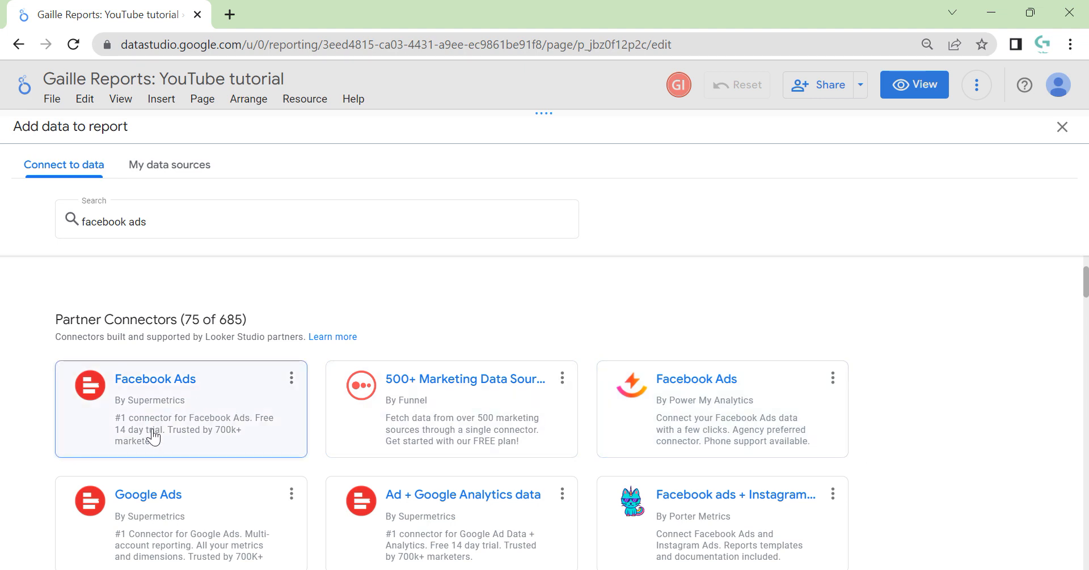
pyautogui.moveTo(812, 465)
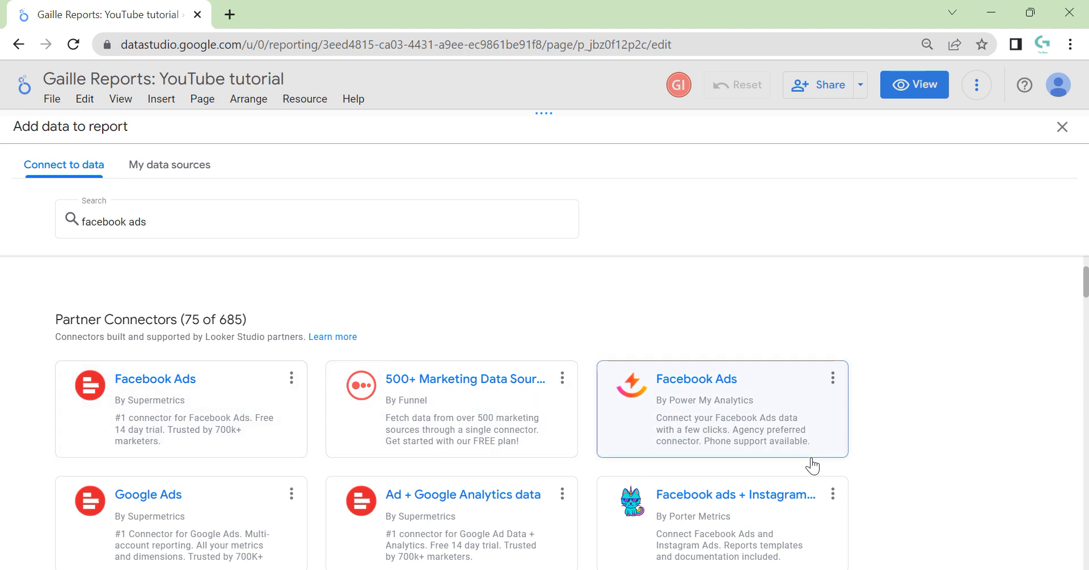
pyautogui.moveTo(313, 435)
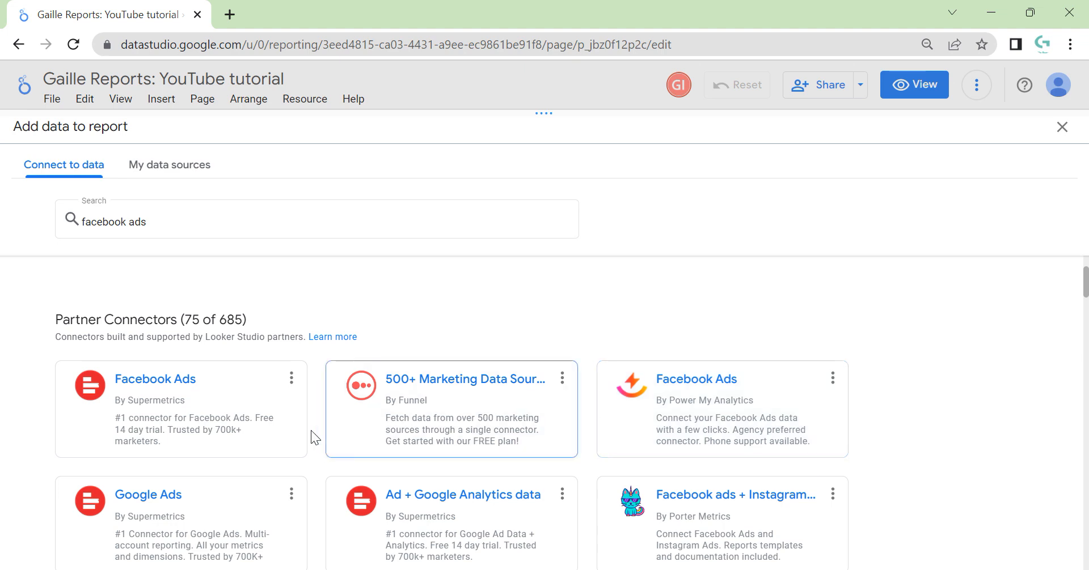
pyautogui.click(833, 378)
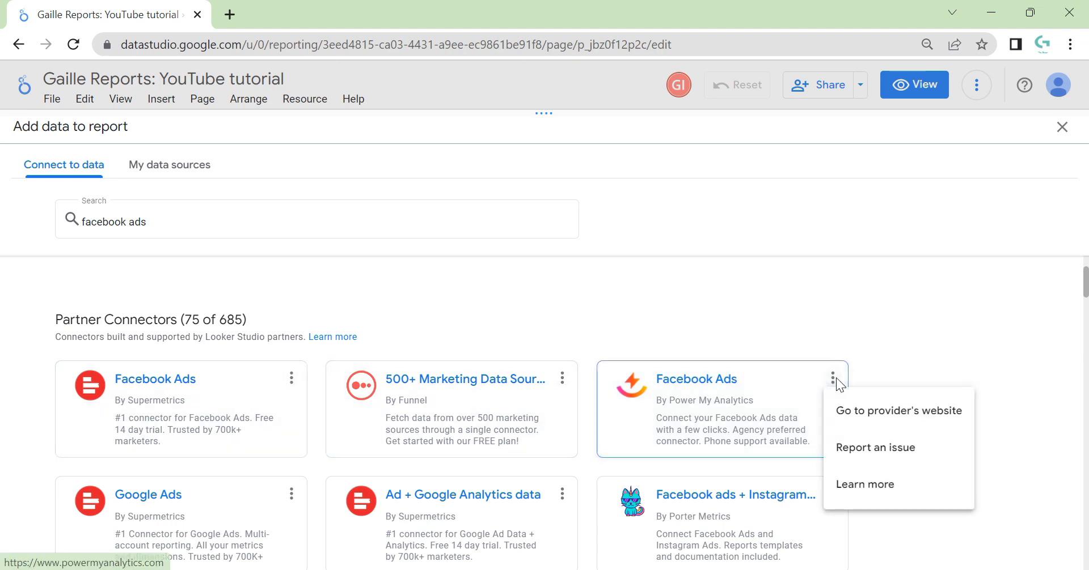
pyautogui.moveTo(892, 416)
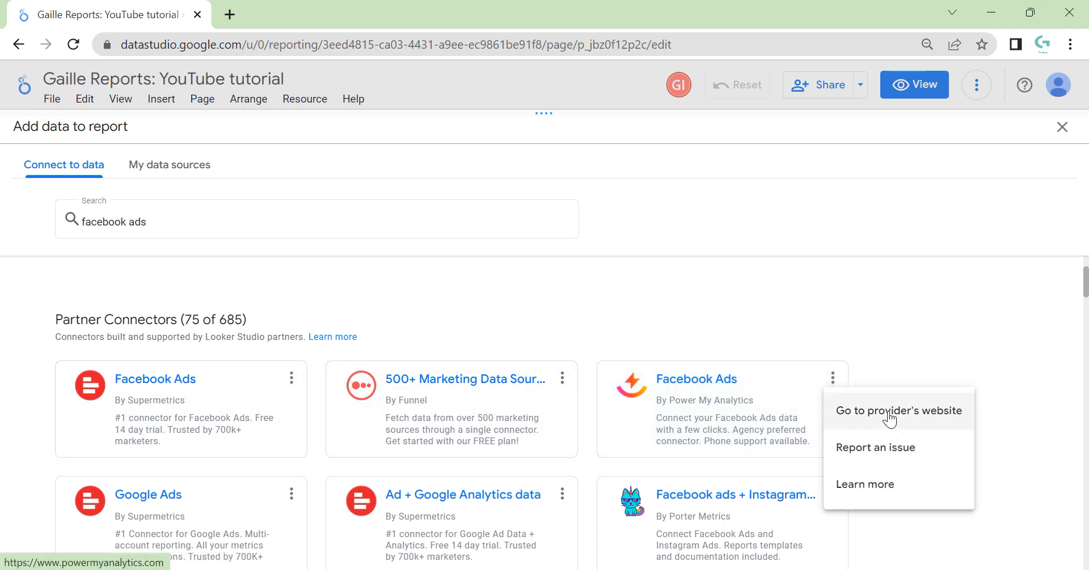
pyautogui.click(907, 340)
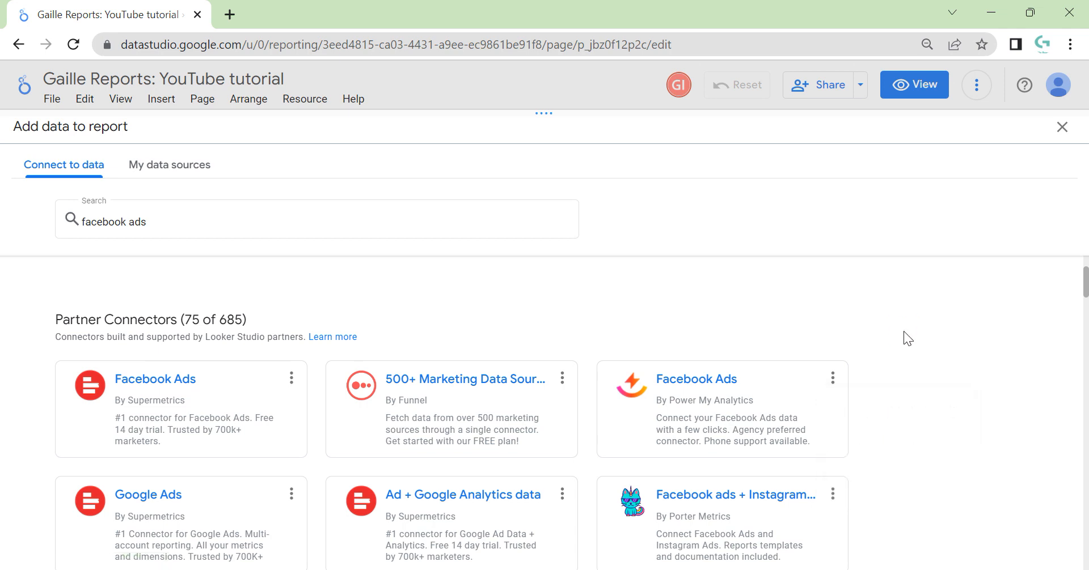
pyautogui.moveTo(899, 348)
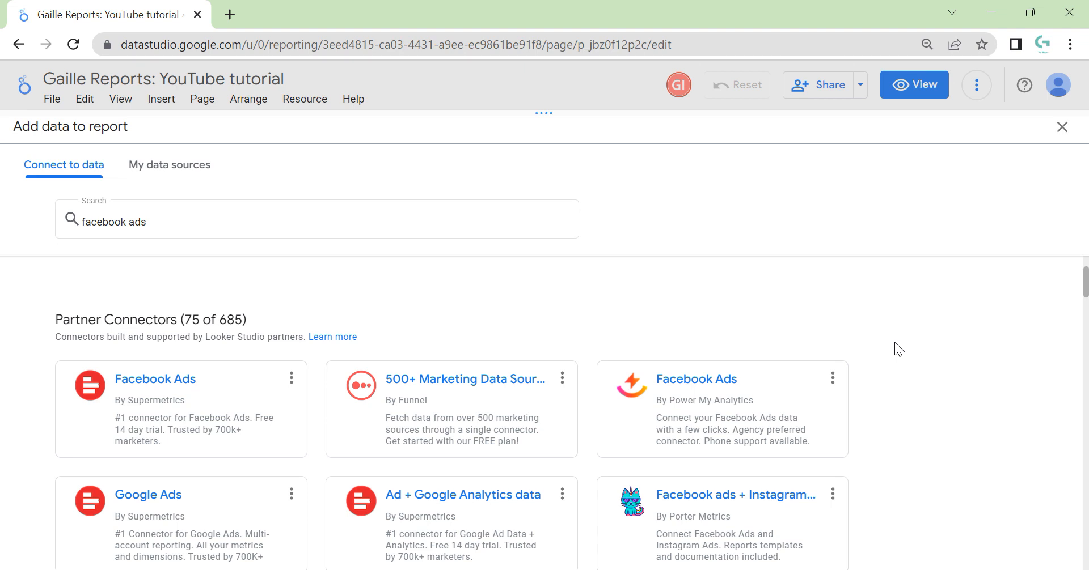
pyautogui.moveTo(762, 426)
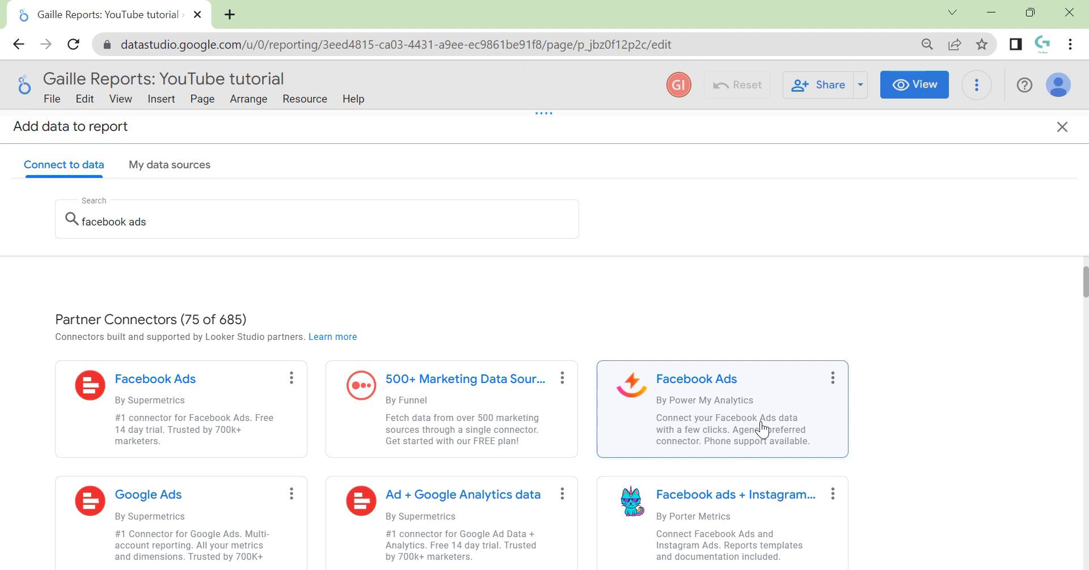
pyautogui.moveTo(179, 429)
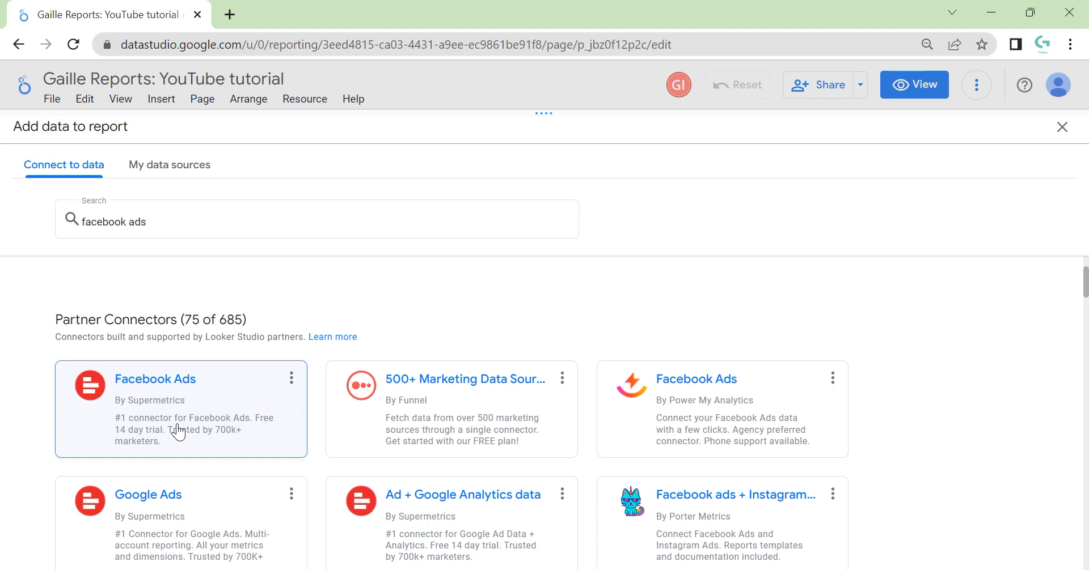
pyautogui.moveTo(629, 394)
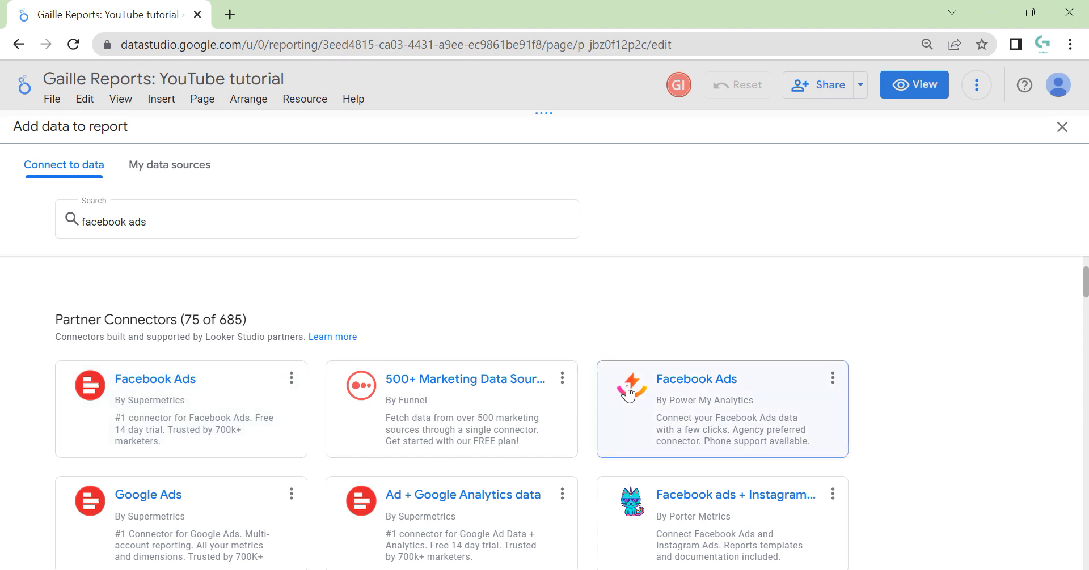
pyautogui.moveTo(206, 392)
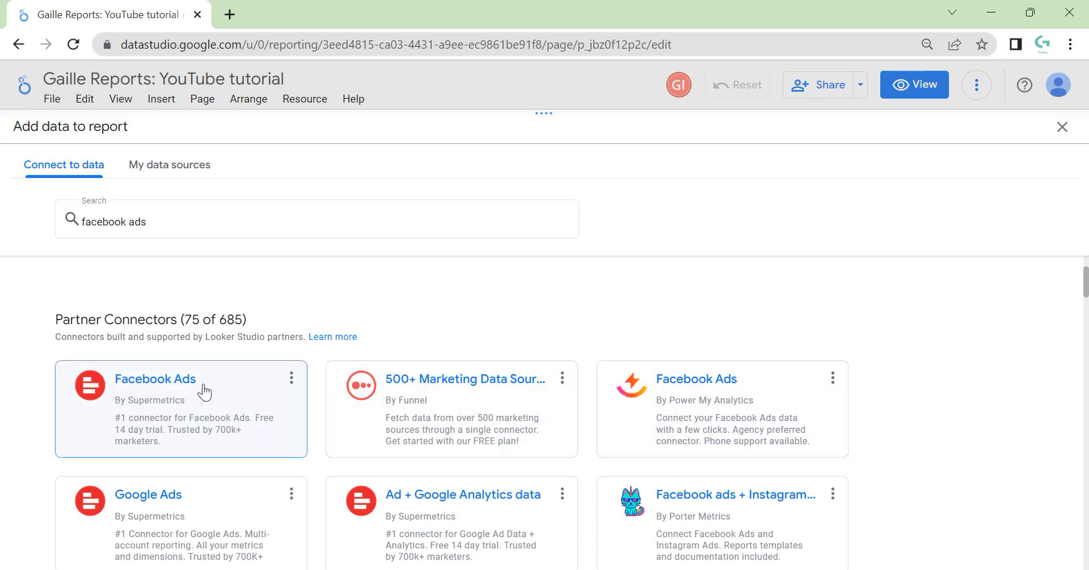
pyautogui.moveTo(155, 379)
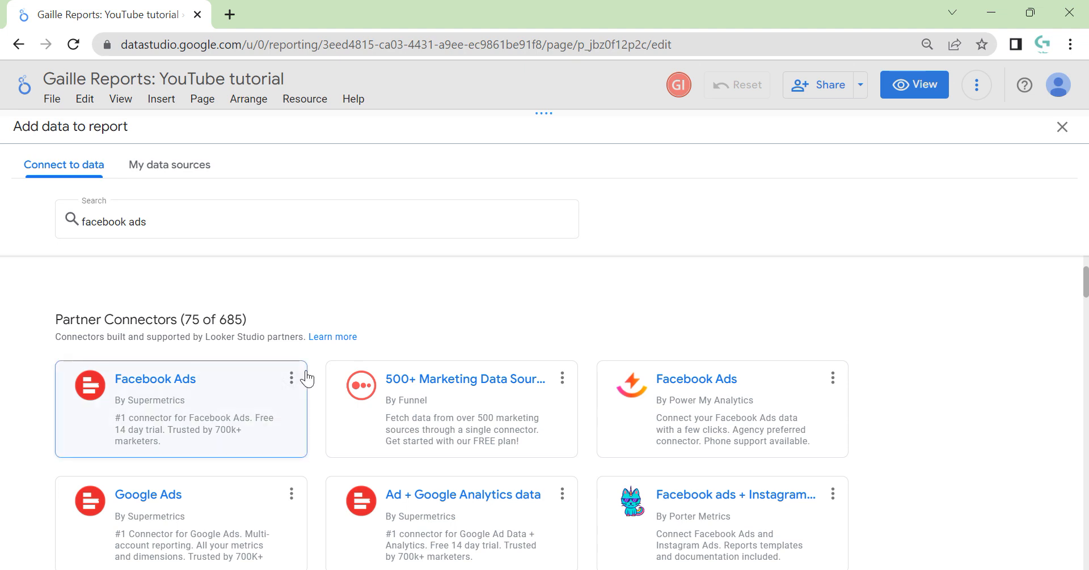
pyautogui.moveTo(249, 383)
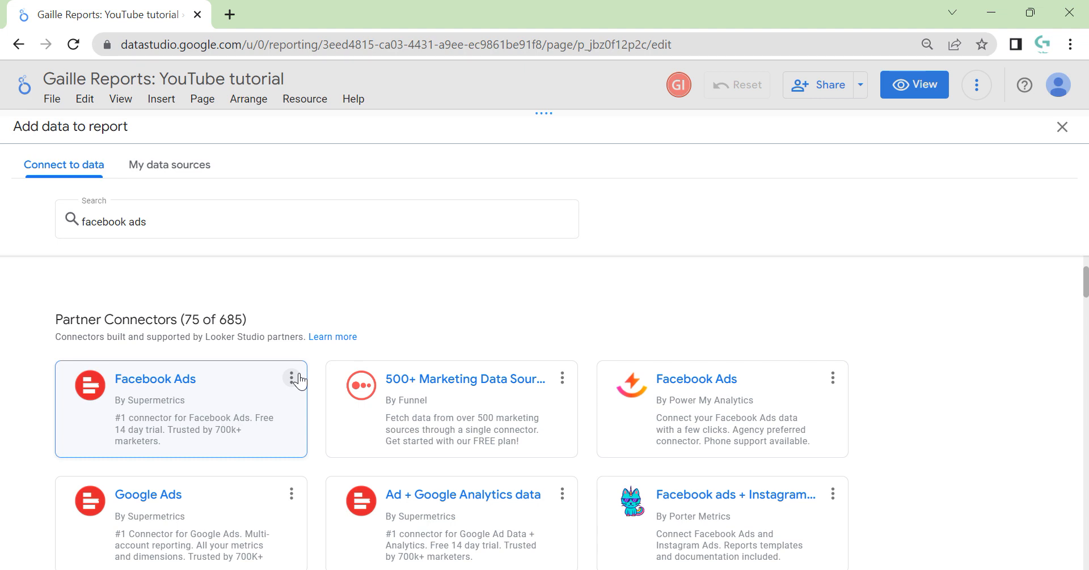
pyautogui.moveTo(652, 369)
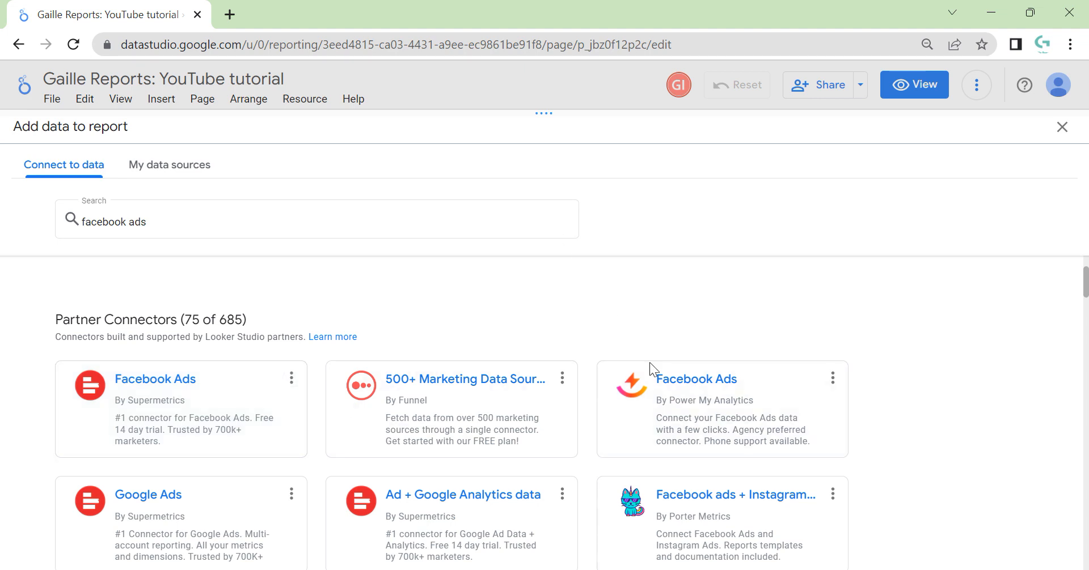
pyautogui.moveTo(703, 416)
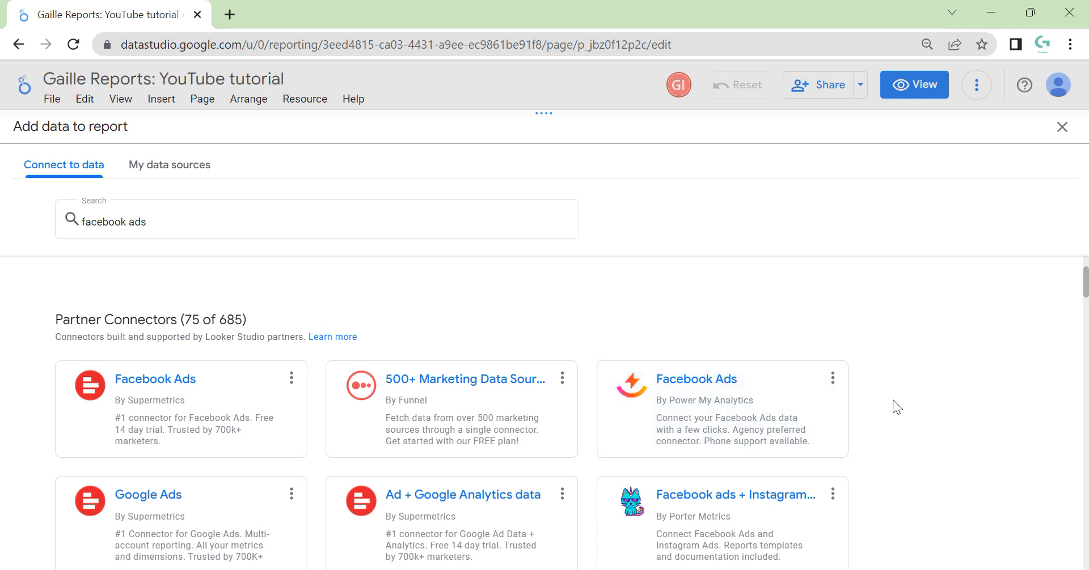
pyautogui.moveTo(899, 402)
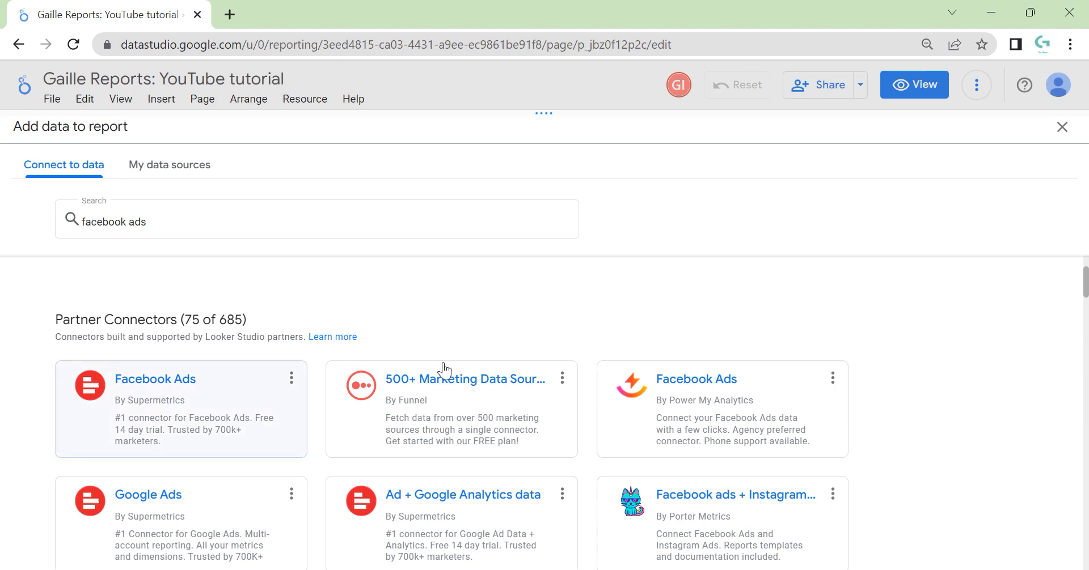
pyautogui.moveTo(436, 415)
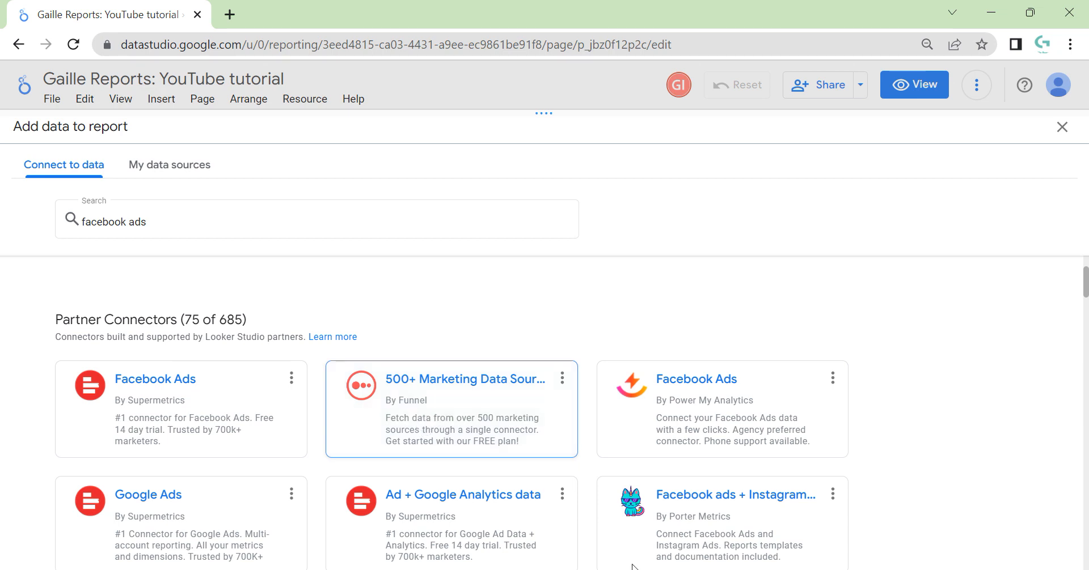
pyautogui.scroll(-3)
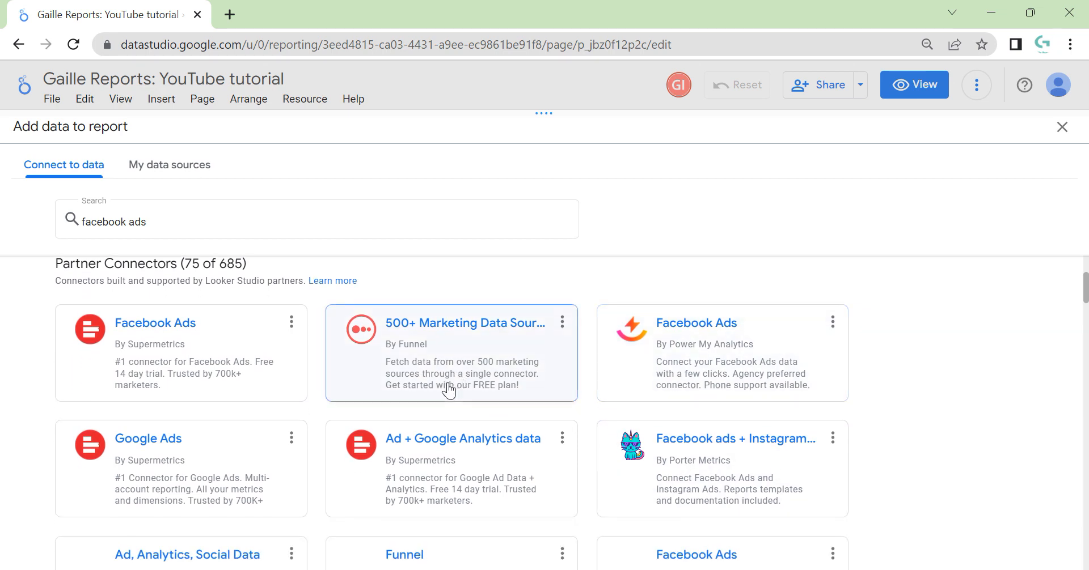
pyautogui.moveTo(942, 420)
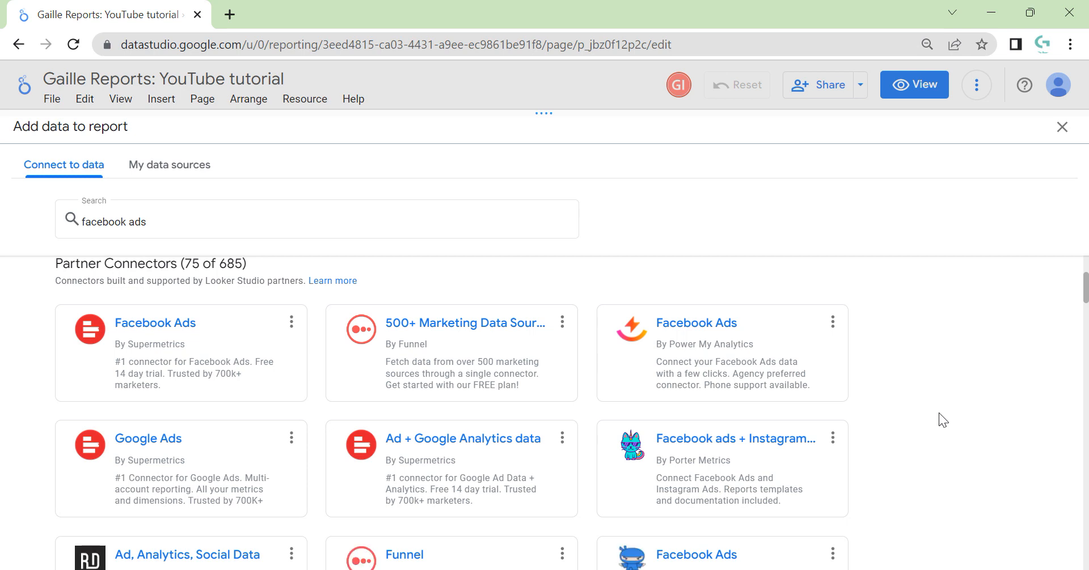
pyautogui.moveTo(500, 387)
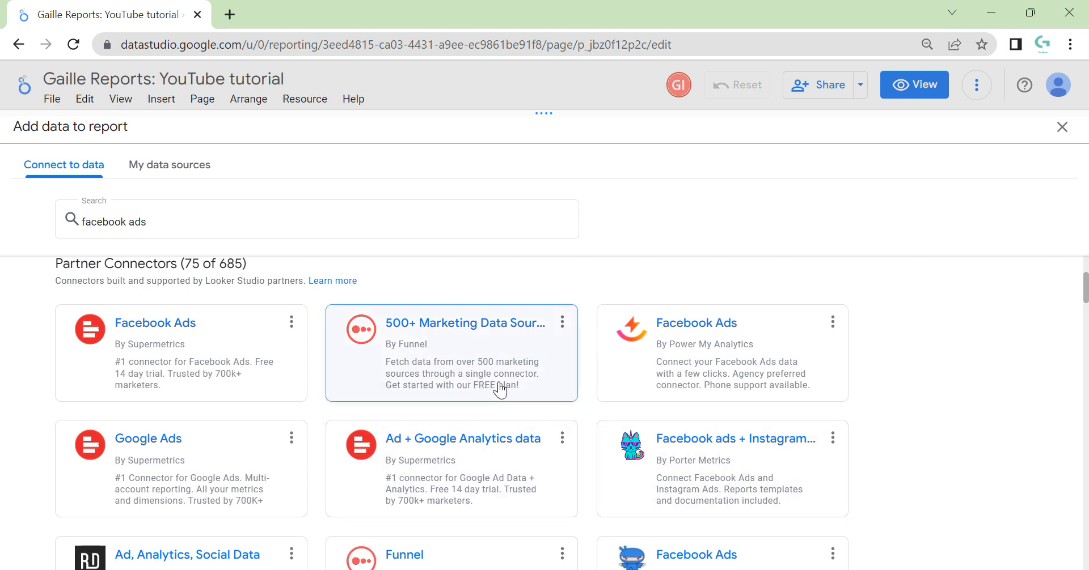
pyautogui.moveTo(482, 421)
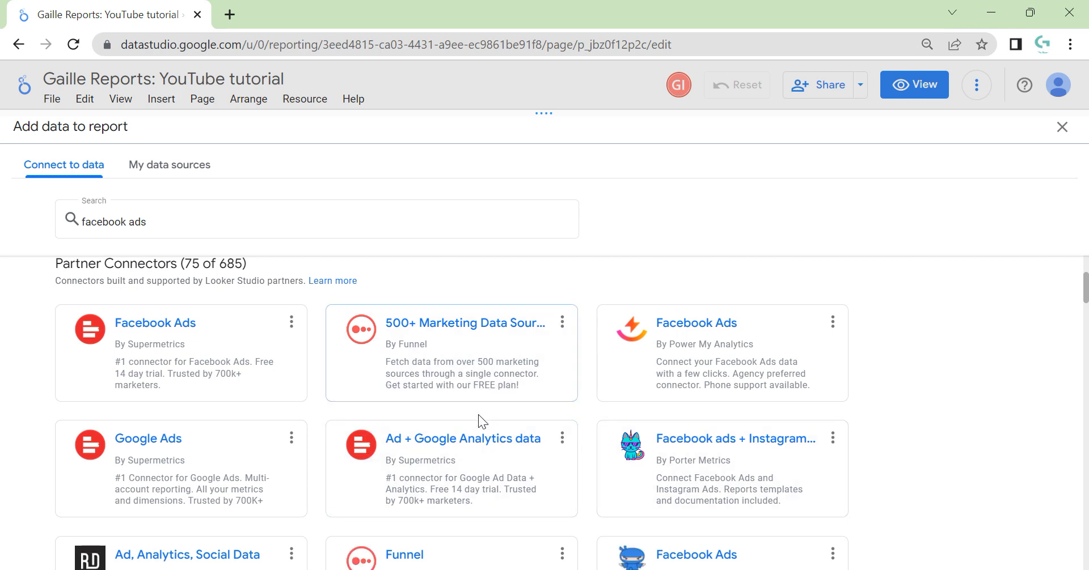
pyautogui.scroll(-3)
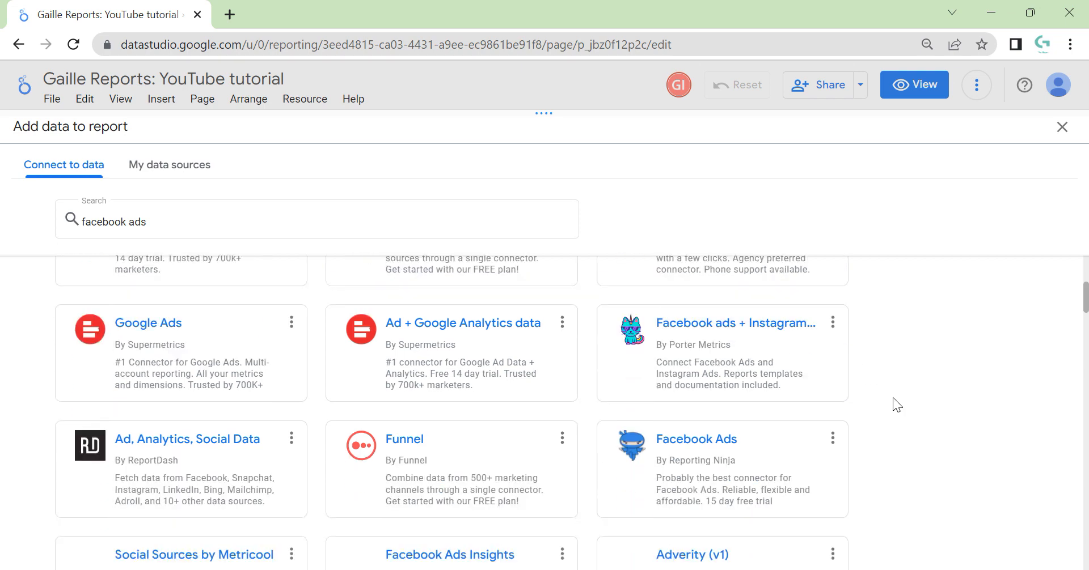
pyautogui.scroll(-3)
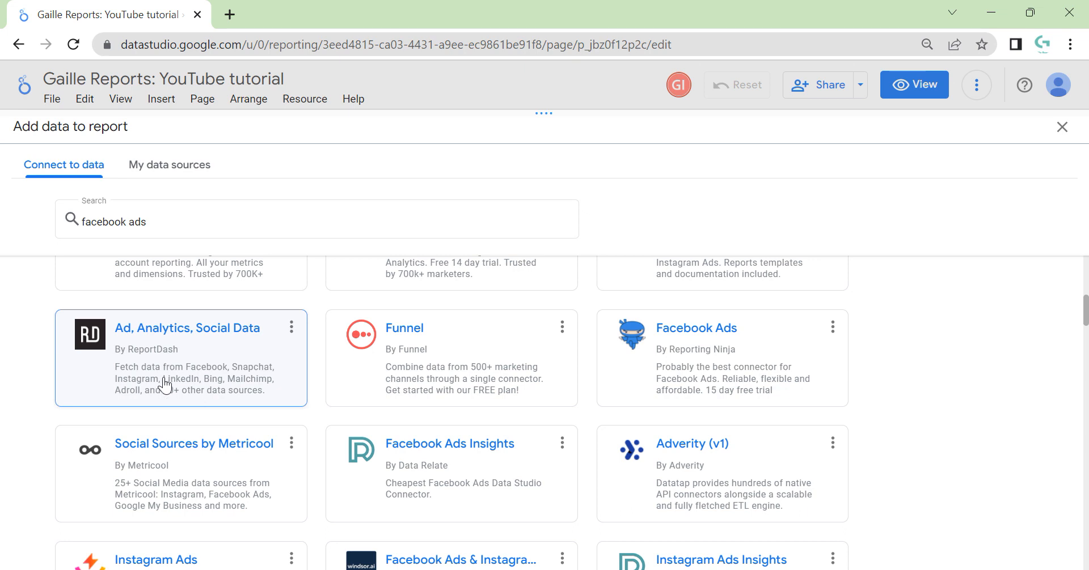
pyautogui.moveTo(183, 360)
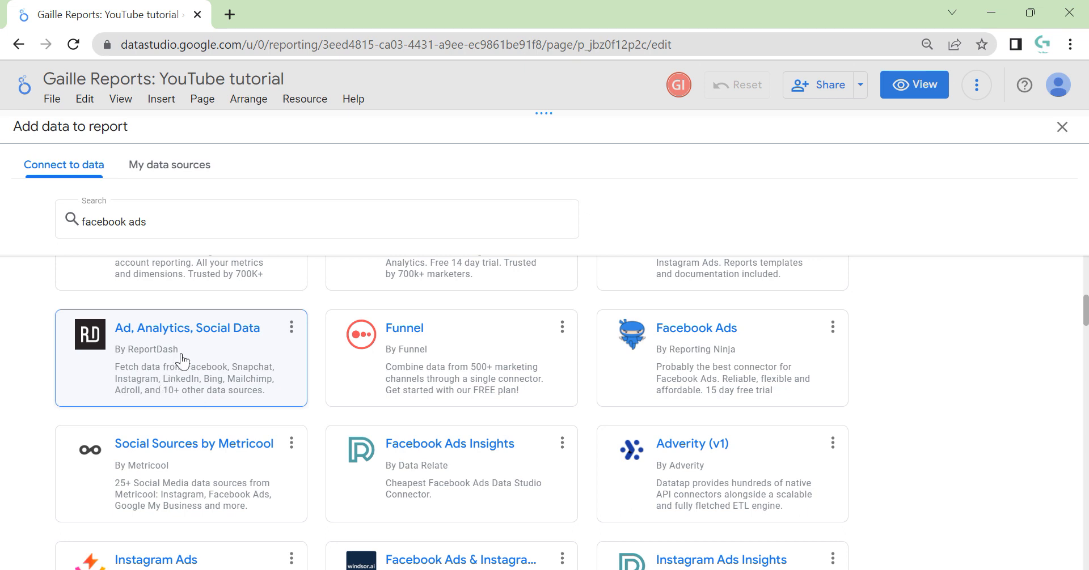
pyautogui.moveTo(187, 355)
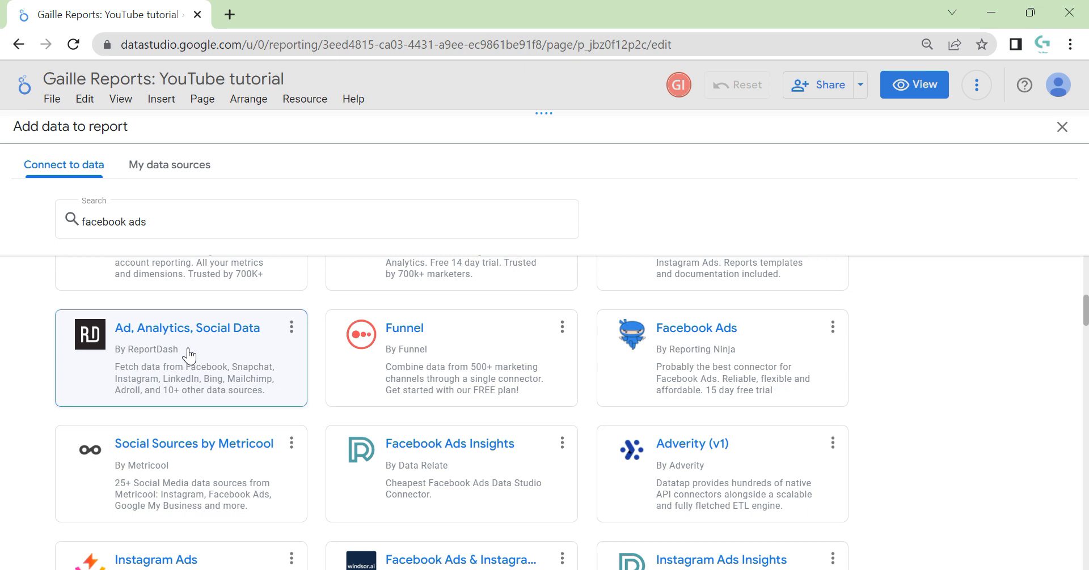
pyautogui.moveTo(926, 419)
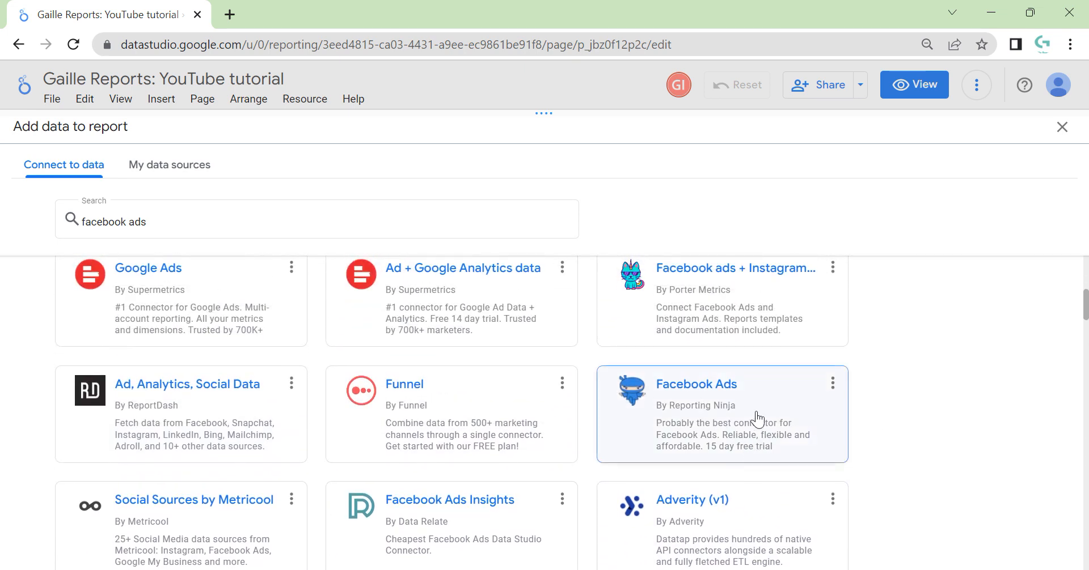
pyautogui.moveTo(762, 415)
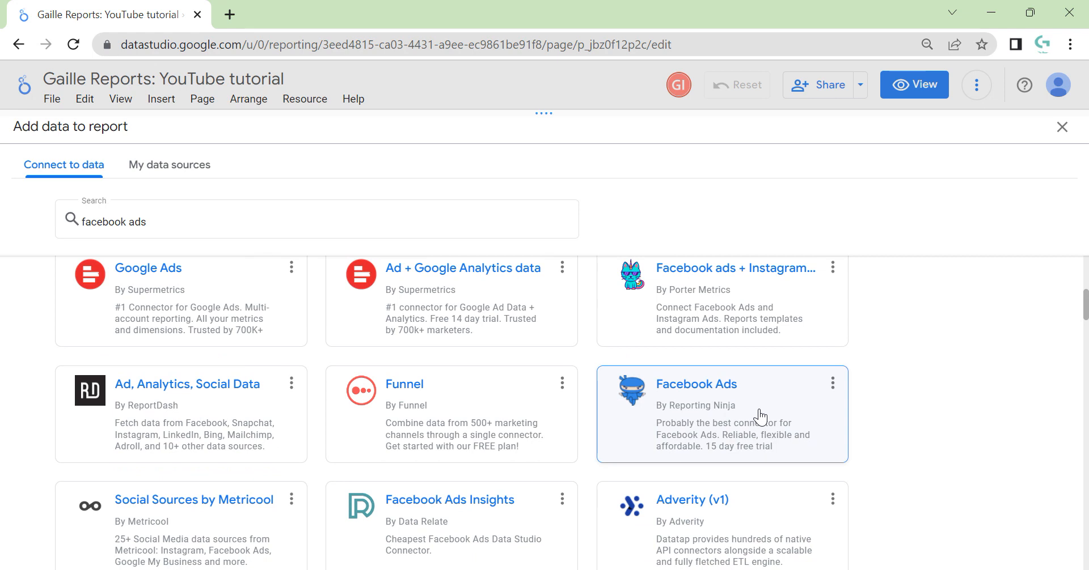
pyautogui.moveTo(757, 420)
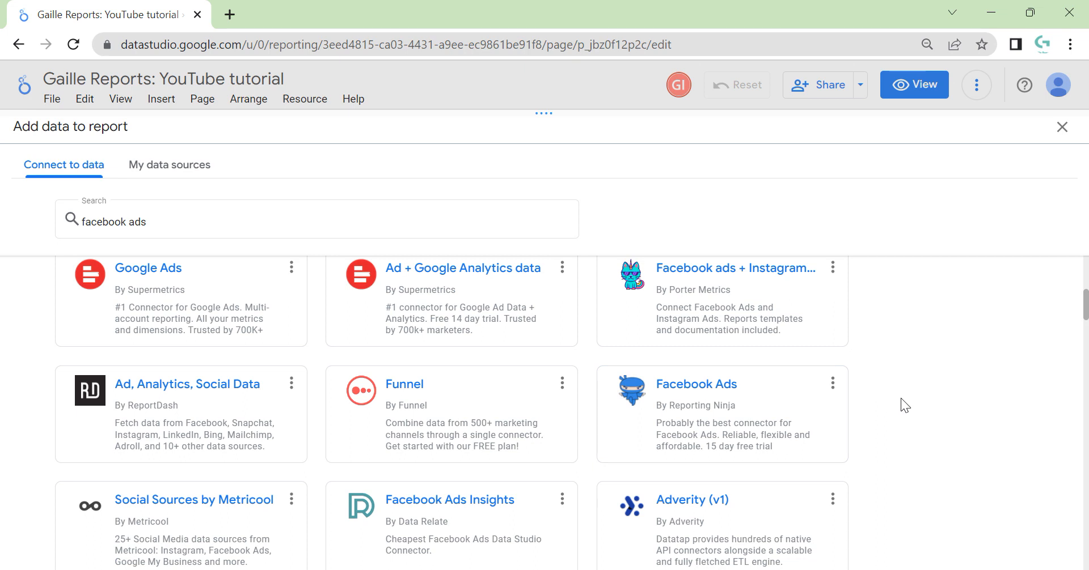
pyautogui.scroll(-3)
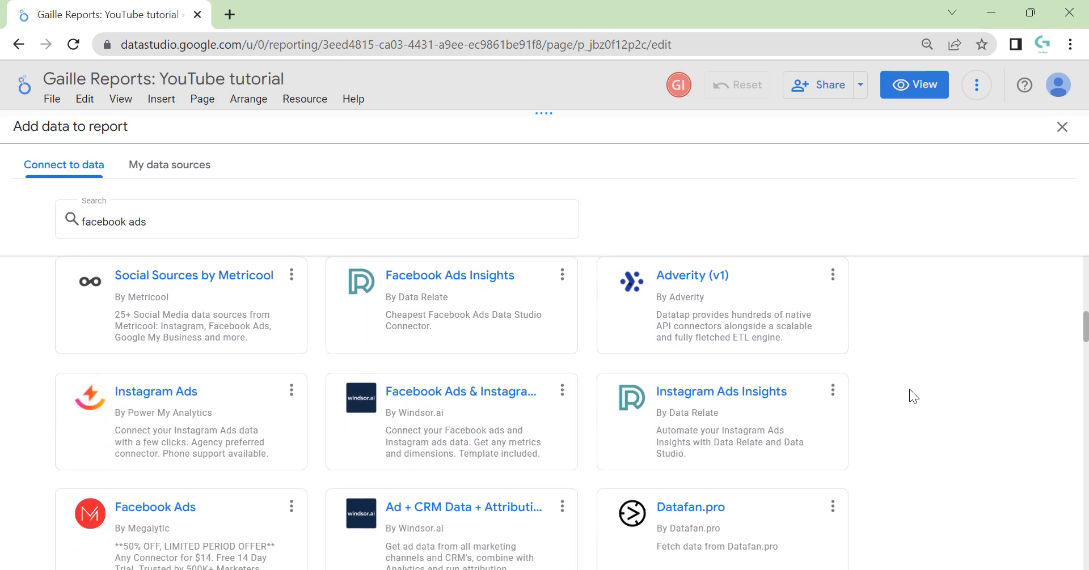
pyautogui.scroll(-3)
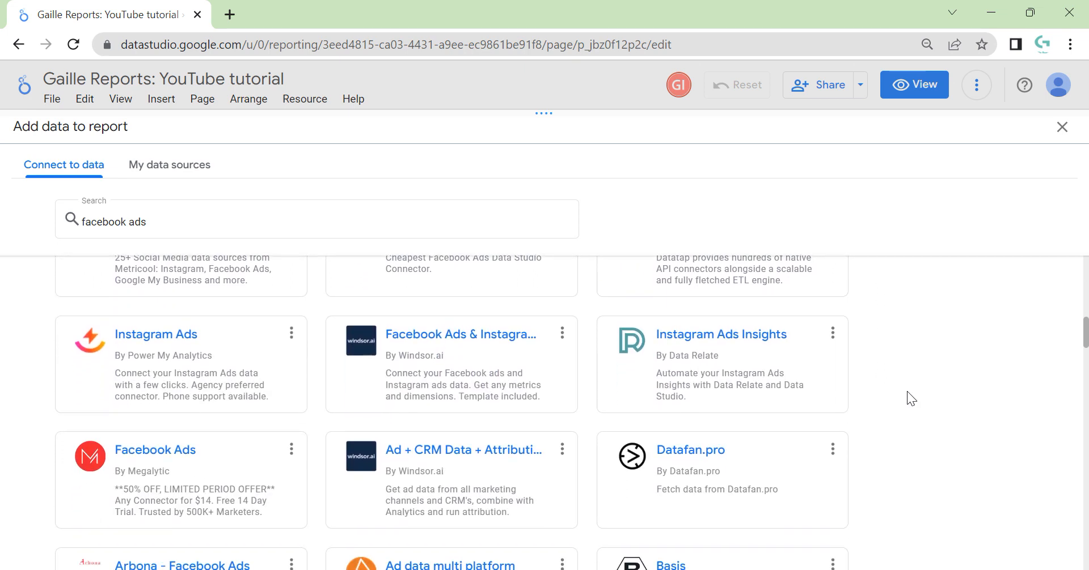
pyautogui.scroll(-3)
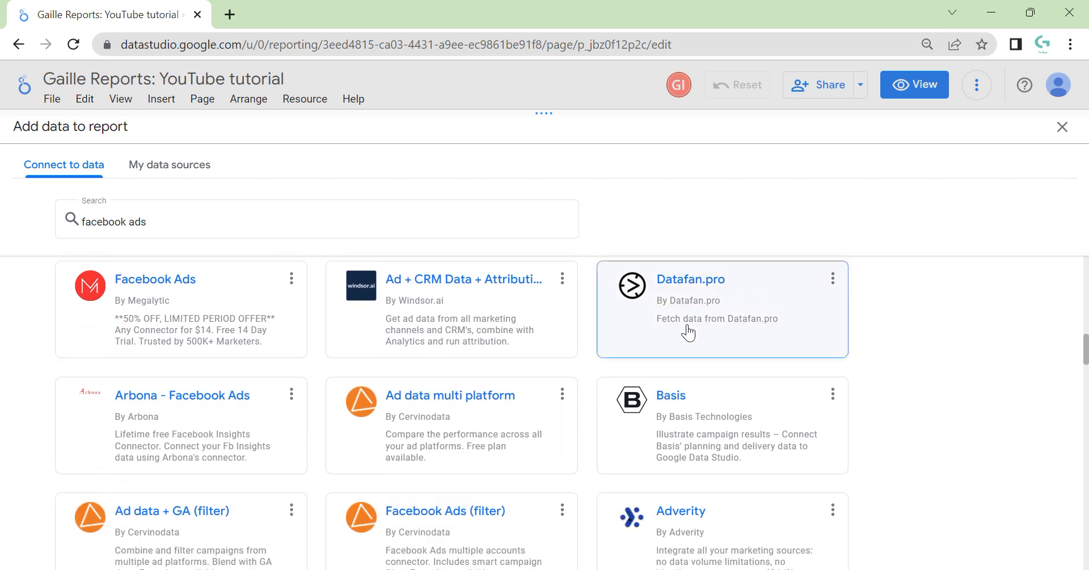
pyautogui.moveTo(942, 391)
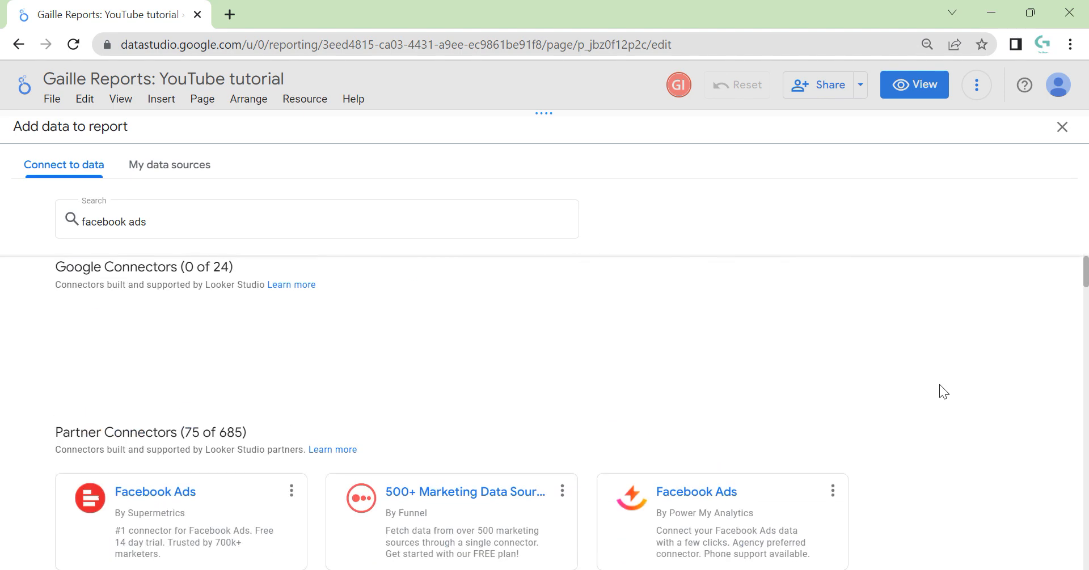
pyautogui.scroll(-3)
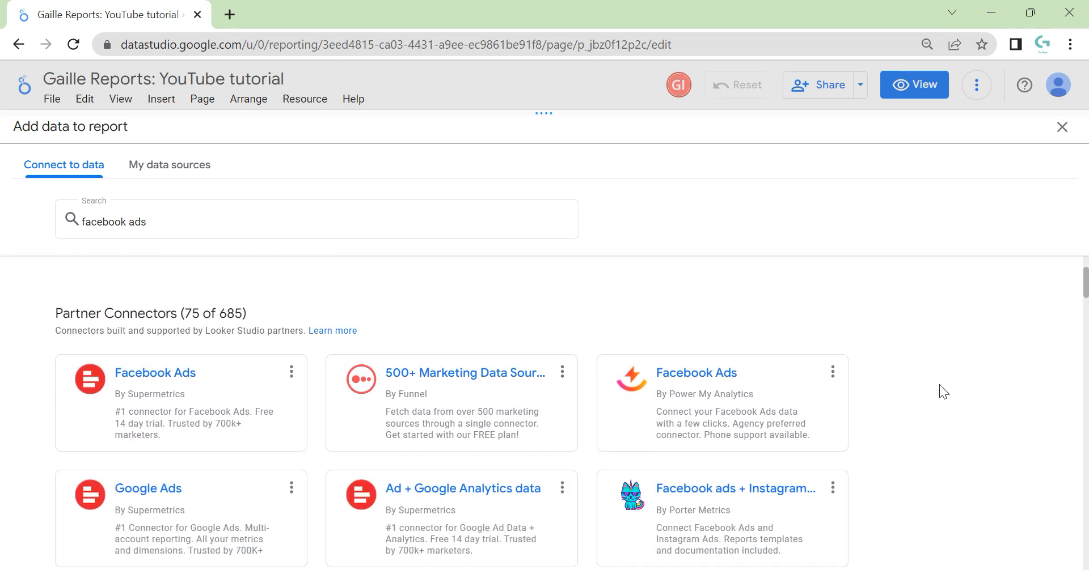
pyautogui.moveTo(842, 341)
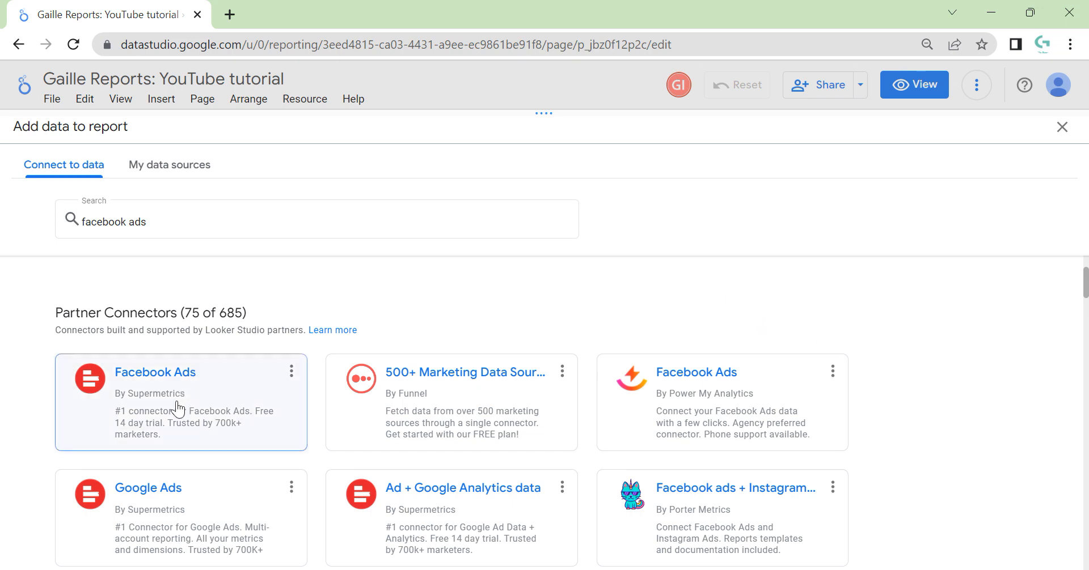
# Choose the Supermetrics Facebook Ads connector and request authorization for it.
pyautogui.click(155, 372)
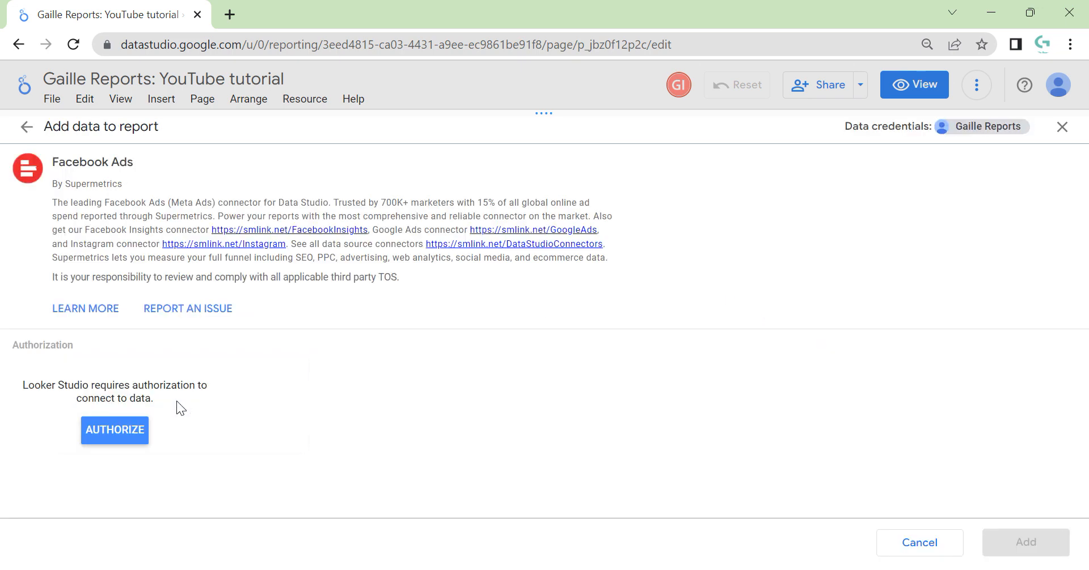
pyautogui.moveTo(141, 512)
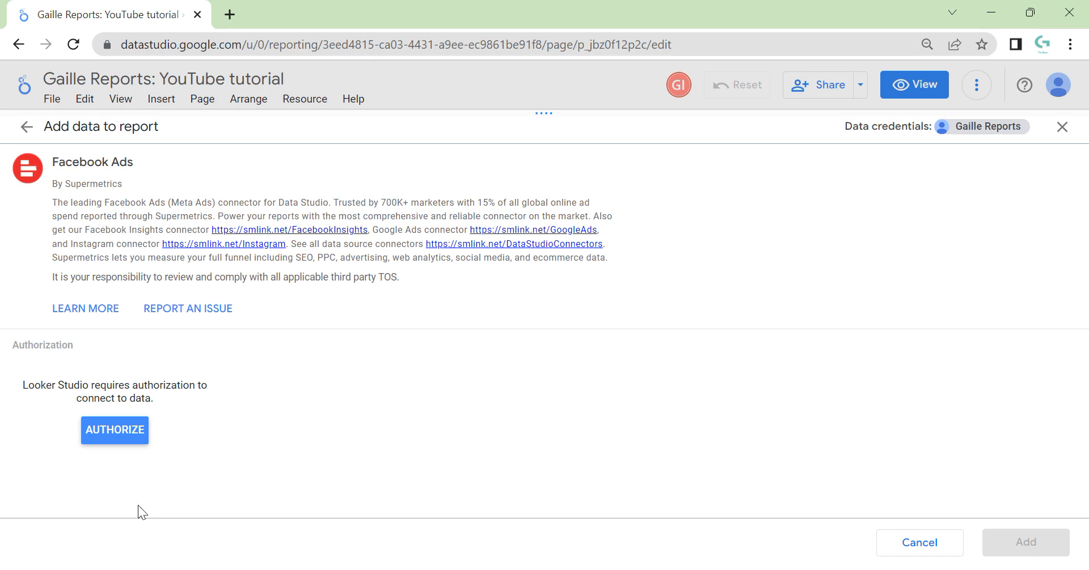
pyautogui.click(113, 430)
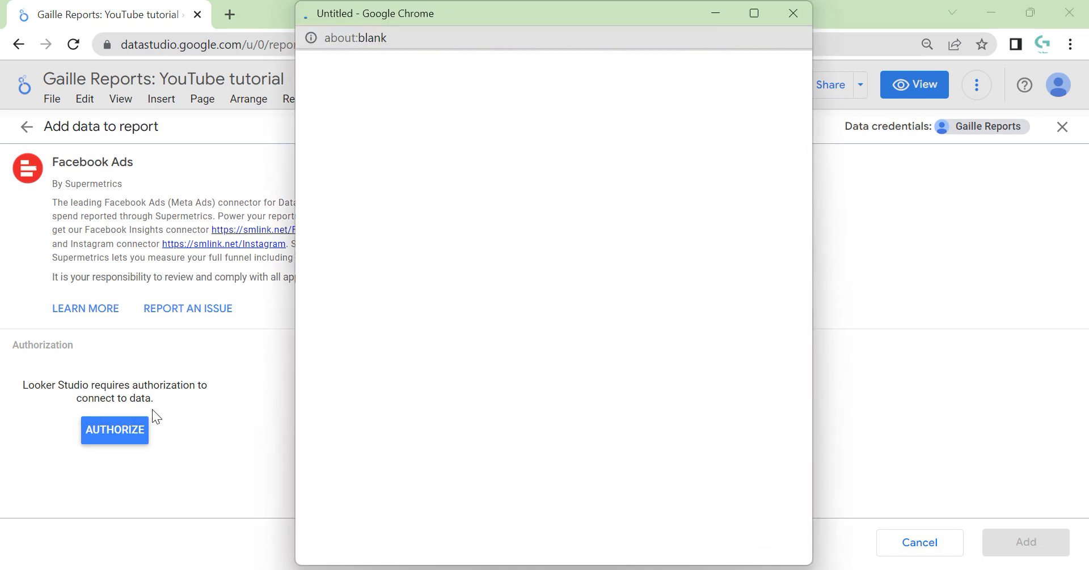
pyautogui.click(114, 430)
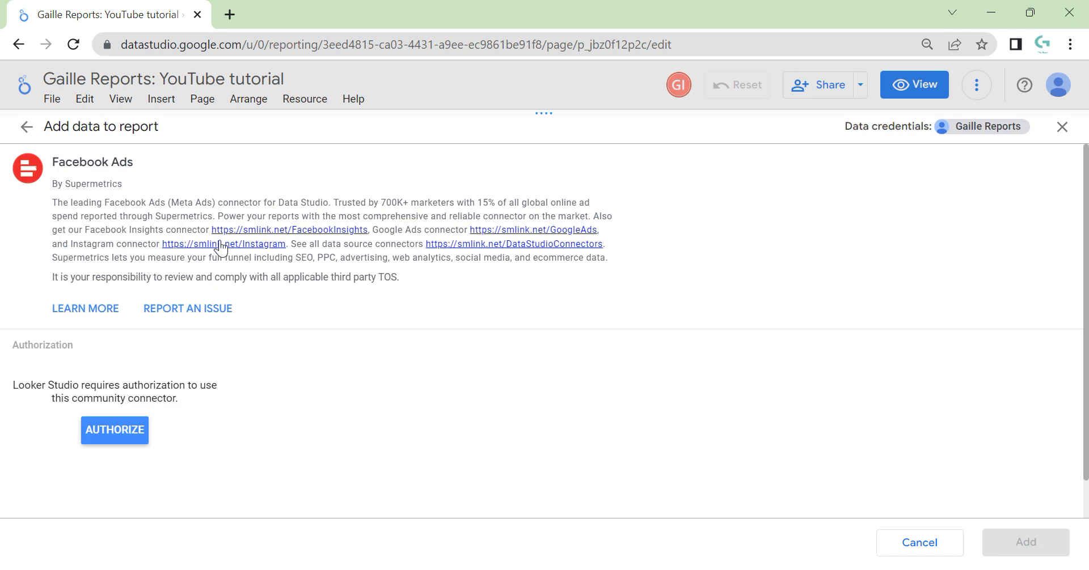
pyautogui.moveTo(126, 408)
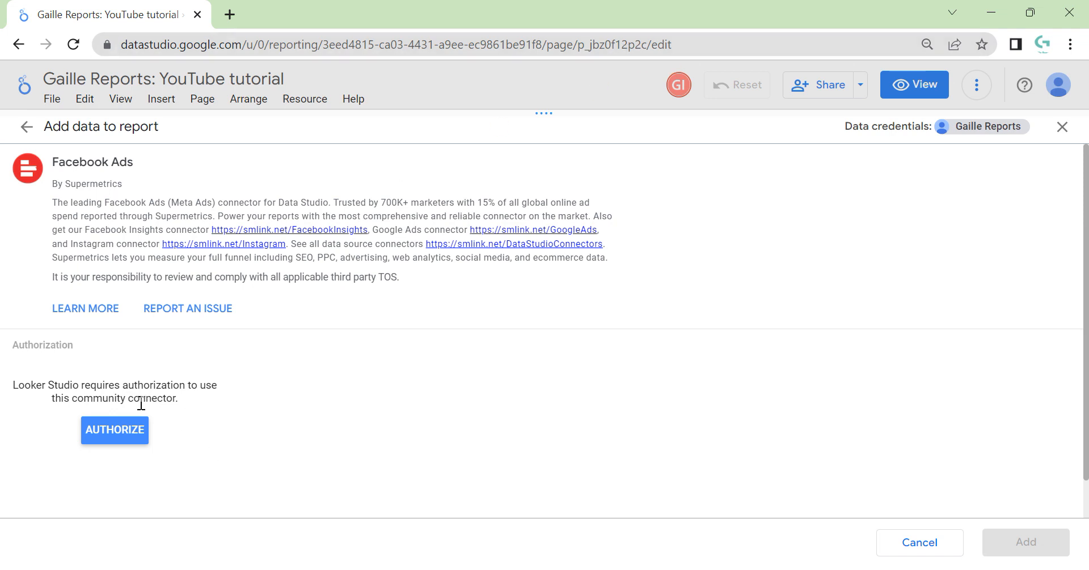
pyautogui.click(115, 430)
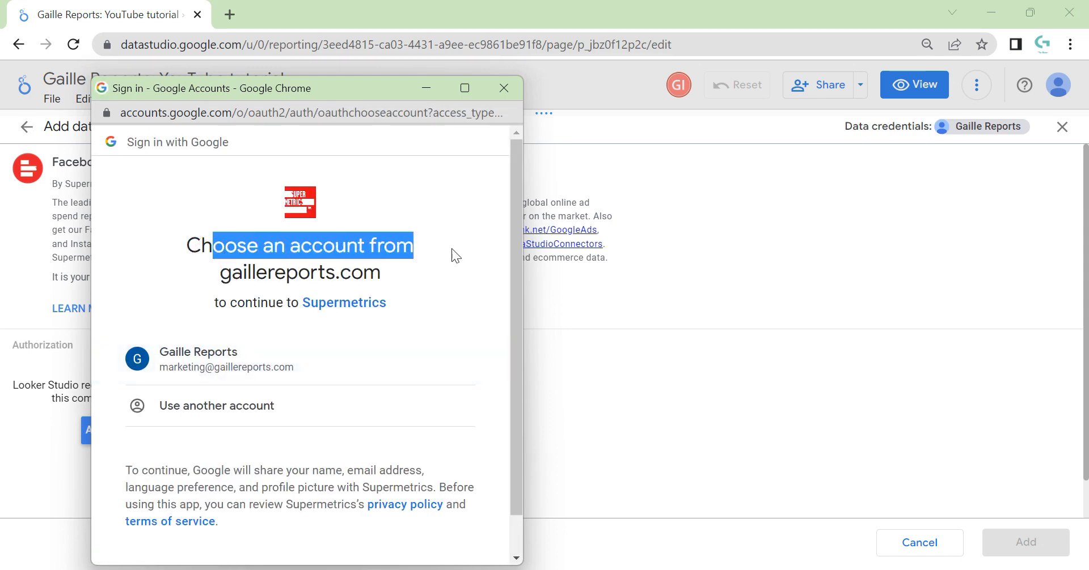
# Grant Google authorization with the company account and allow the external service connection.
pyautogui.click(209, 358)
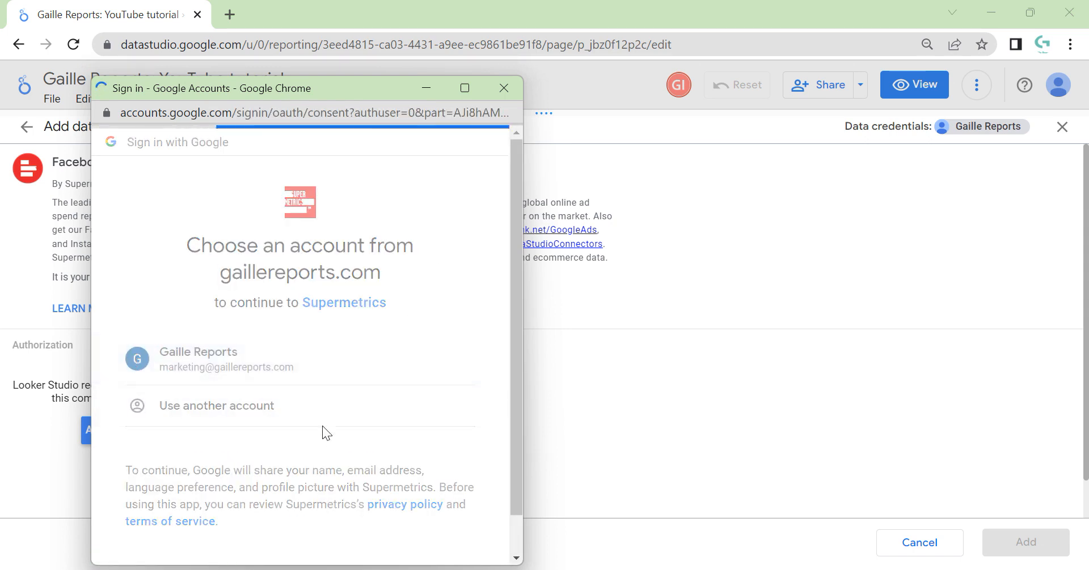
pyautogui.click(209, 358)
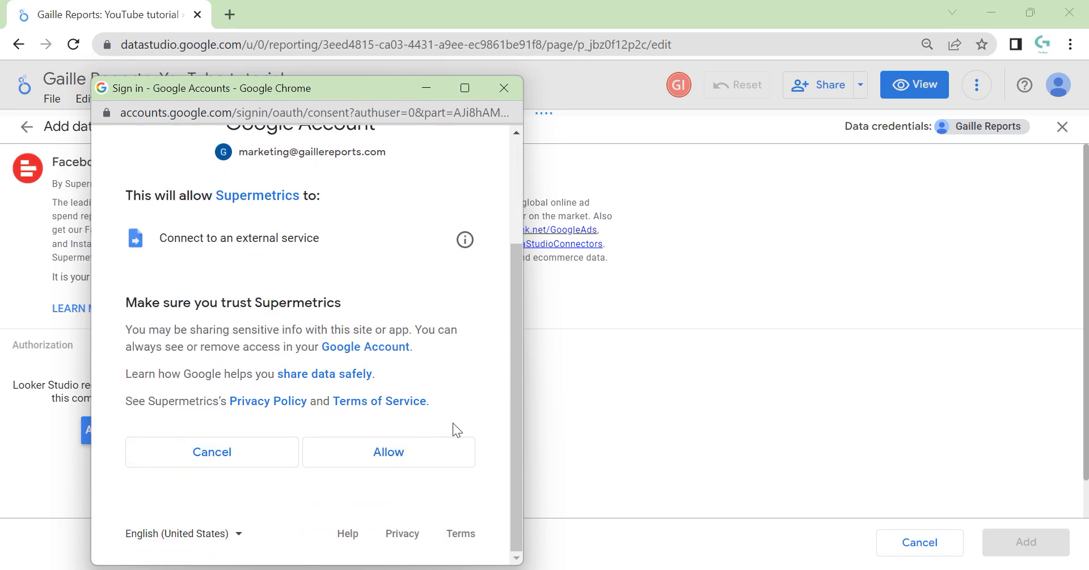
pyautogui.click(388, 451)
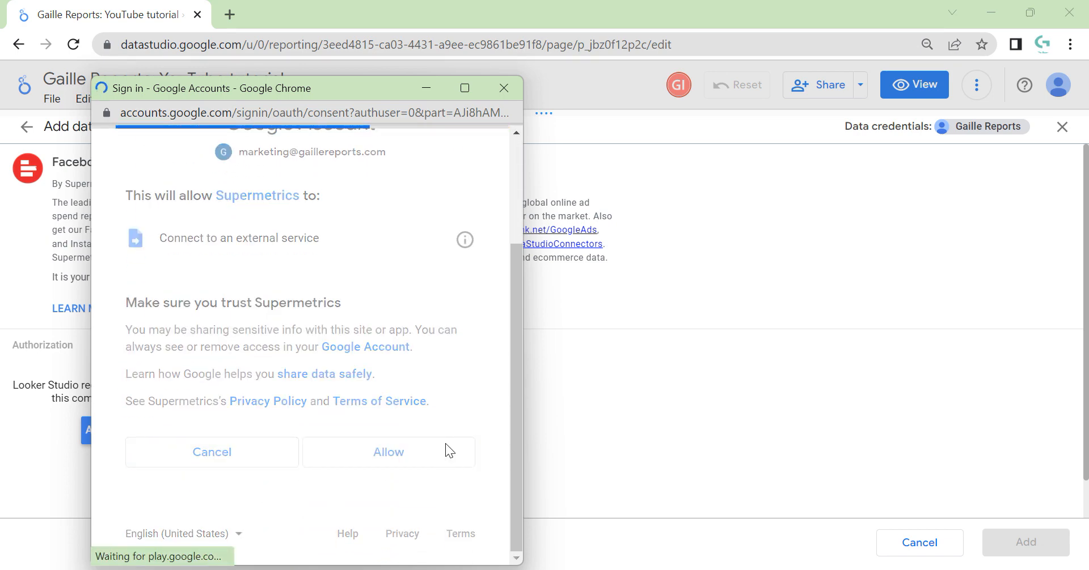
pyautogui.click(387, 451)
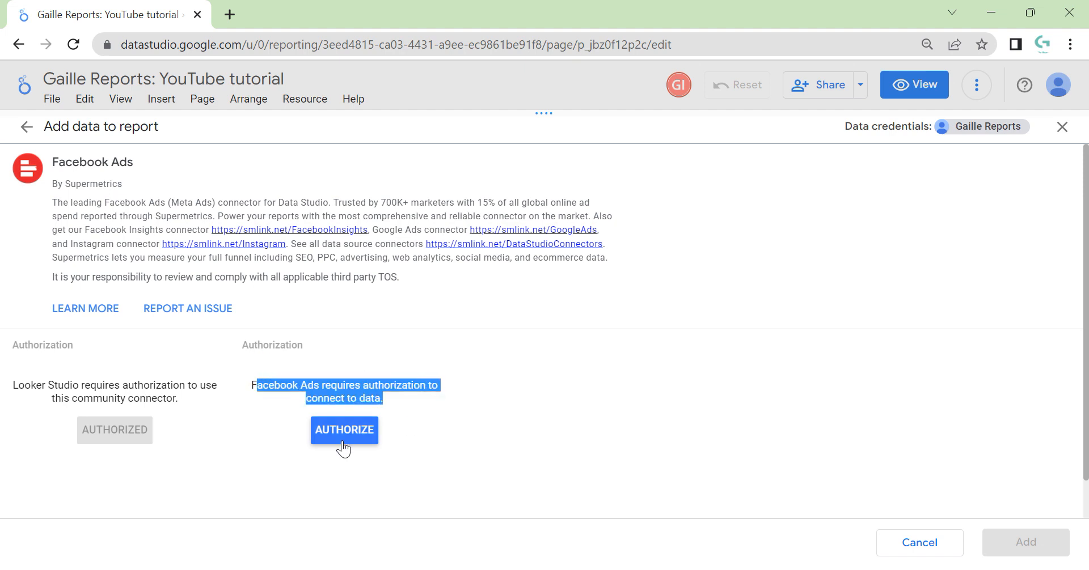
# Authorize the Facebook Ads connection and start Supermetrics' Connect to Facebook Ads flow.
pyautogui.click(343, 430)
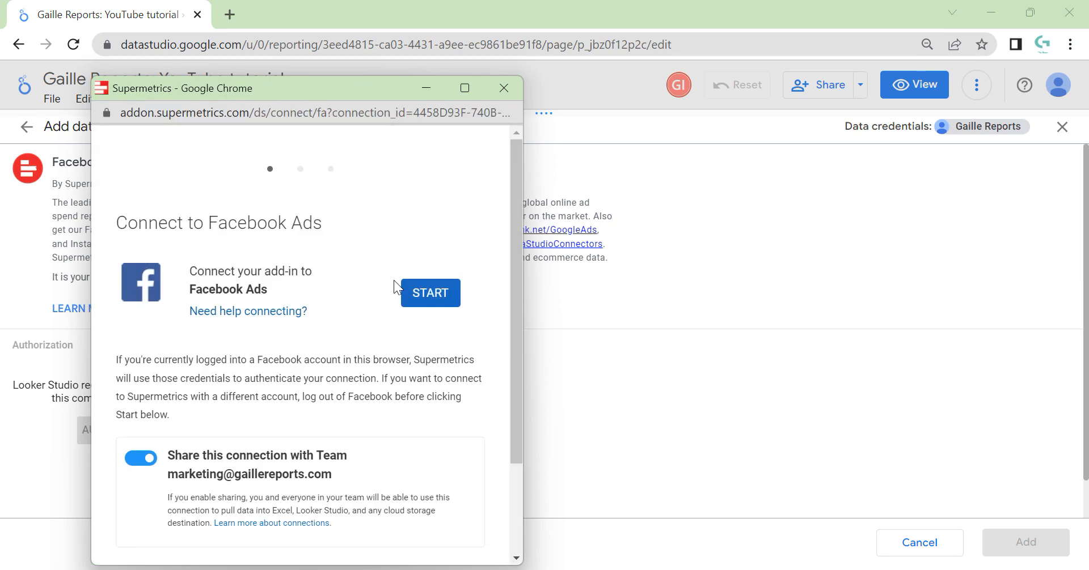
pyautogui.moveTo(387, 306)
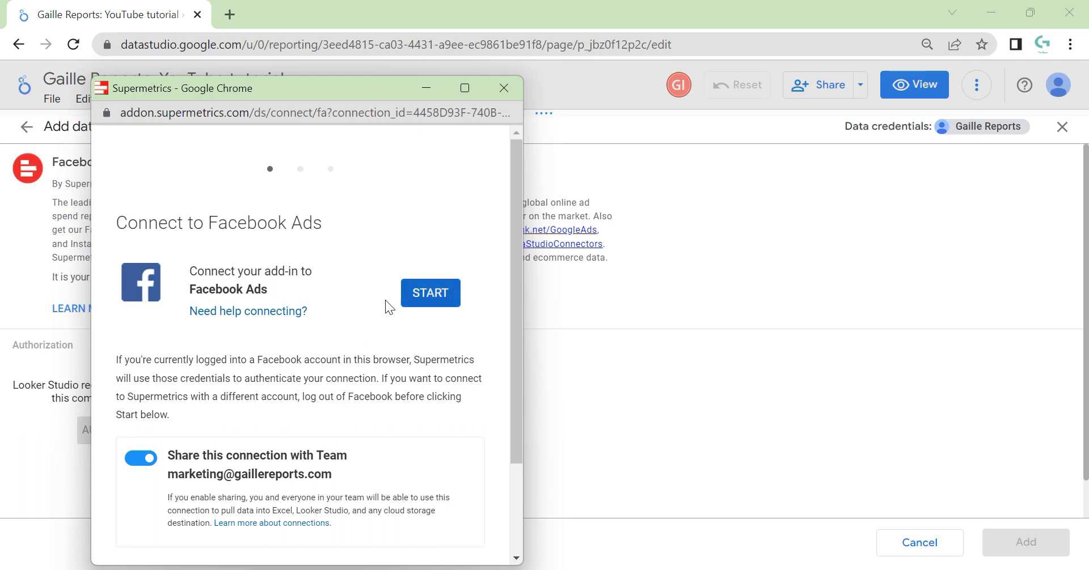
pyautogui.click(430, 292)
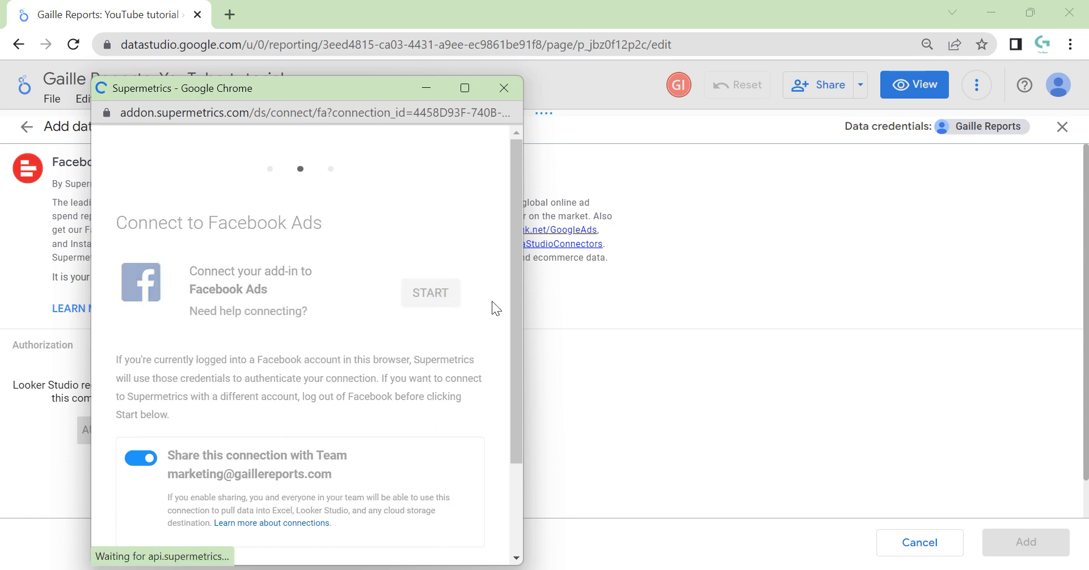
# Accept Facebook's essential and optional cookies and begin entering the login email.
pyautogui.click(429, 293)
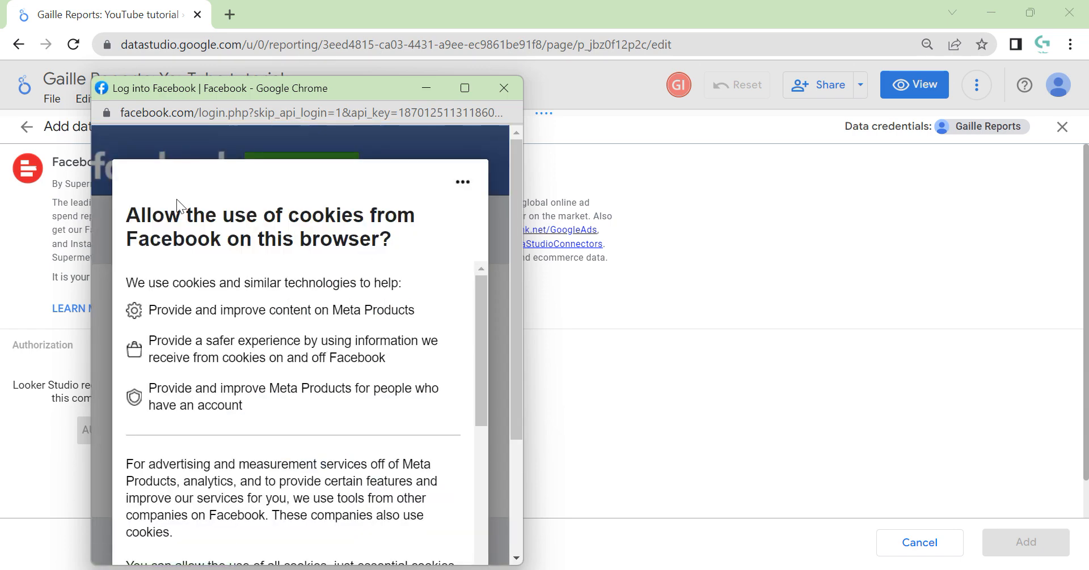
pyautogui.moveTo(360, 305)
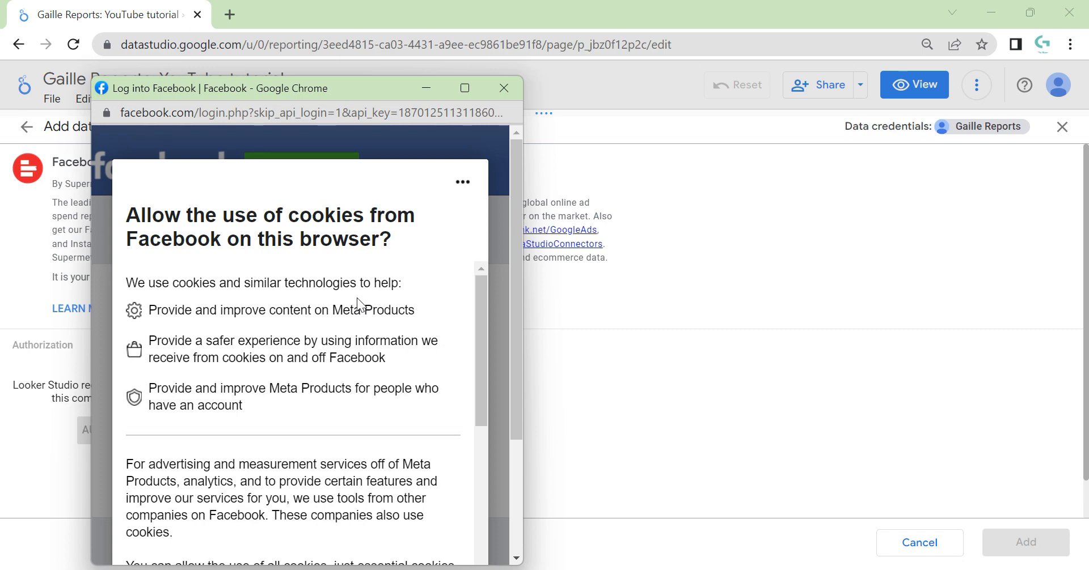
pyautogui.scroll(-3)
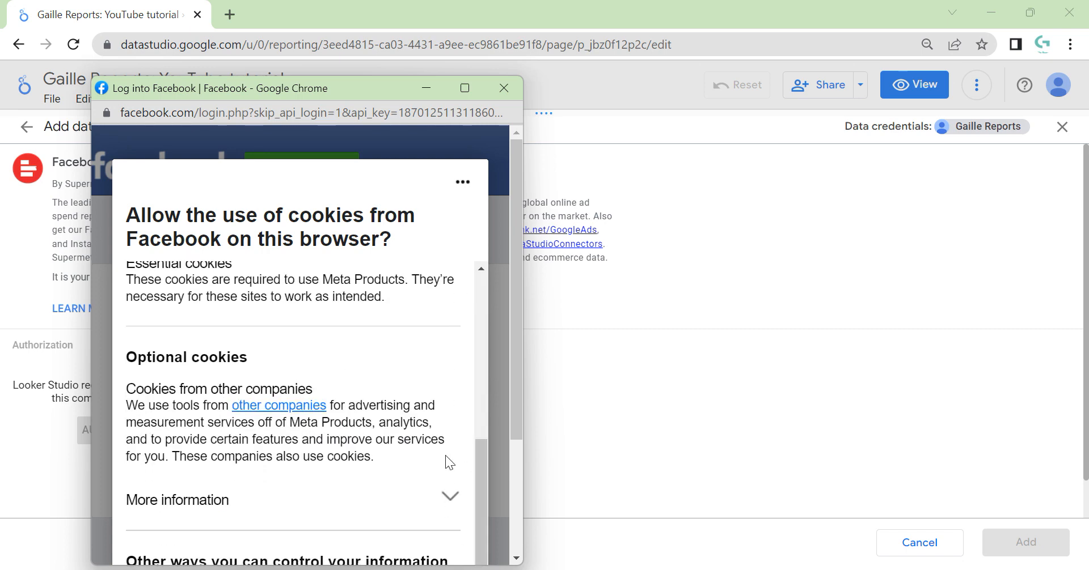
pyautogui.scroll(-3)
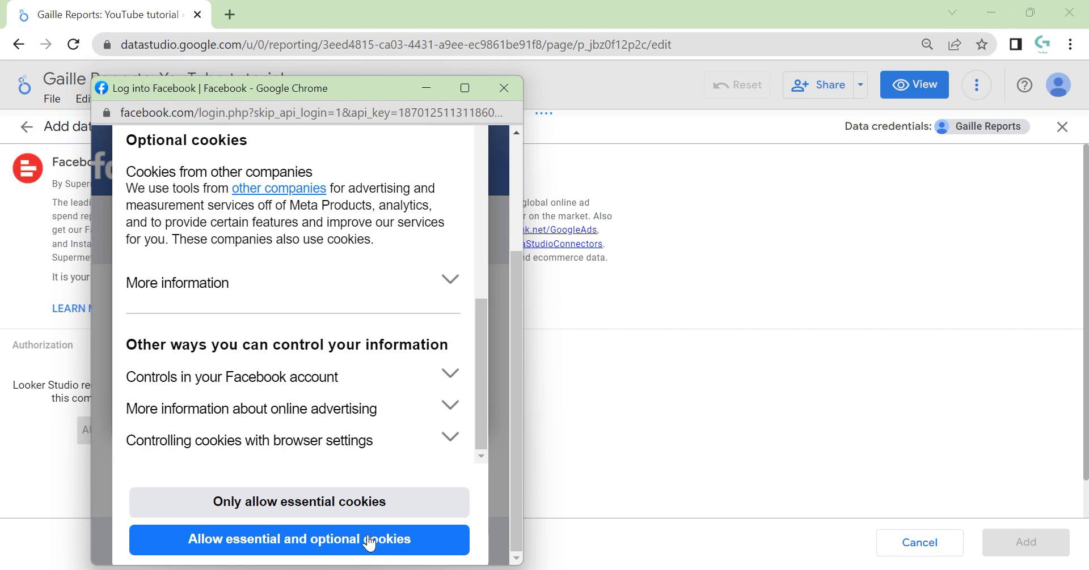
pyautogui.click(298, 539)
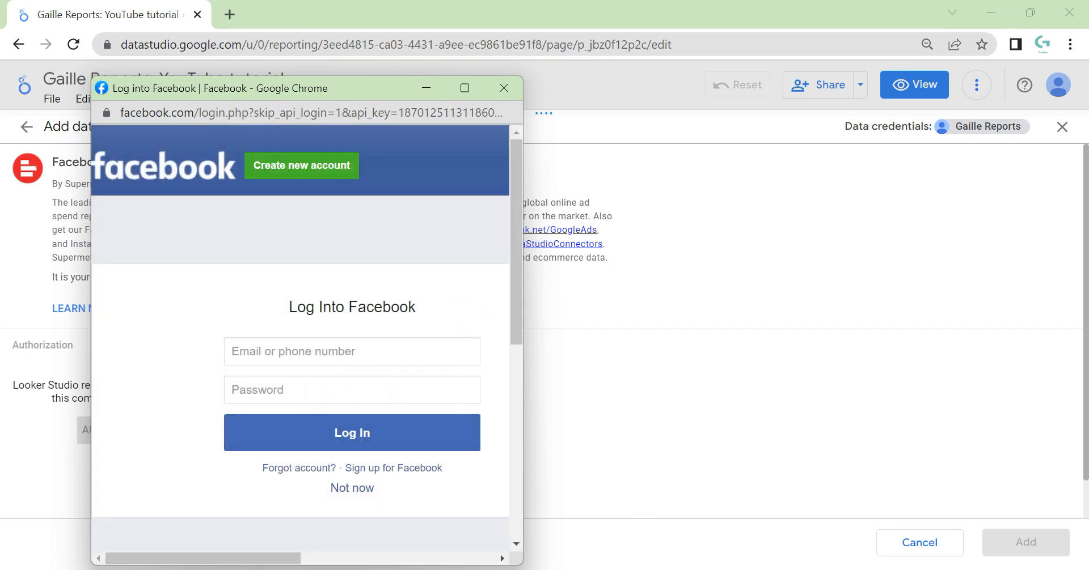
pyautogui.moveTo(748, 265)
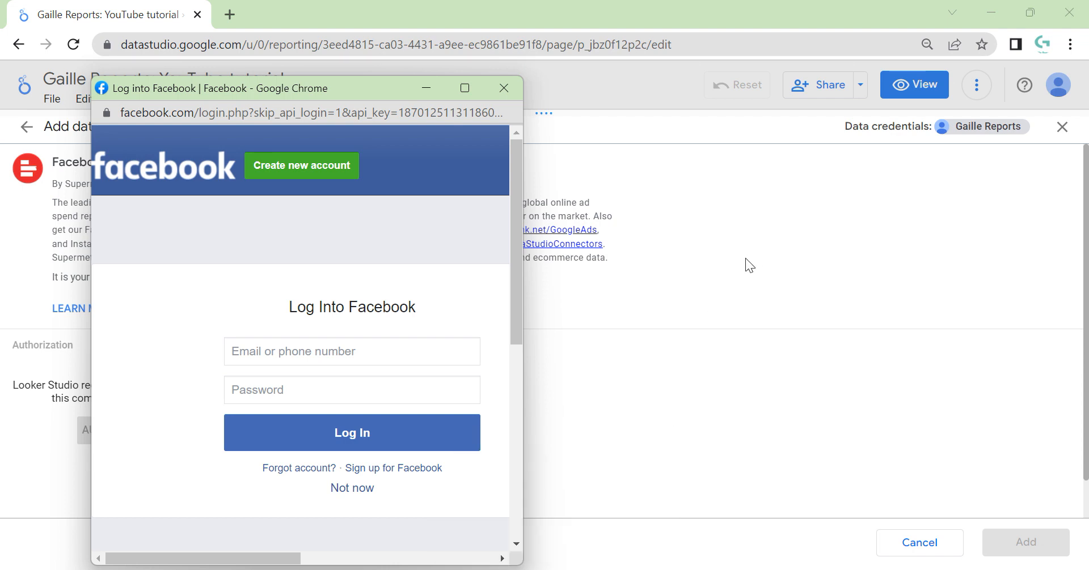
pyautogui.moveTo(635, 355)
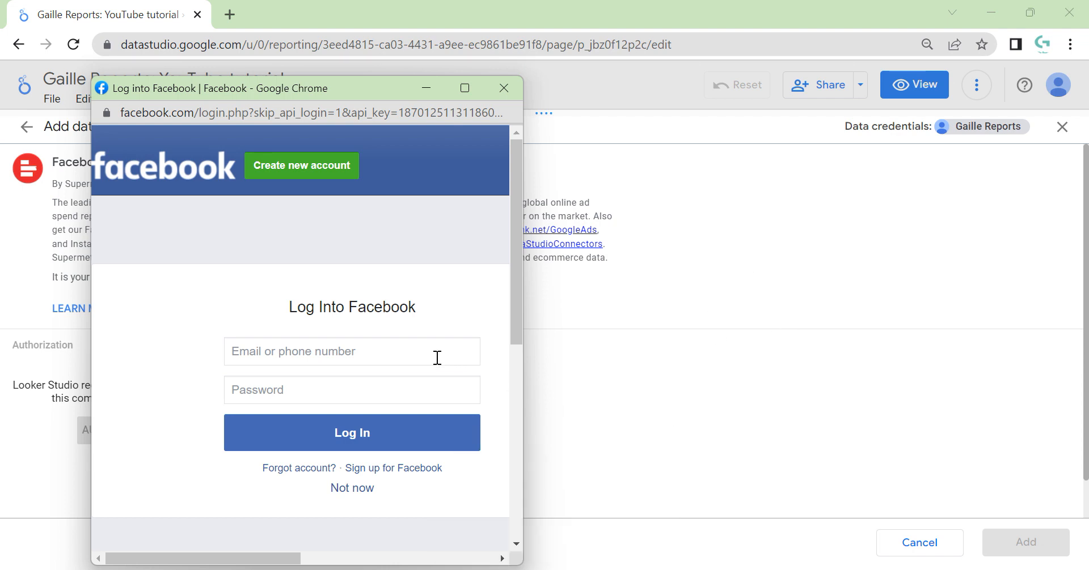
pyautogui.click(351, 352)
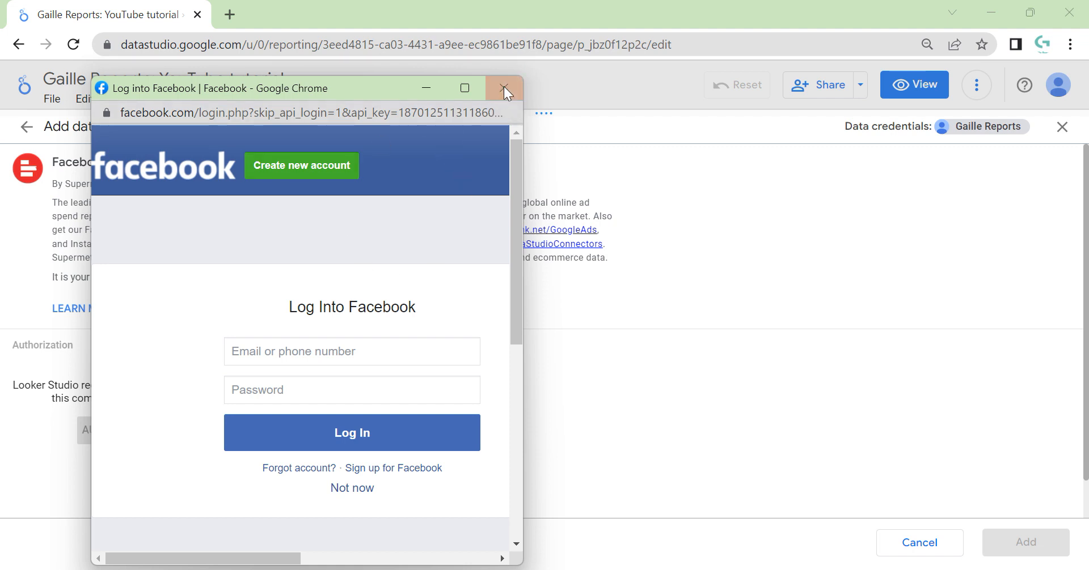
pyautogui.moveTo(505, 88)
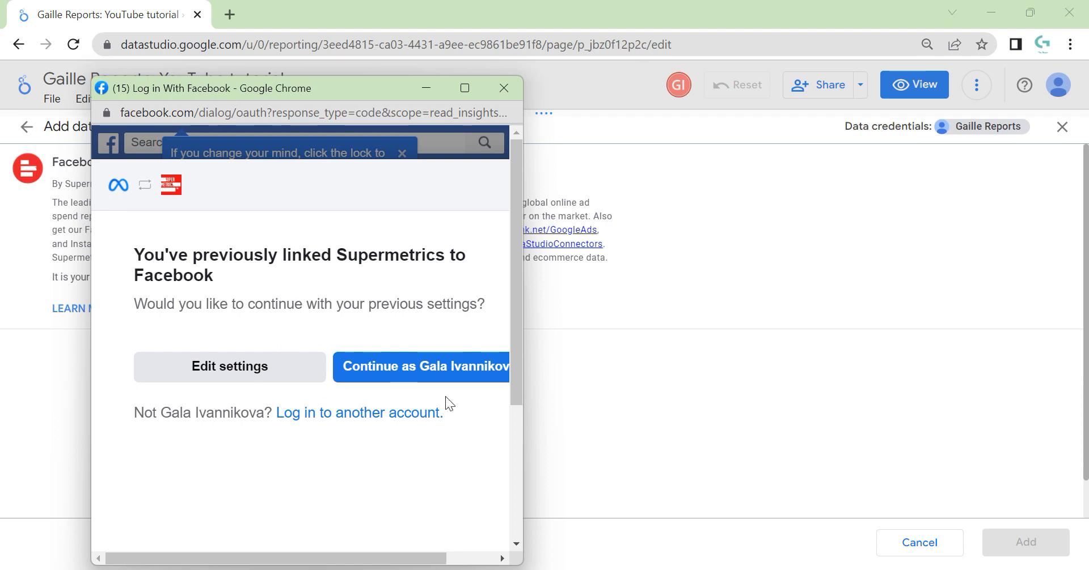
# Continue as the previously linked Facebook account, finish authentication and close its window.
pyautogui.click(421, 366)
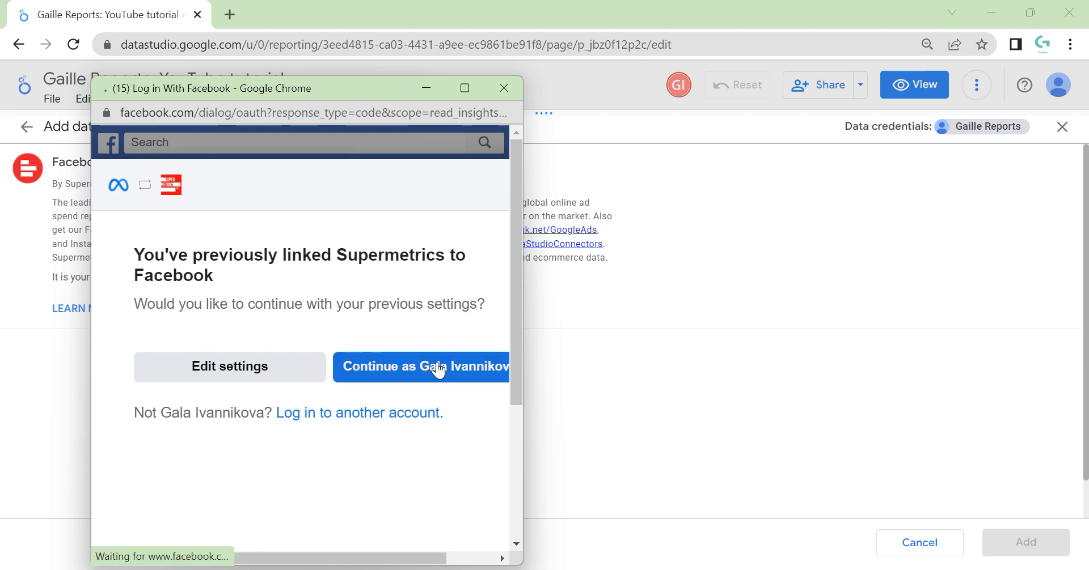
pyautogui.click(422, 366)
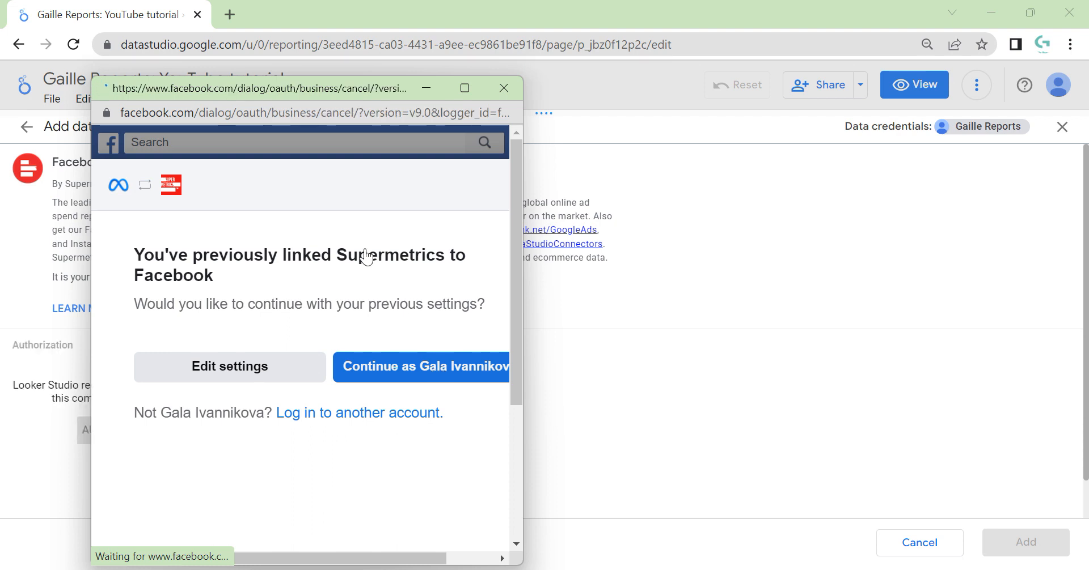
pyautogui.click(419, 366)
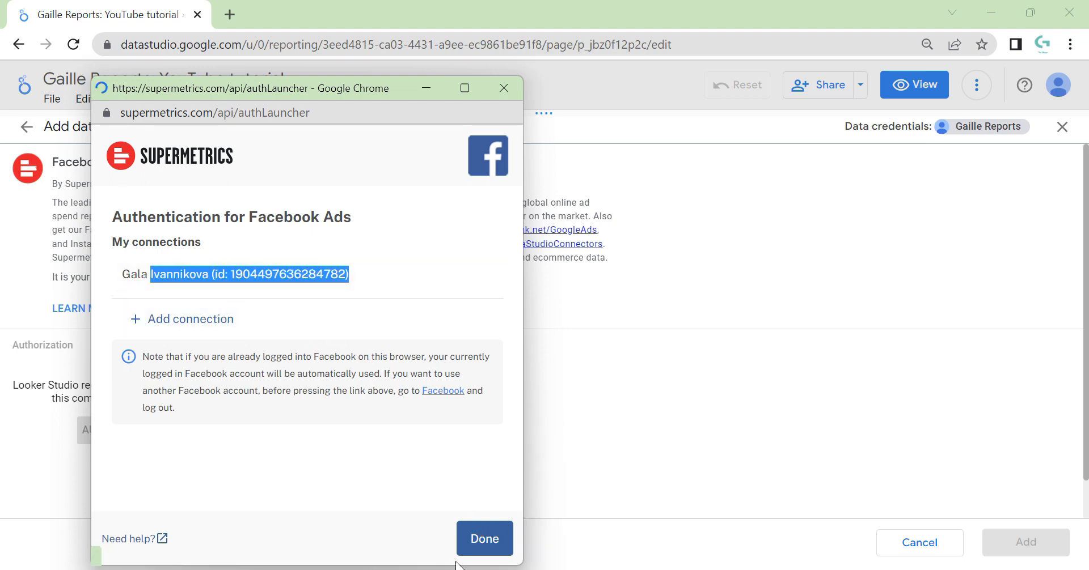
pyautogui.click(485, 539)
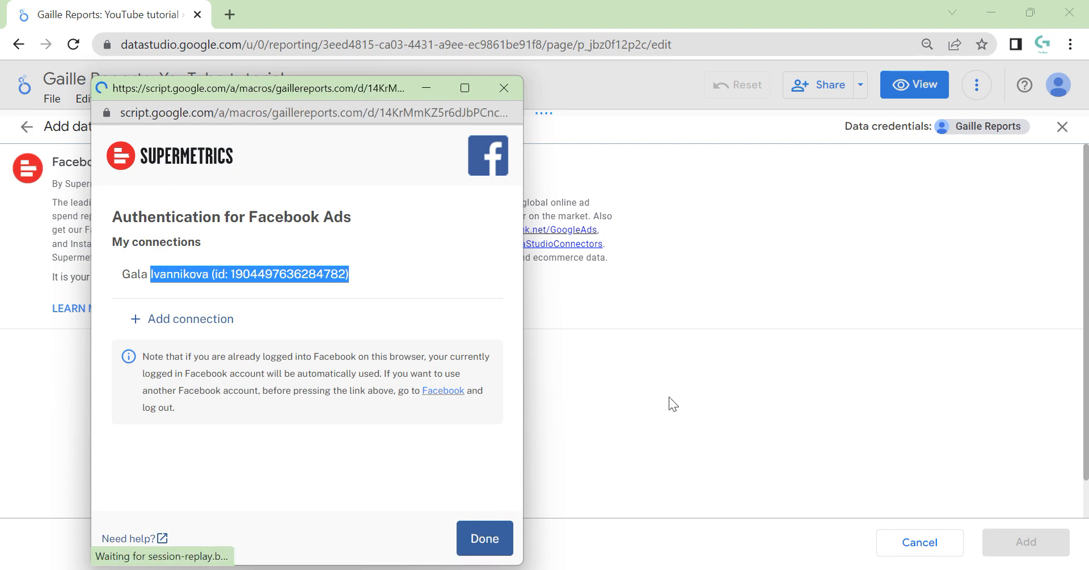
pyautogui.click(485, 539)
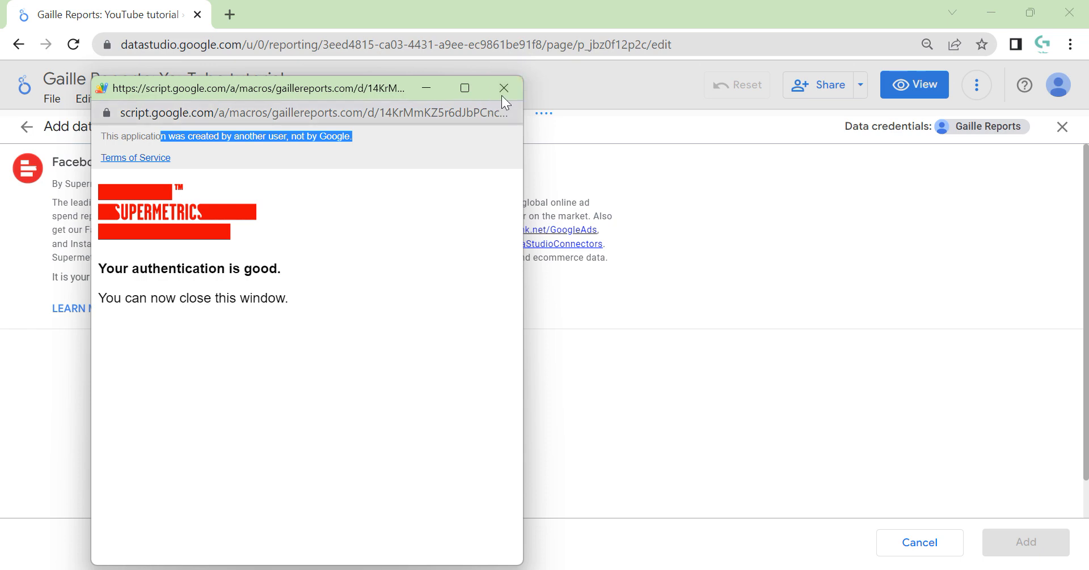
pyautogui.click(504, 89)
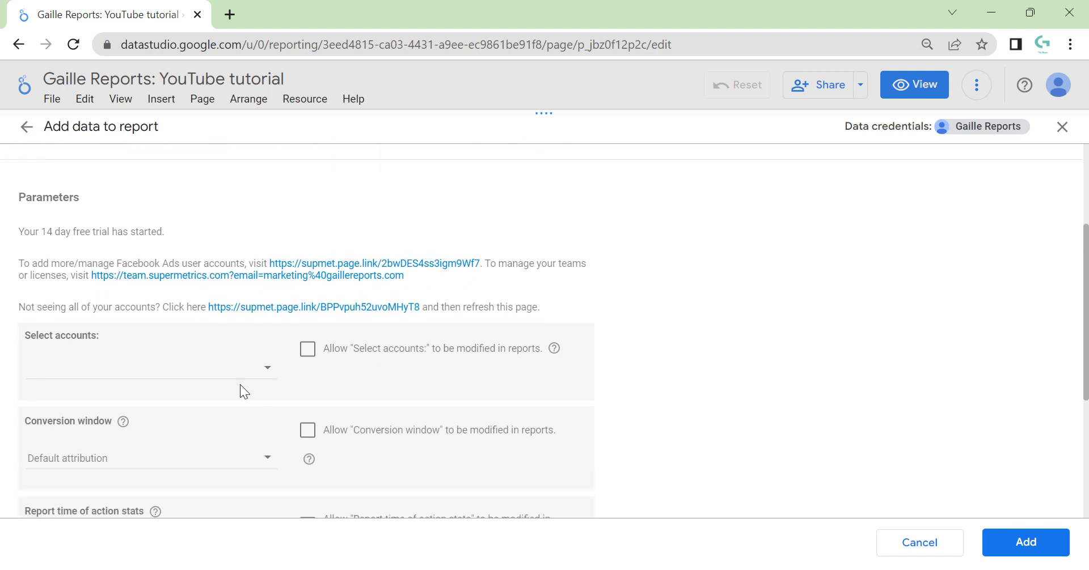
# Select the Gaille Reports ad account (searched 'ga') and add the Facebook Ads data source.
pyautogui.scroll(-3)
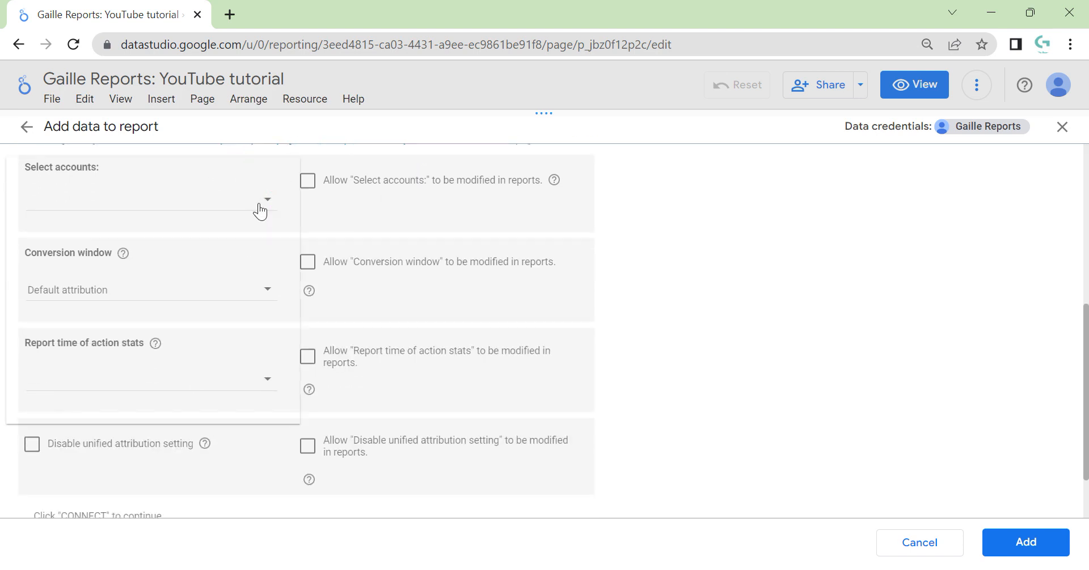
pyautogui.write('ga')
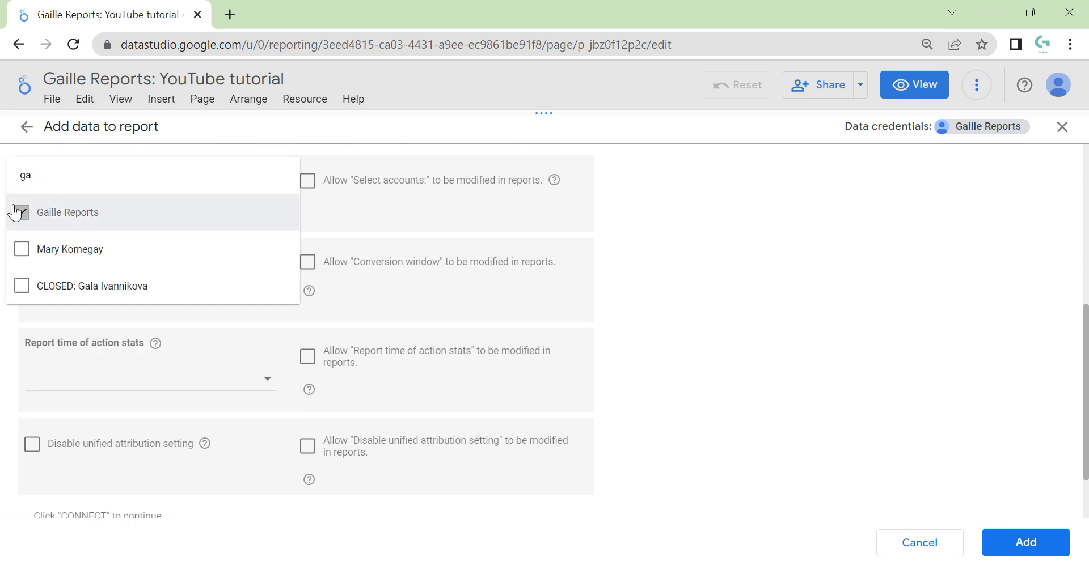
pyautogui.click(67, 212)
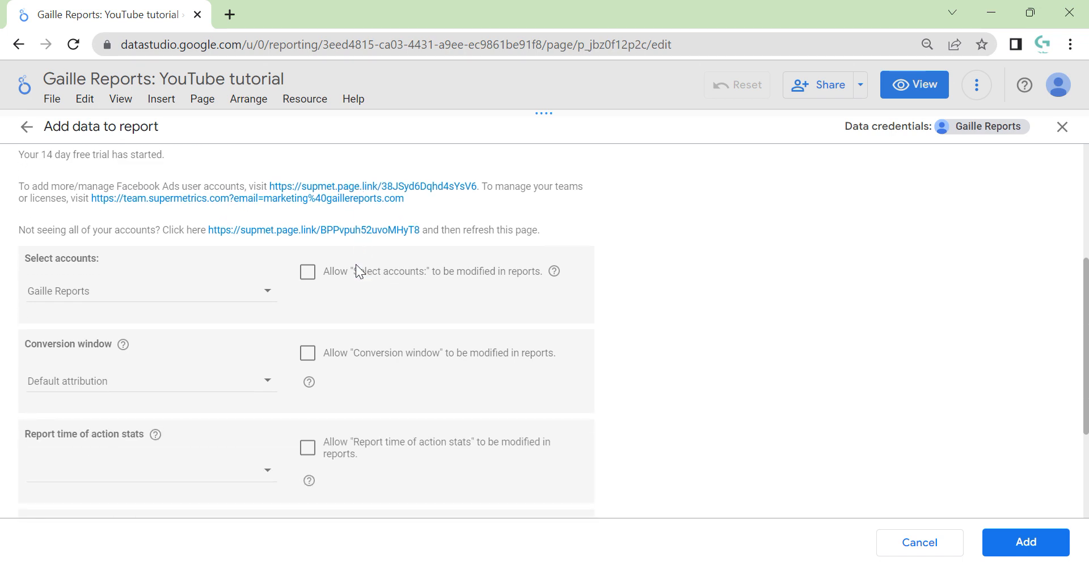
pyautogui.scroll(-3)
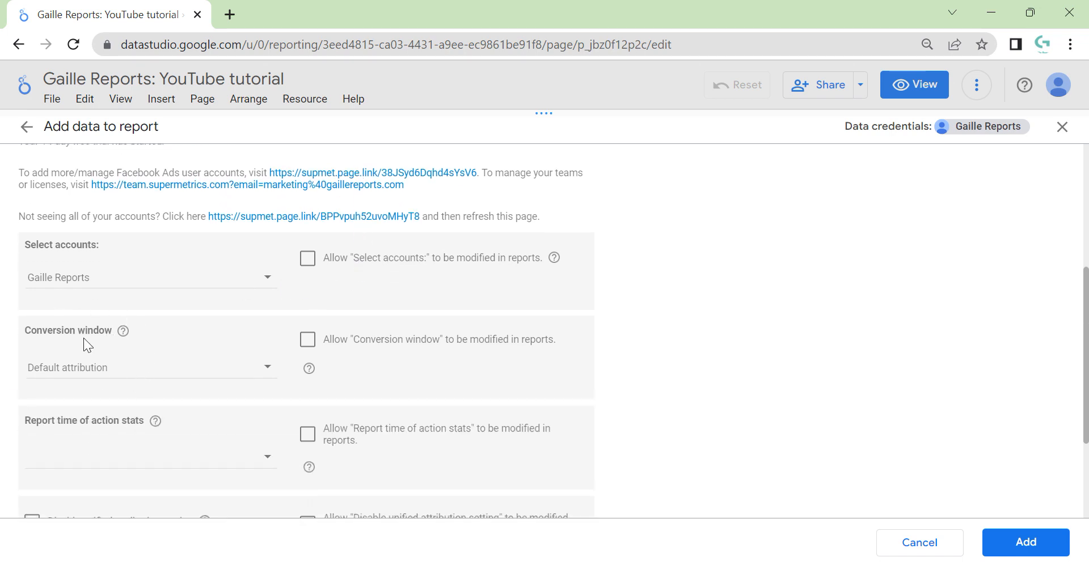
pyautogui.moveTo(169, 380)
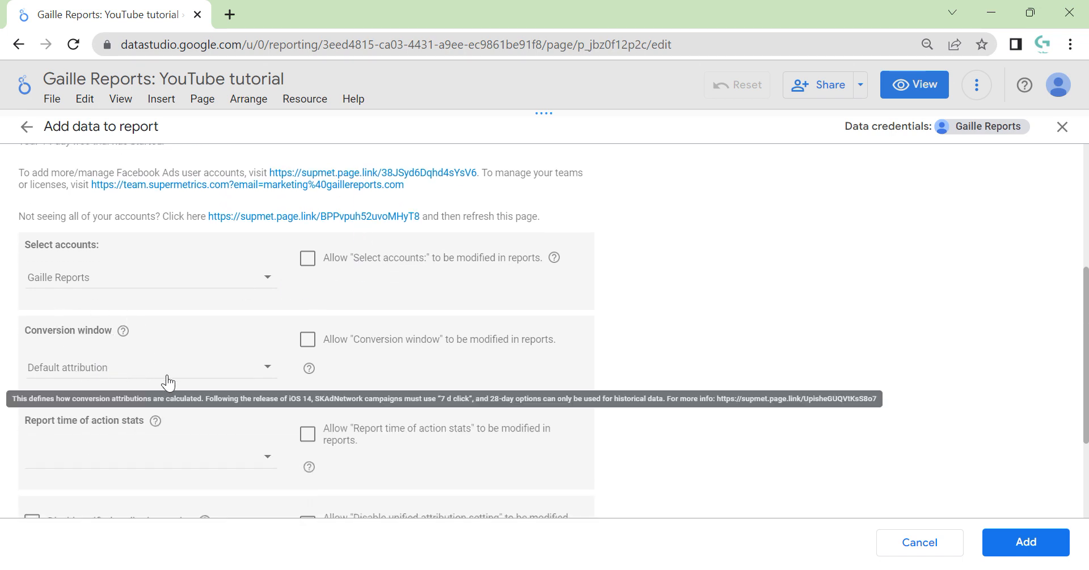
pyautogui.scroll(-3)
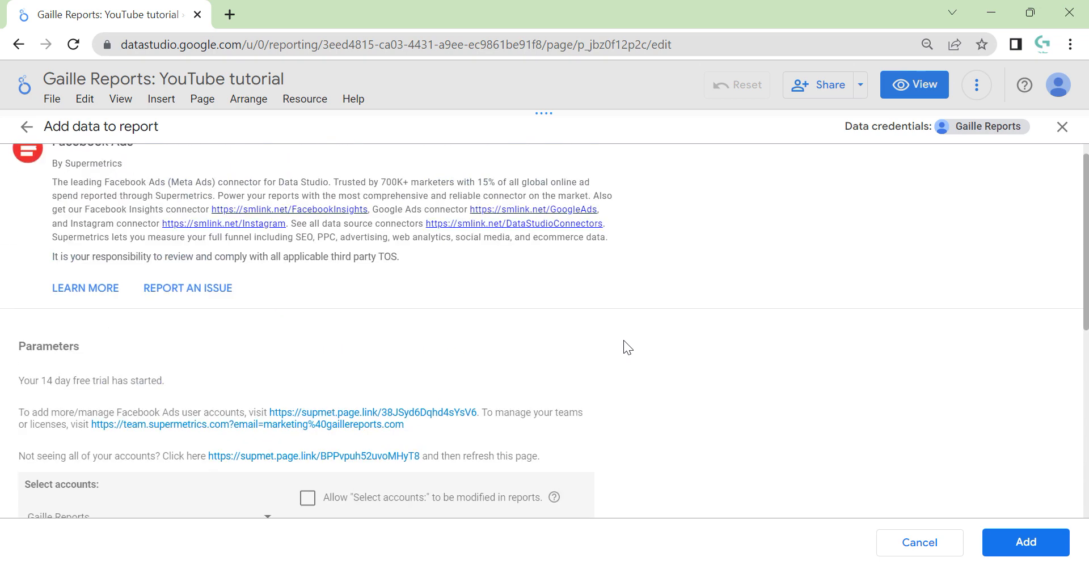
pyautogui.scroll(-3)
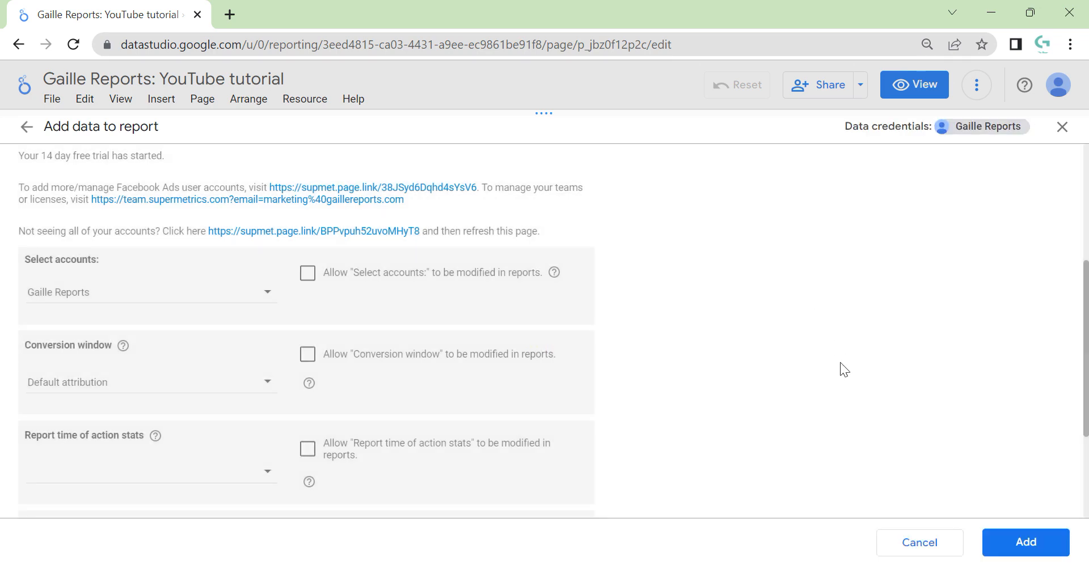
pyautogui.click(1024, 543)
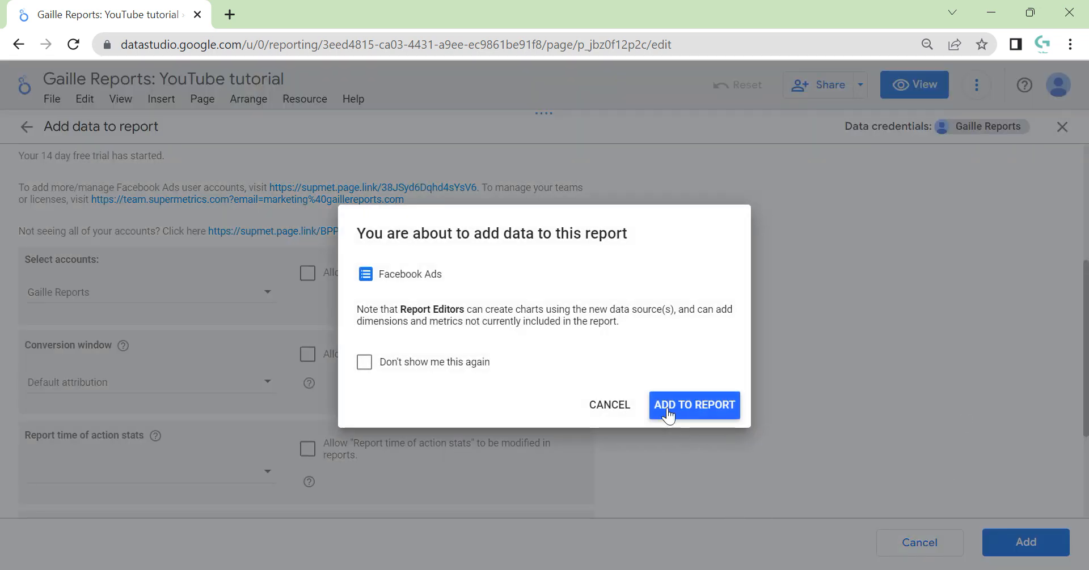
# Confirm adding Facebook Ads data and insert a table chart widened to about half the page.
pyautogui.click(693, 405)
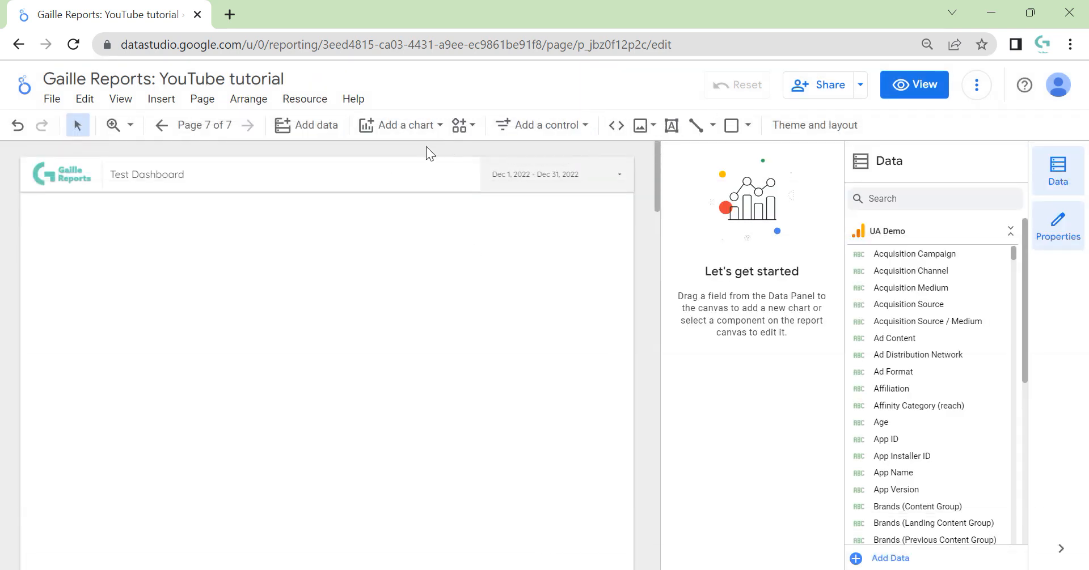
pyautogui.click(402, 125)
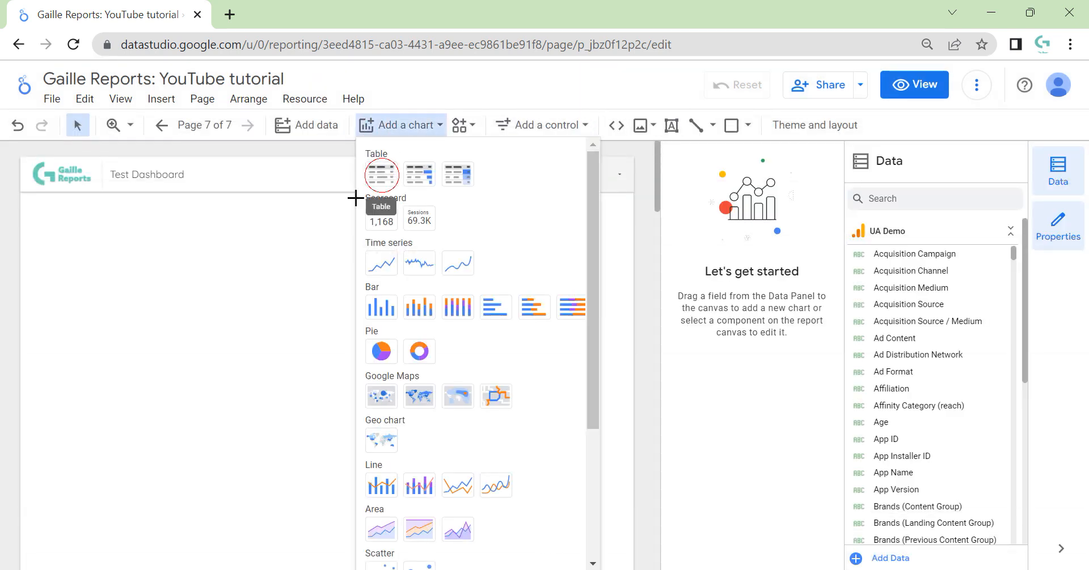
pyautogui.click(381, 175)
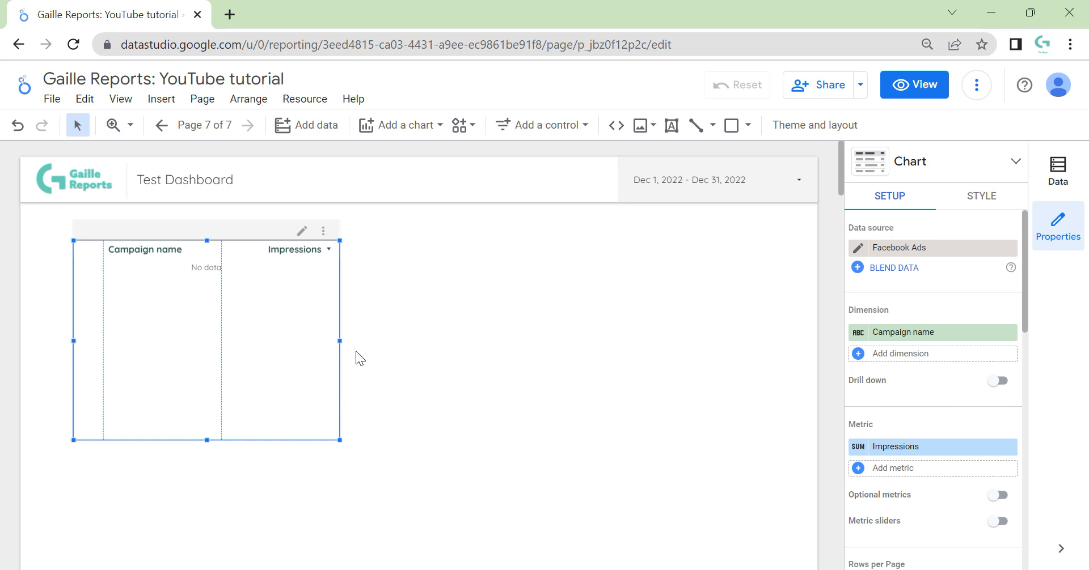
pyautogui.moveTo(340, 342); pyautogui.dragTo(506, 337)
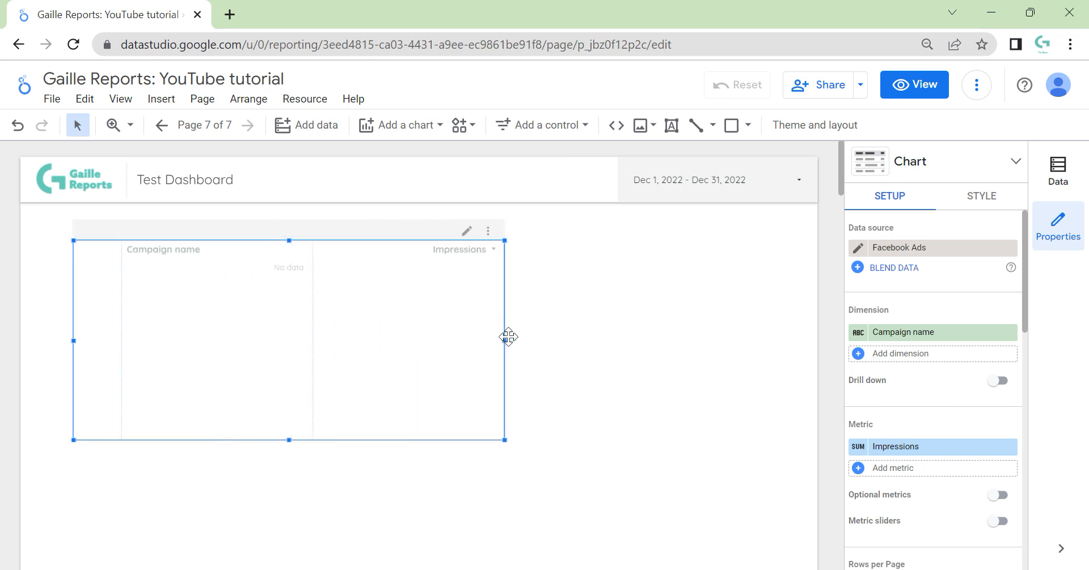
# Set the dashboard date range to Jan 1 – Dec 31, 2022 from the presets.
pyautogui.click(690, 179)
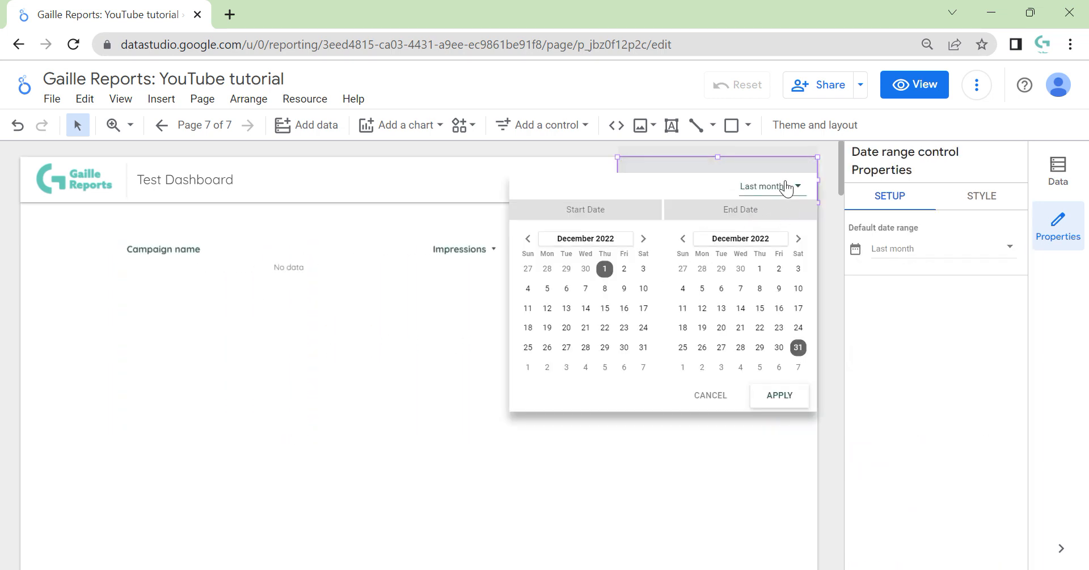
pyautogui.click(769, 186)
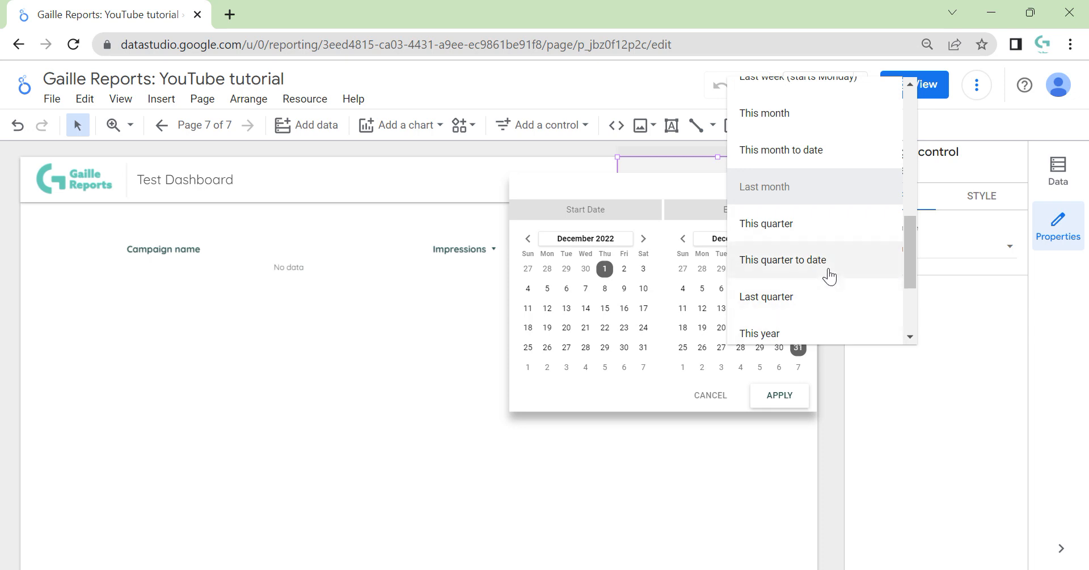
pyautogui.click(778, 396)
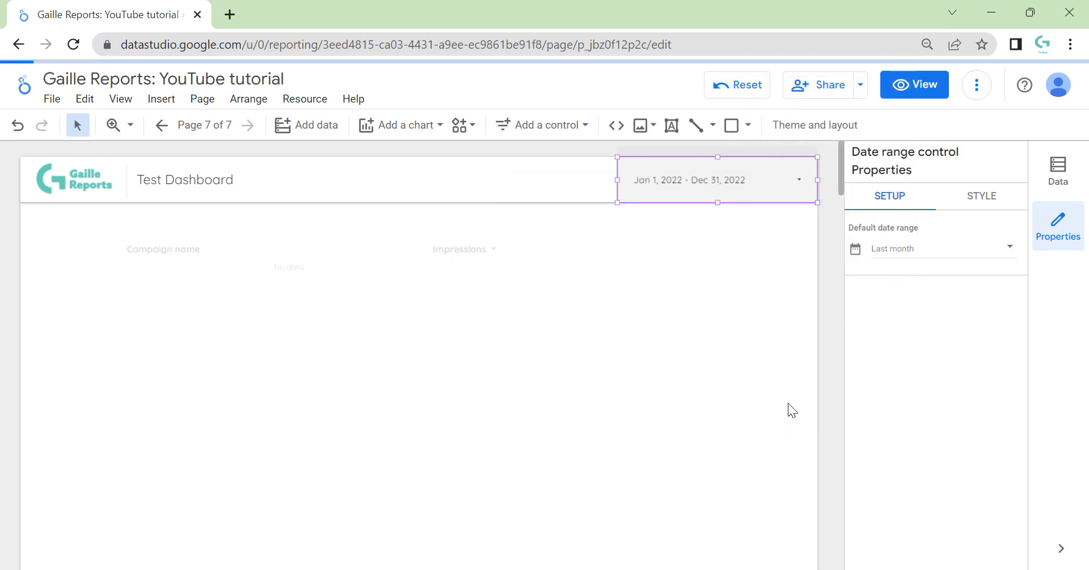
pyautogui.moveTo(514, 335)
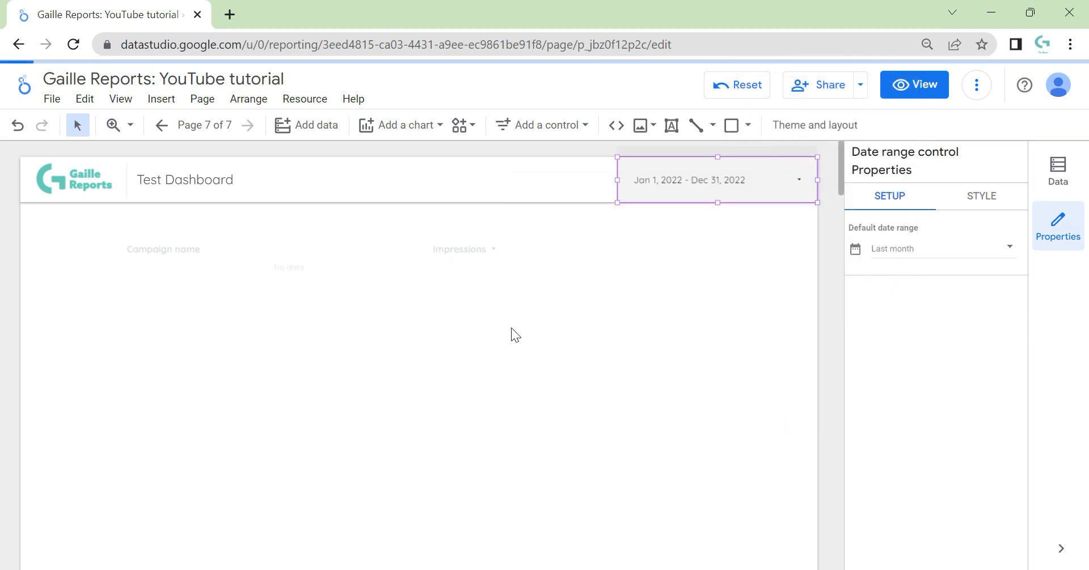
pyautogui.moveTo(579, 337)
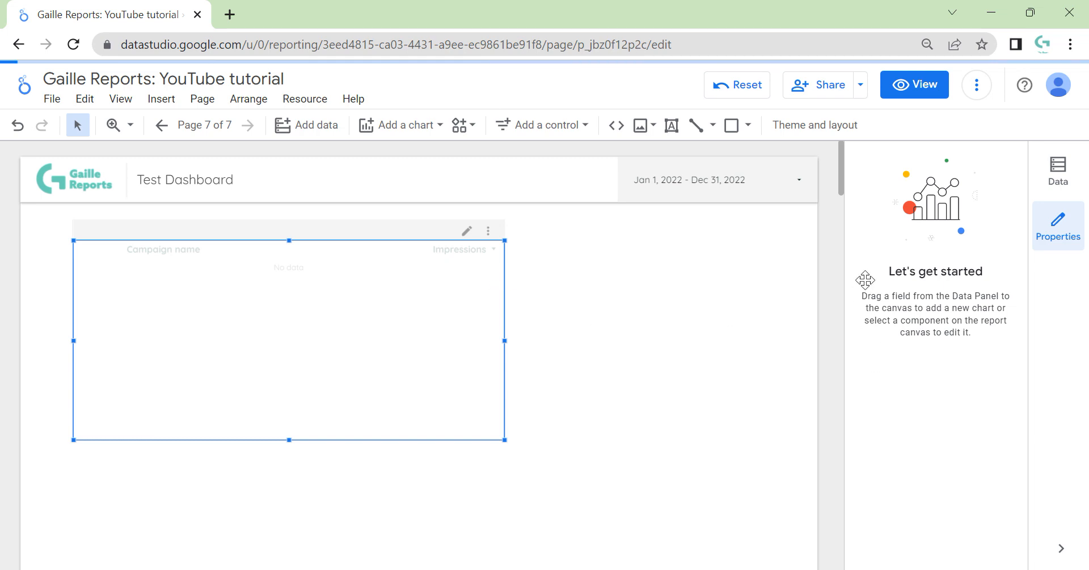
# Add Ad creative image as a second dimension and stretch the table across the page.
pyautogui.click(288, 340)
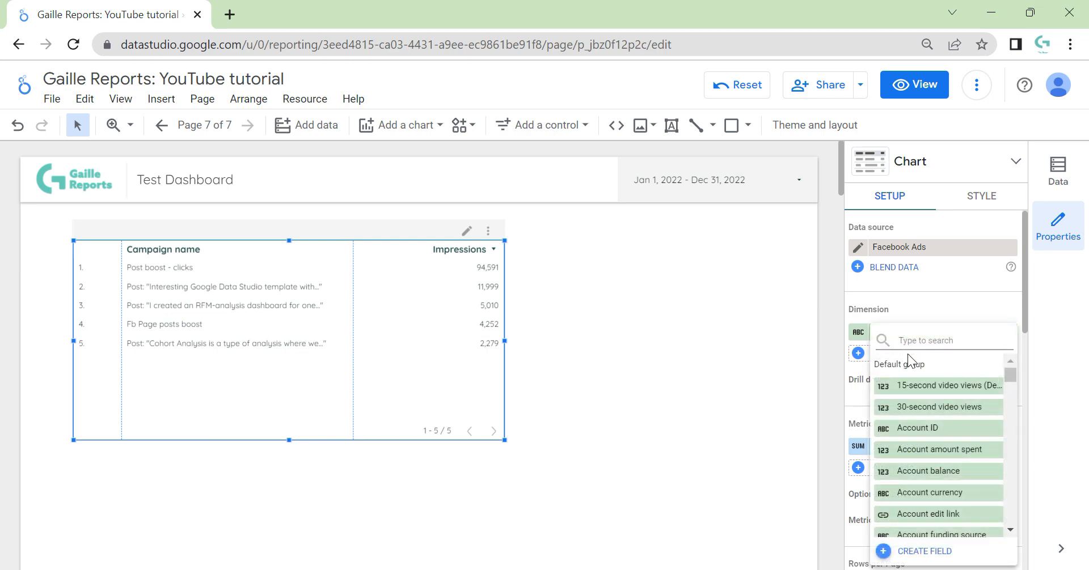
pyautogui.write('ima')
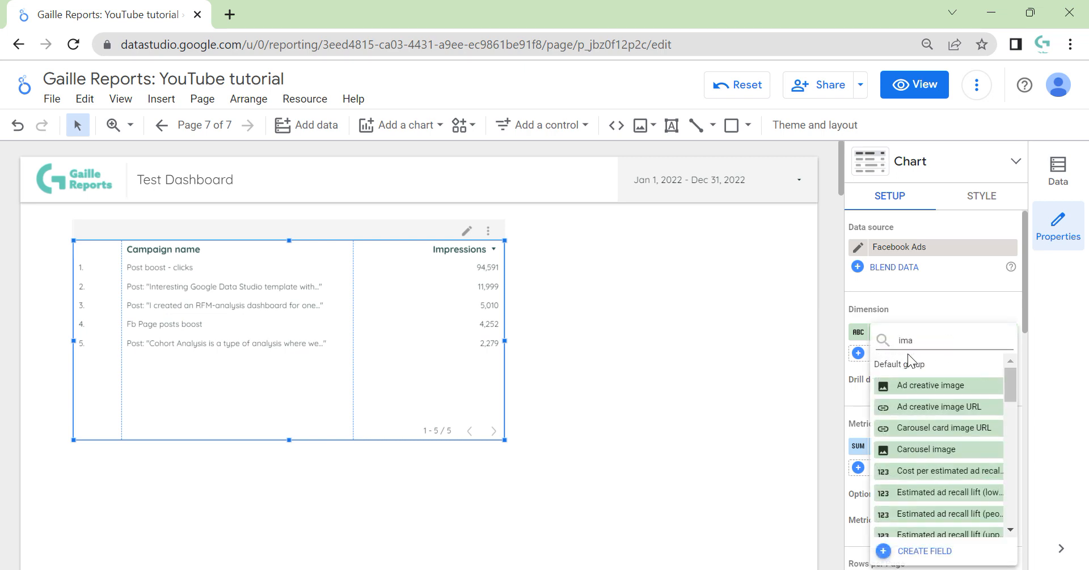
pyautogui.click(933, 385)
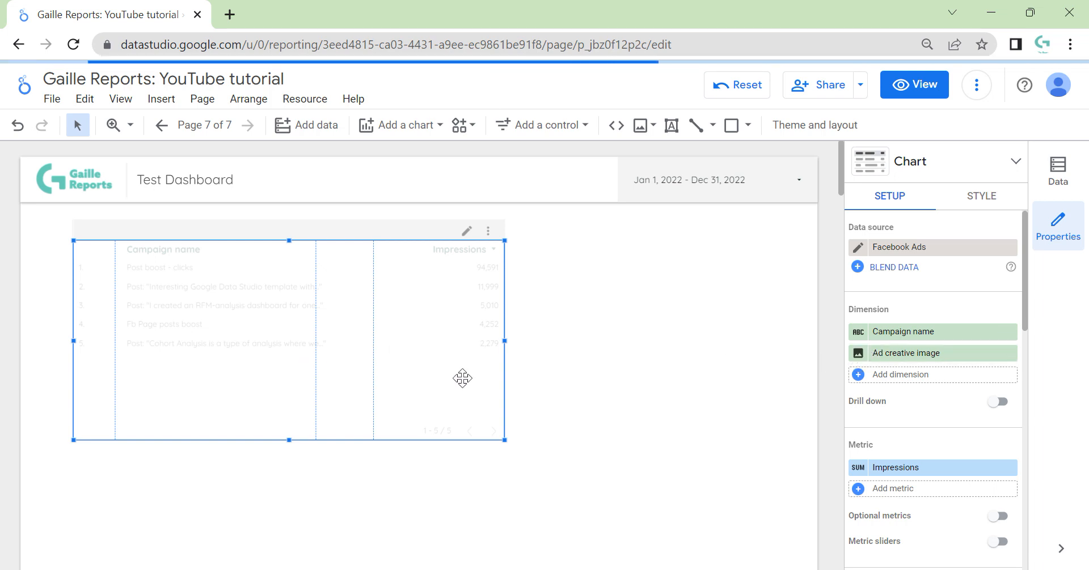
pyautogui.moveTo(504, 340)
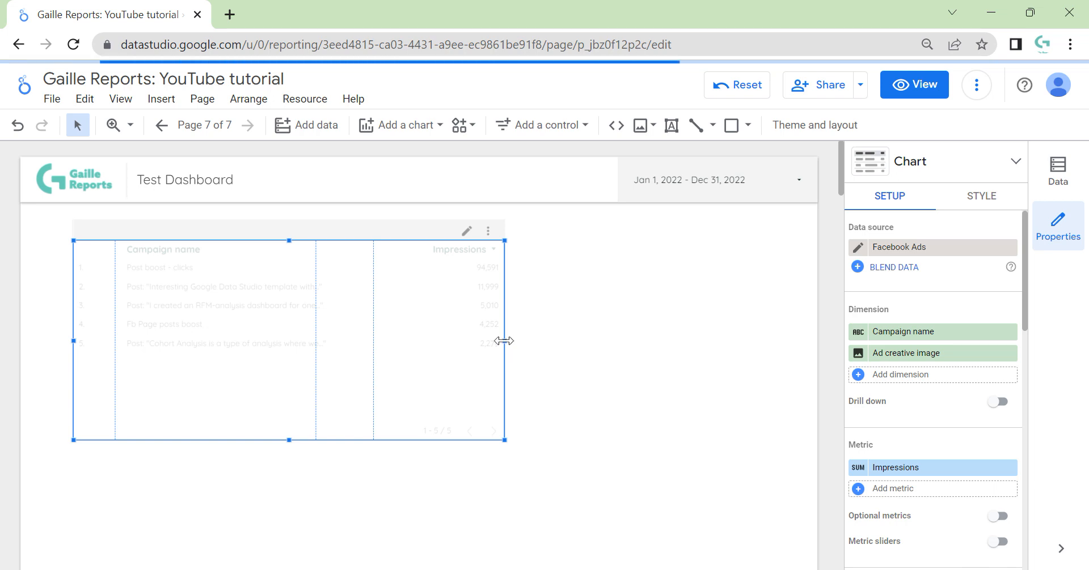
pyautogui.moveTo(506, 340); pyautogui.dragTo(781, 340)
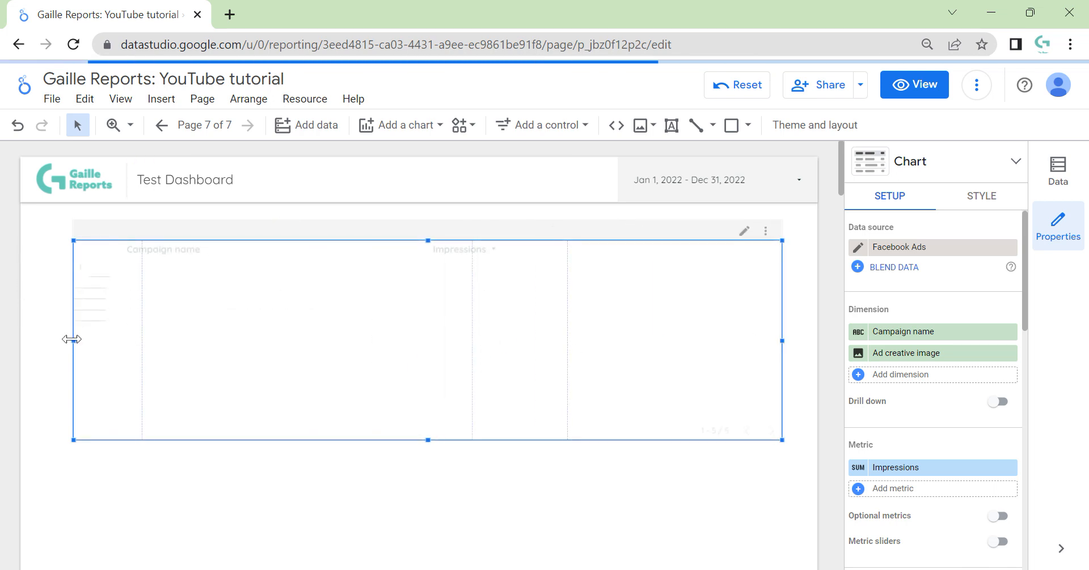
pyautogui.moveTo(73, 339); pyautogui.dragTo(39, 339)
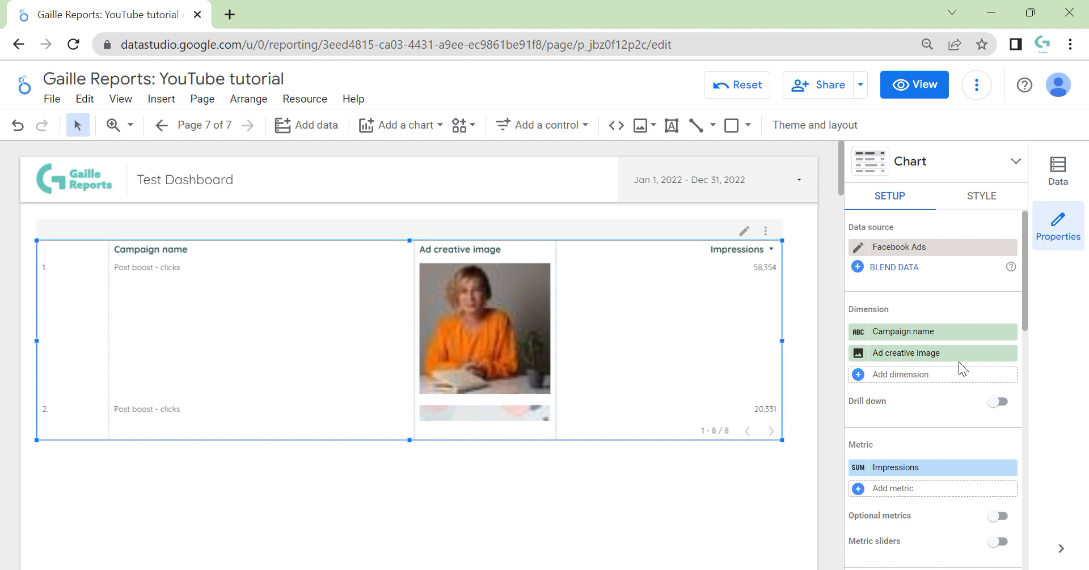
pyautogui.moveTo(907, 385)
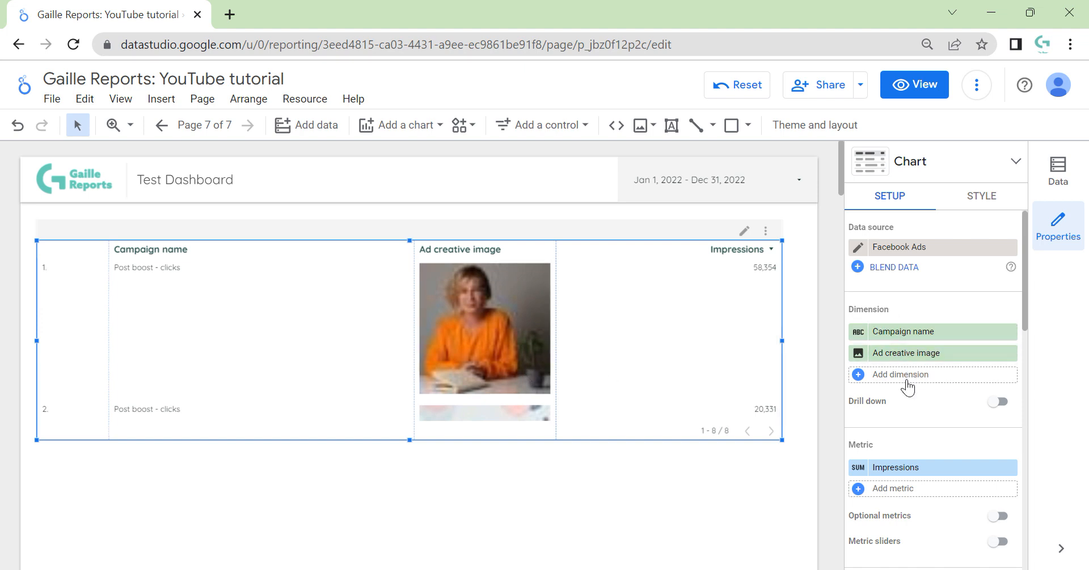
pyautogui.moveTo(278, 275)
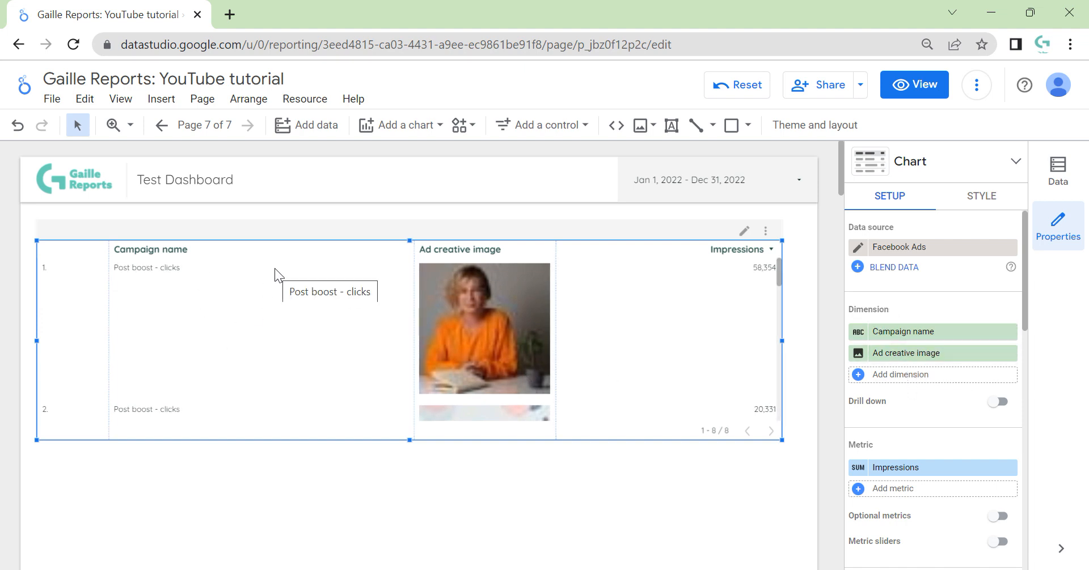
pyautogui.moveTo(589, 331)
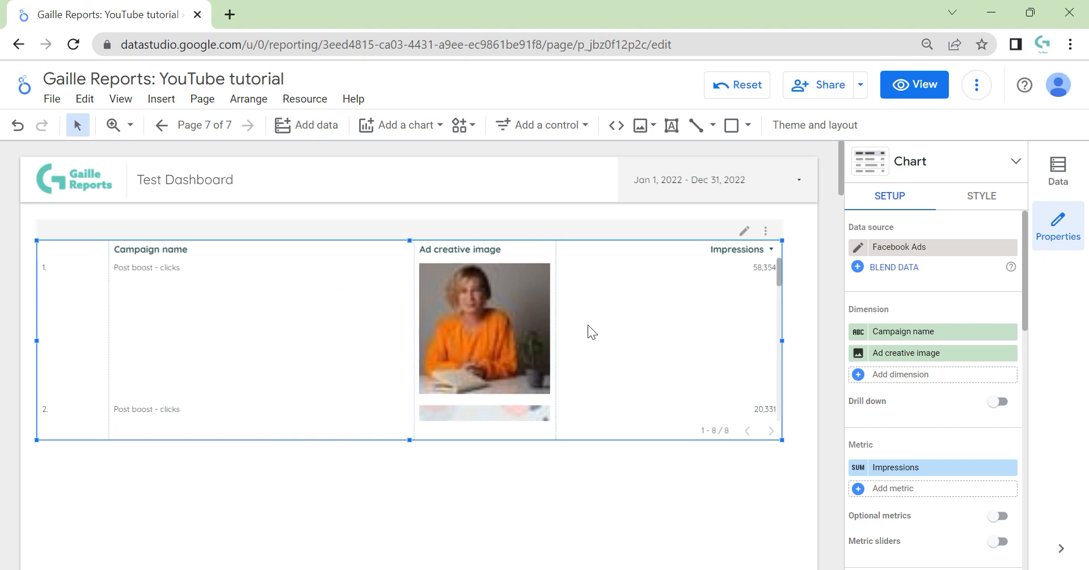
pyautogui.moveTo(676, 361)
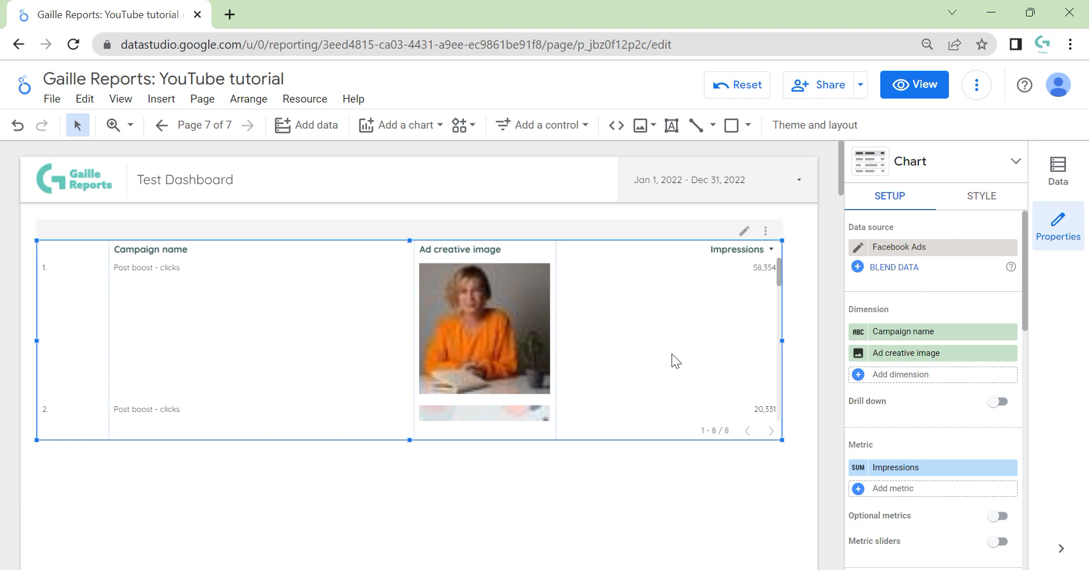
pyautogui.moveTo(548, 416)
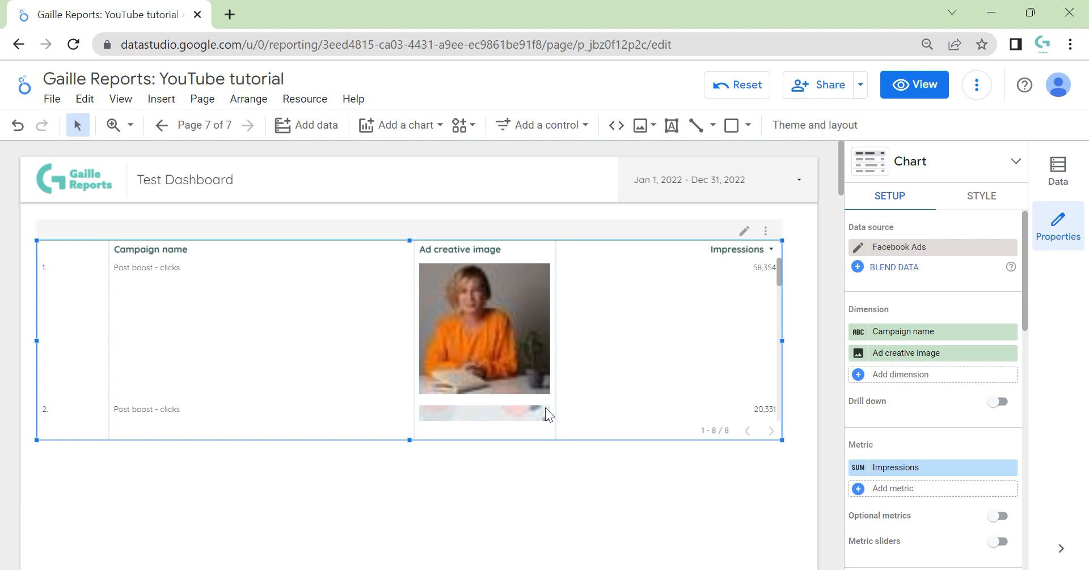
pyautogui.moveTo(307, 125)
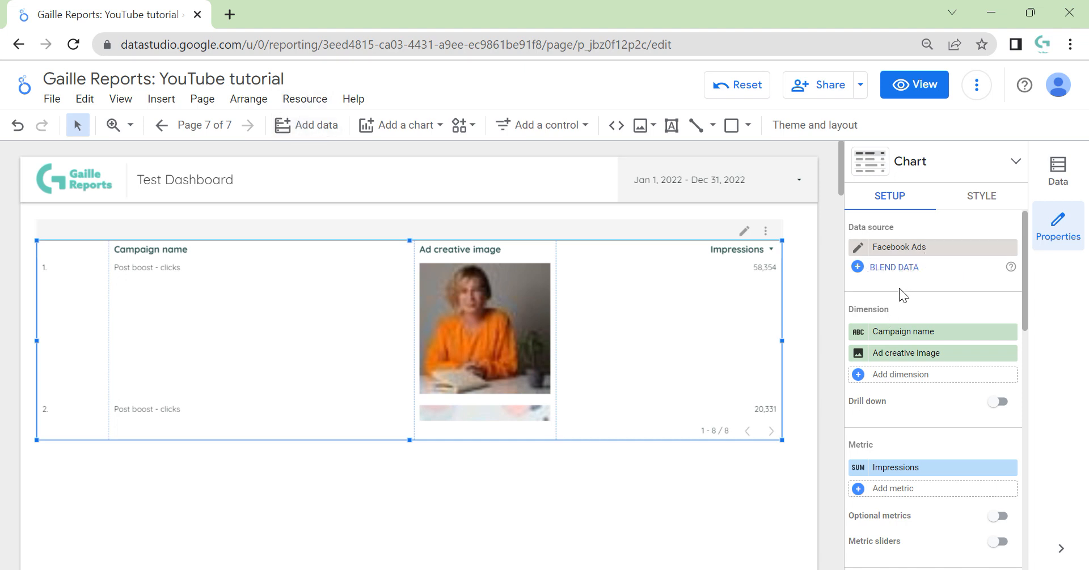
pyautogui.moveTo(834, 304)
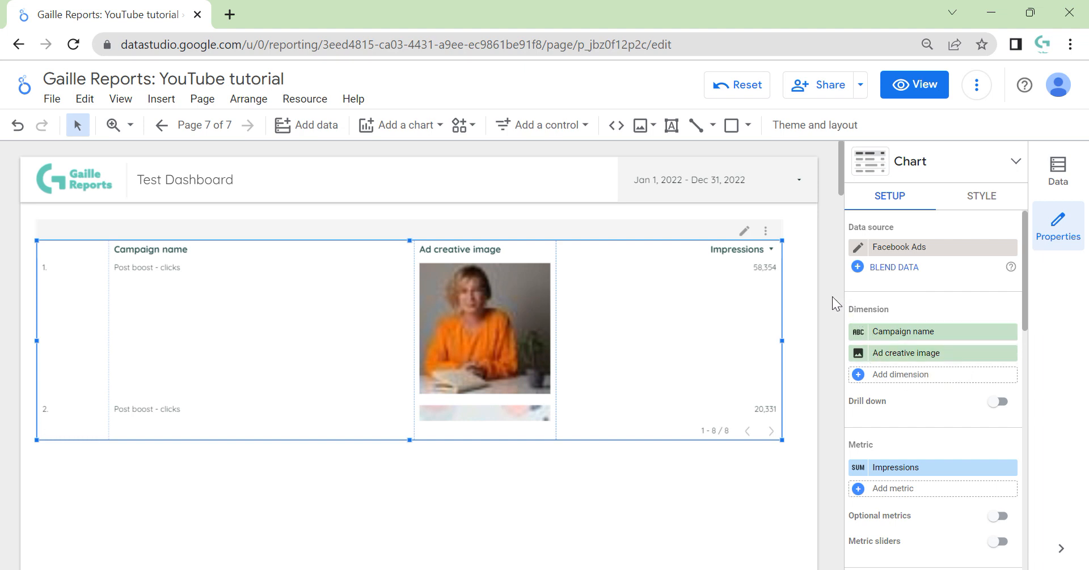
pyautogui.moveTo(812, 346)
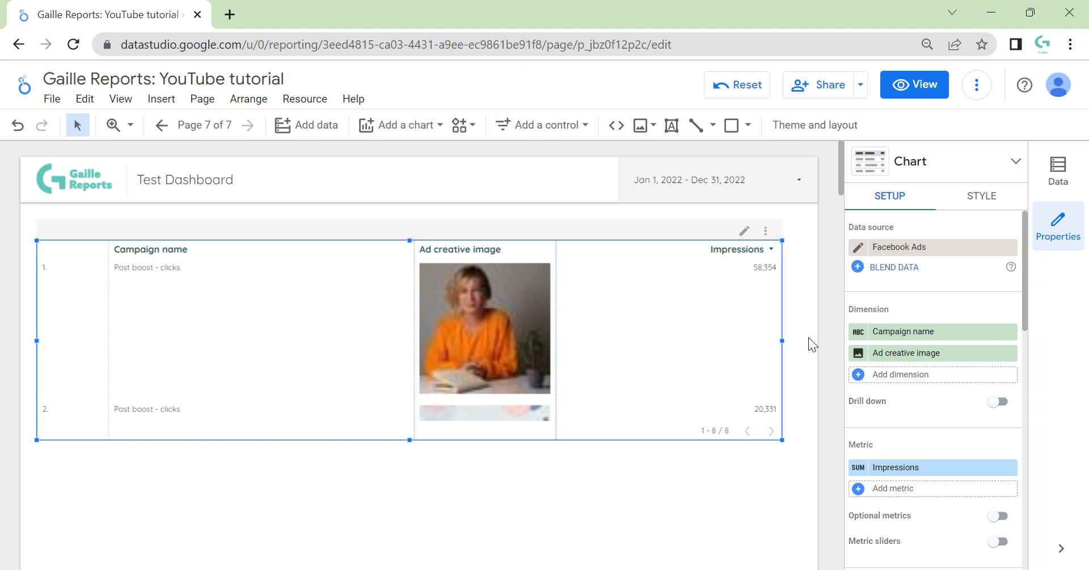
pyautogui.moveTo(1000, 268)
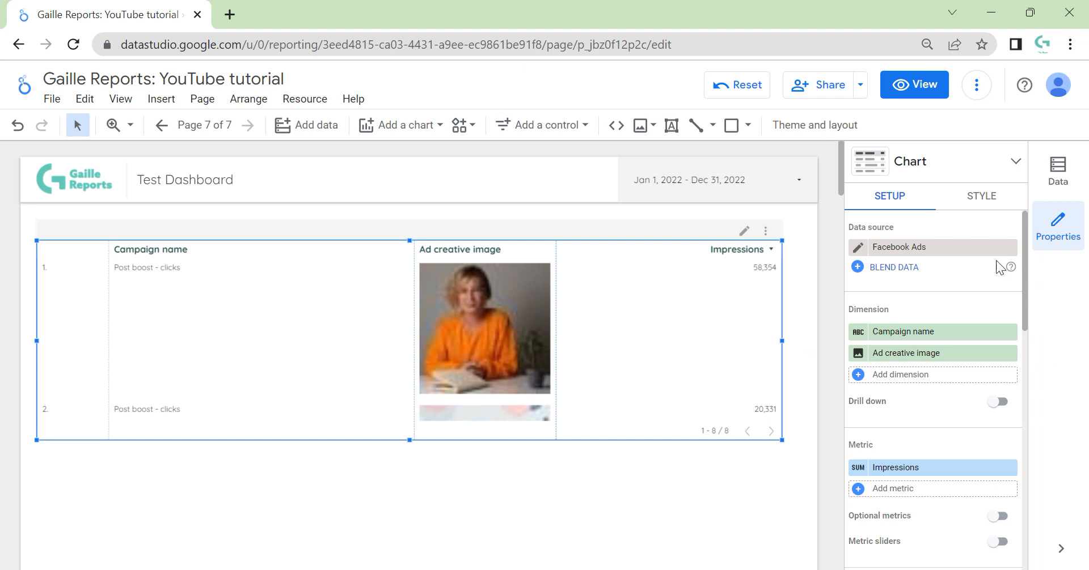
pyautogui.moveTo(230, 13)
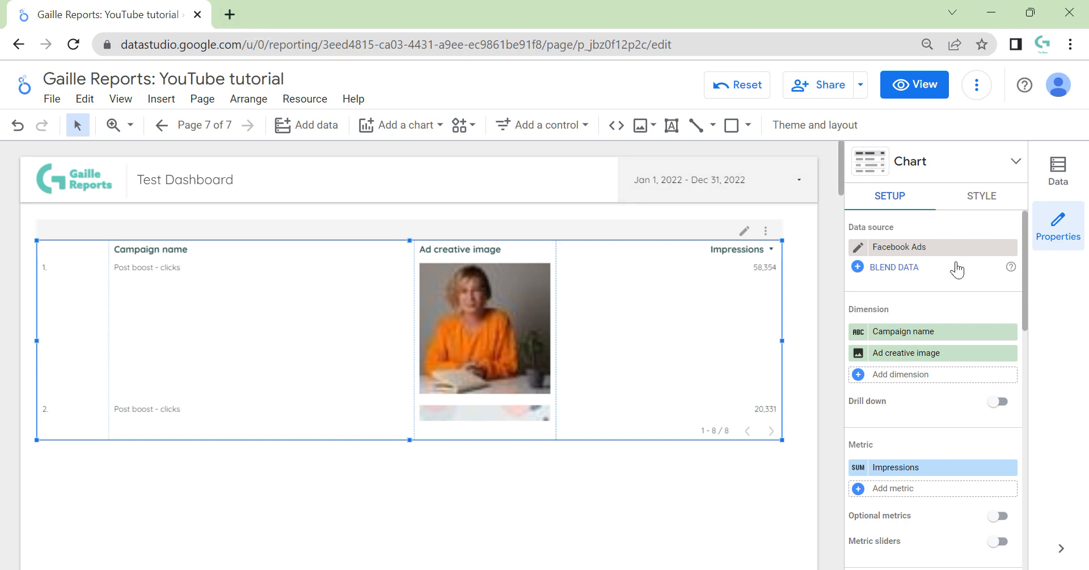
pyautogui.moveTo(660, 232)
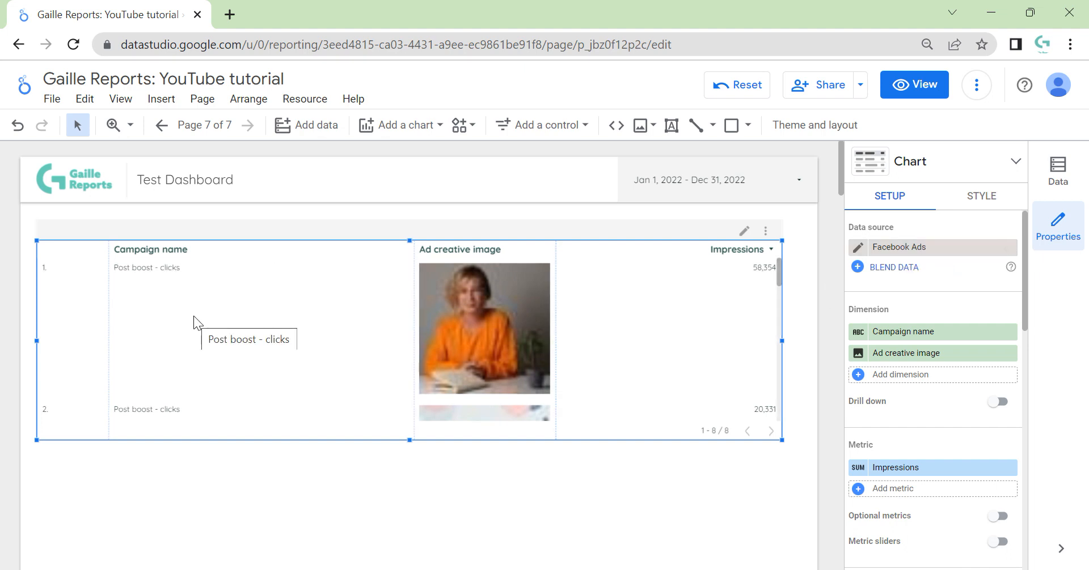
pyautogui.moveTo(101, 324)
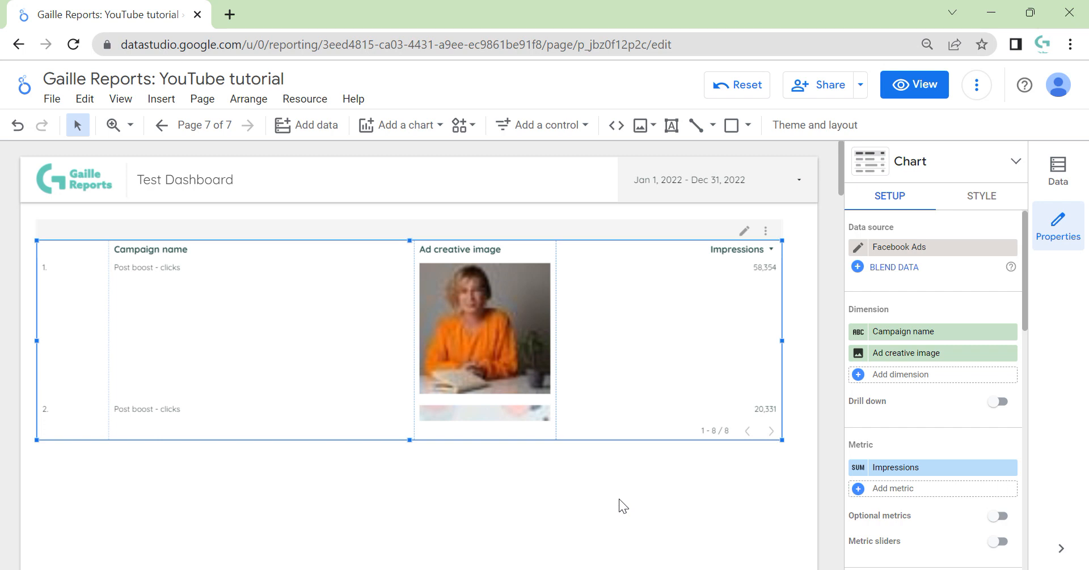
pyautogui.moveTo(611, 488)
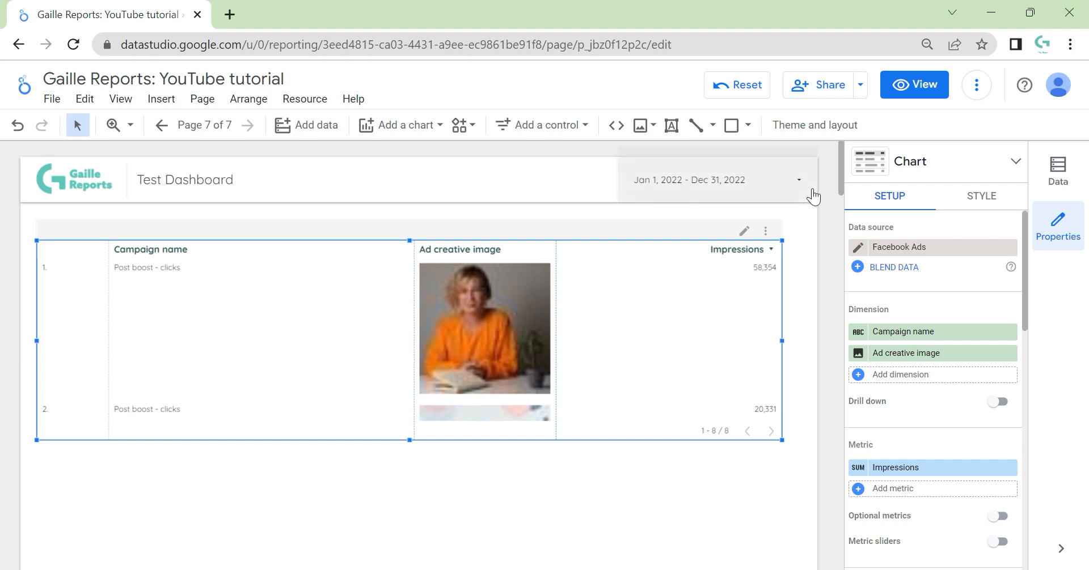
pyautogui.moveTo(778, 335)
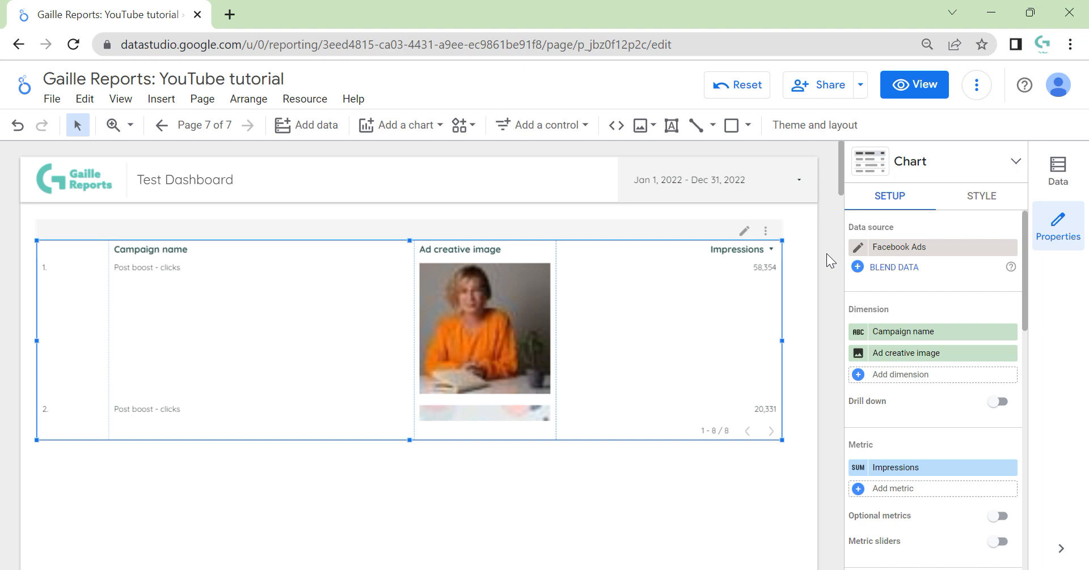
pyautogui.moveTo(869, 139)
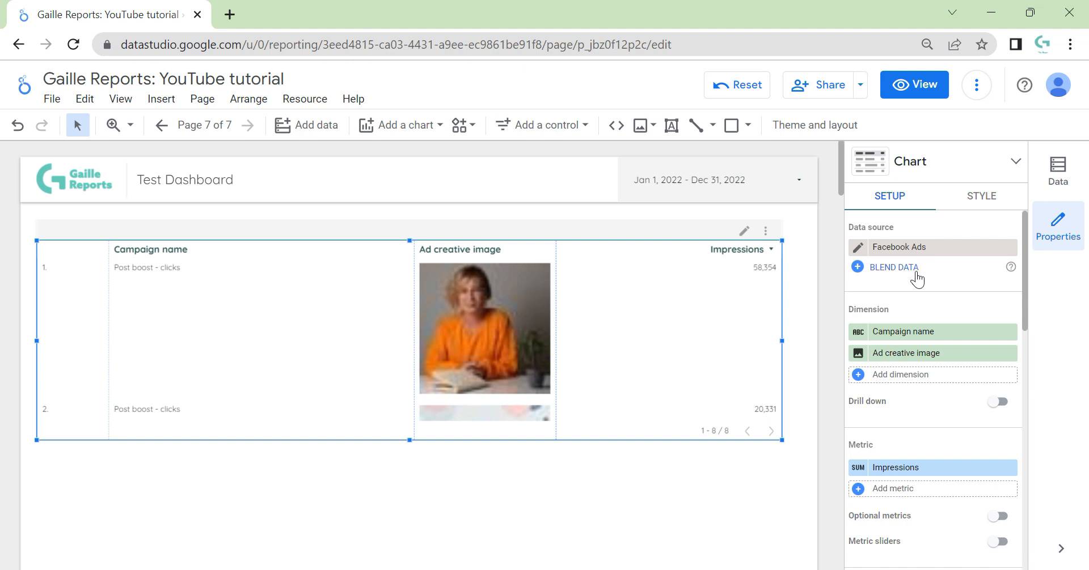
pyautogui.moveTo(919, 256)
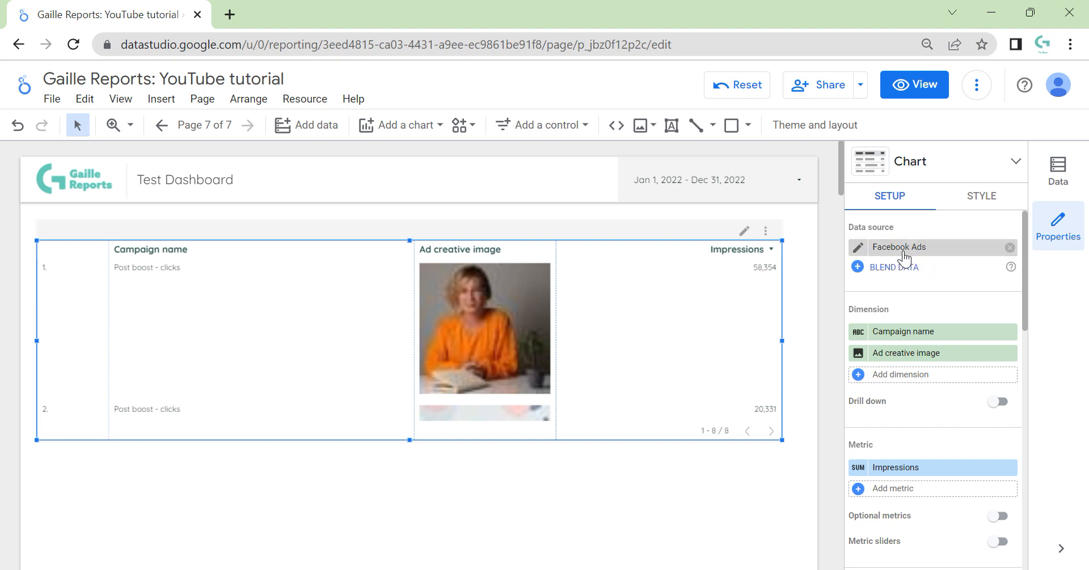
pyautogui.moveTo(516, 404)
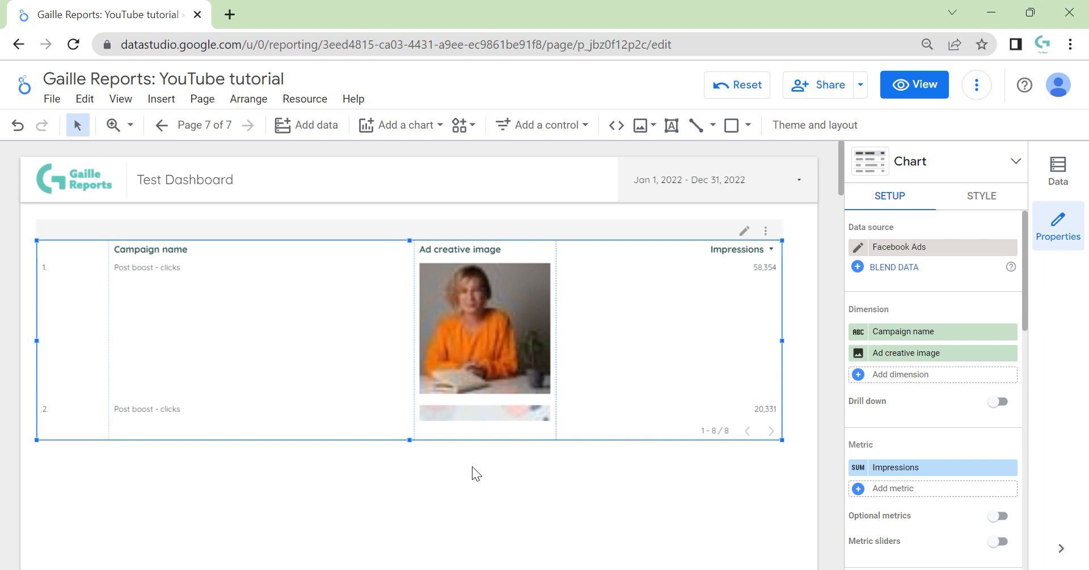
pyautogui.moveTo(476, 458)
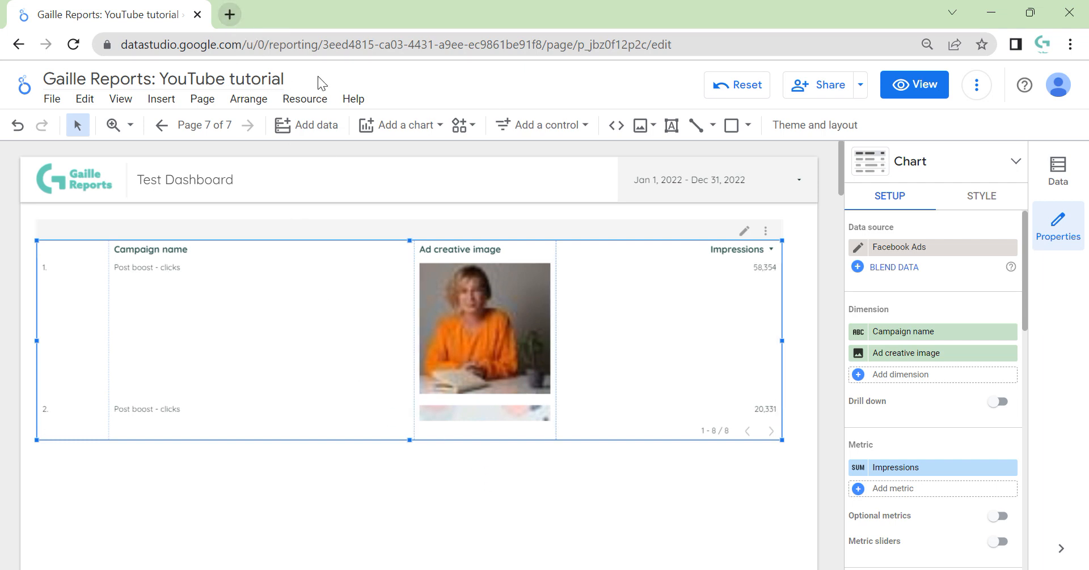
# From Manage added data sources, start Add a data source and browse the Google connectors gallery.
pyautogui.click(304, 99)
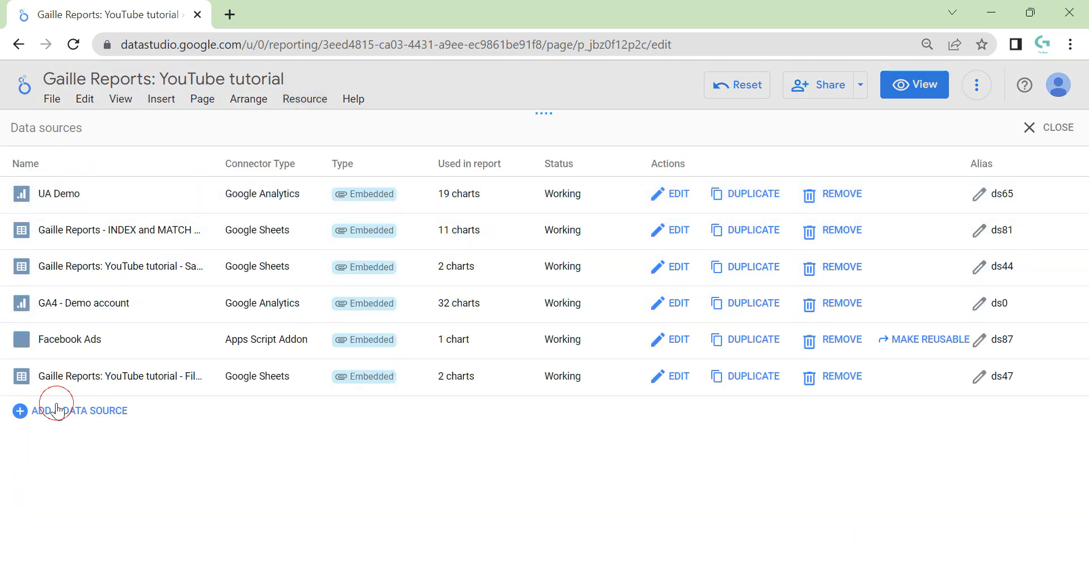
pyautogui.click(81, 410)
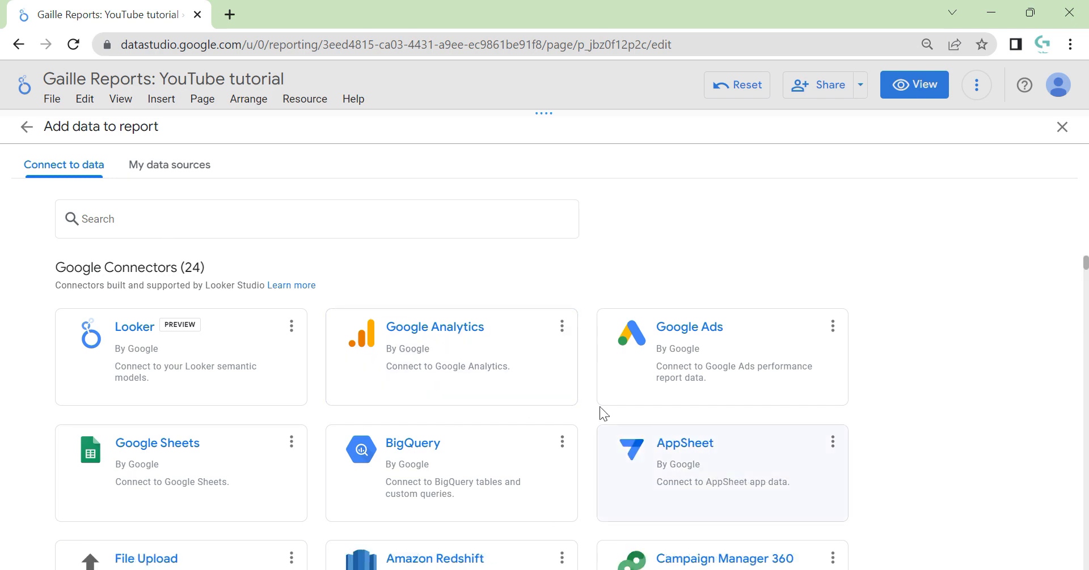
pyautogui.moveTo(924, 393)
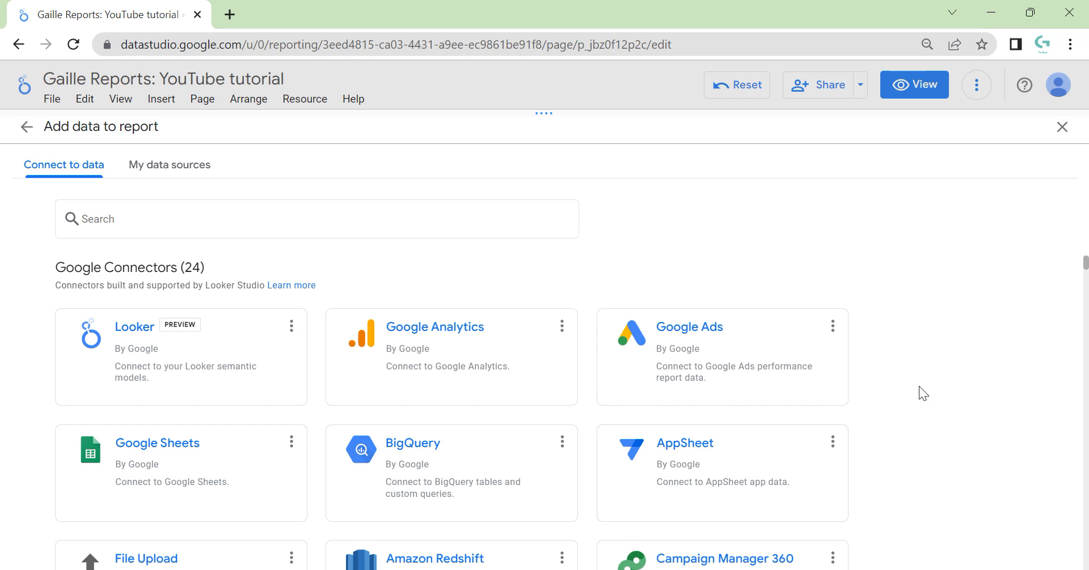
pyautogui.scroll(-3)
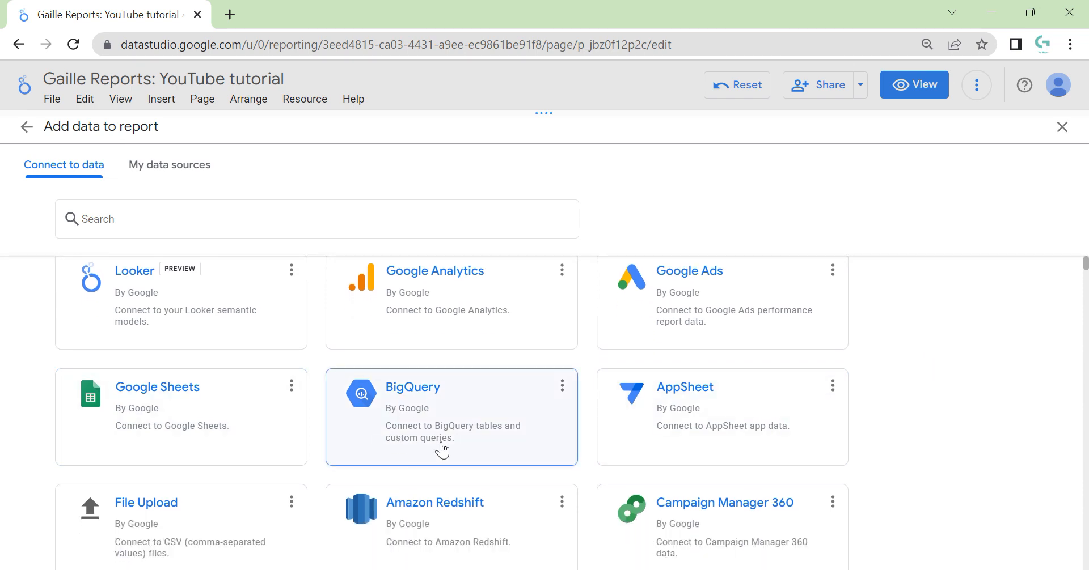
pyautogui.moveTo(1017, 438)
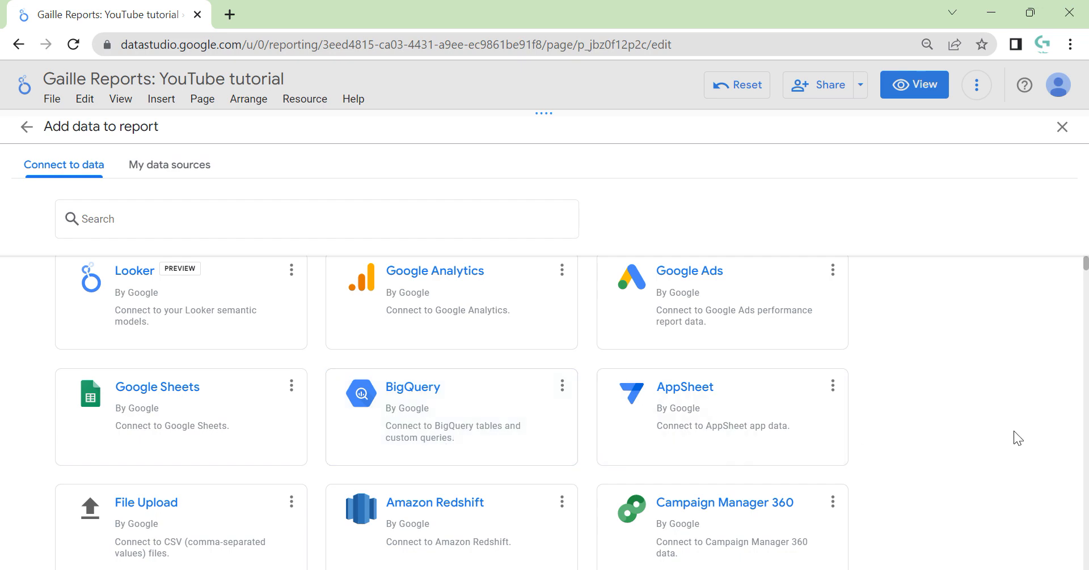
pyautogui.scroll(-3)
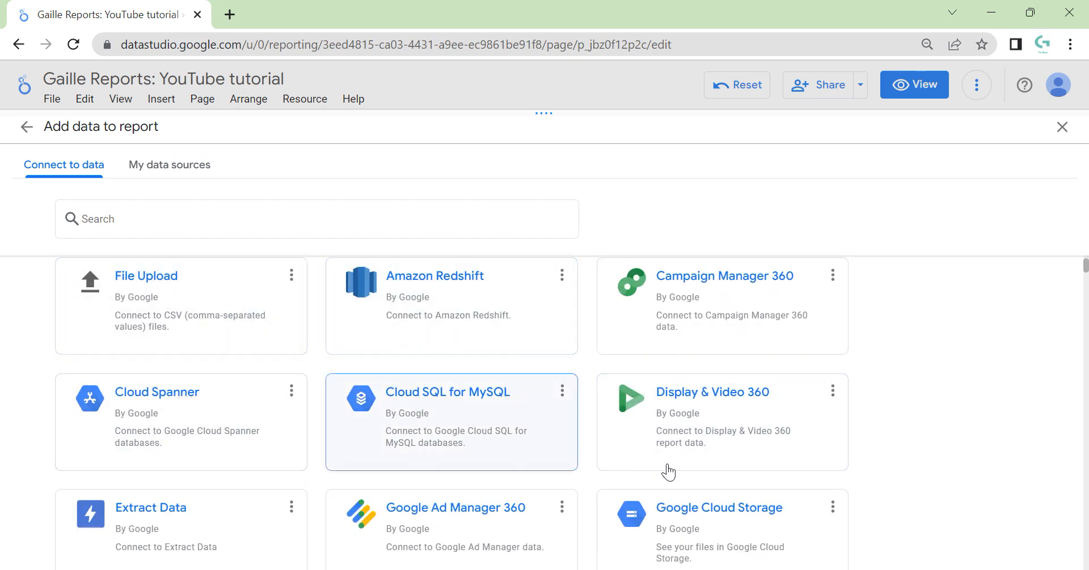
pyautogui.scroll(-3)
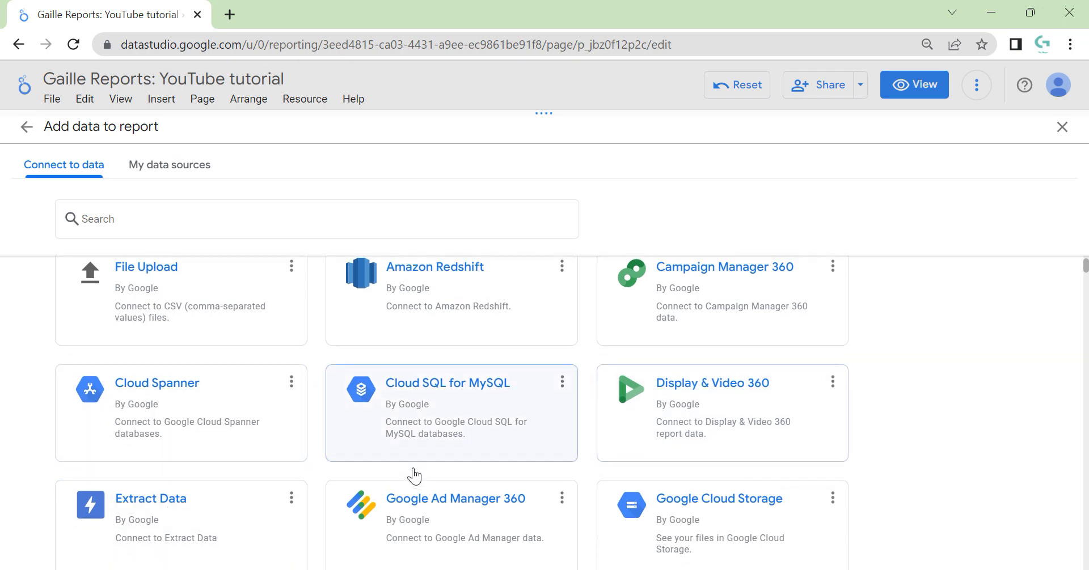
pyautogui.scroll(-3)
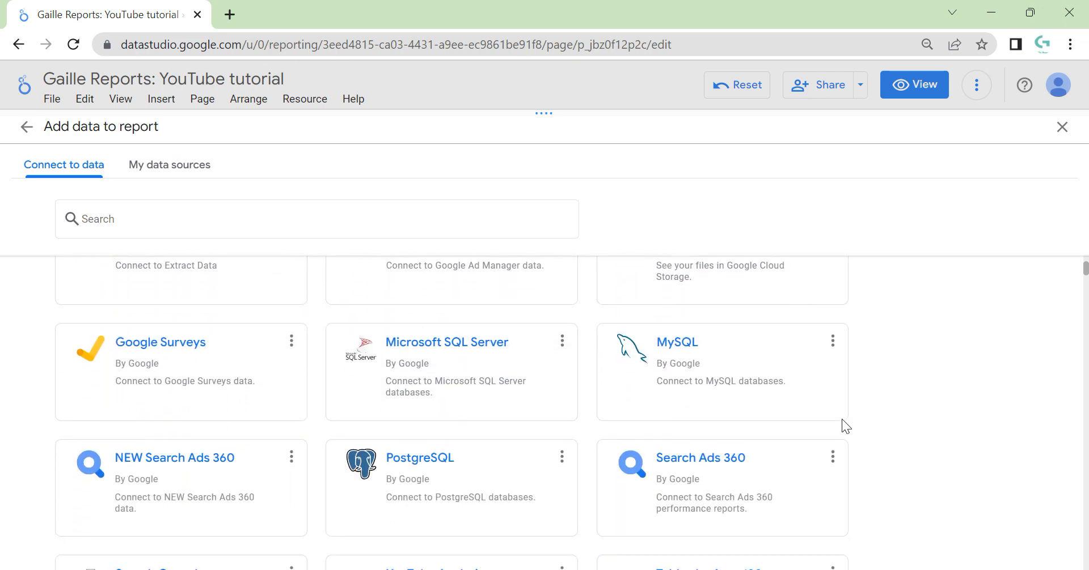
pyautogui.scroll(3)
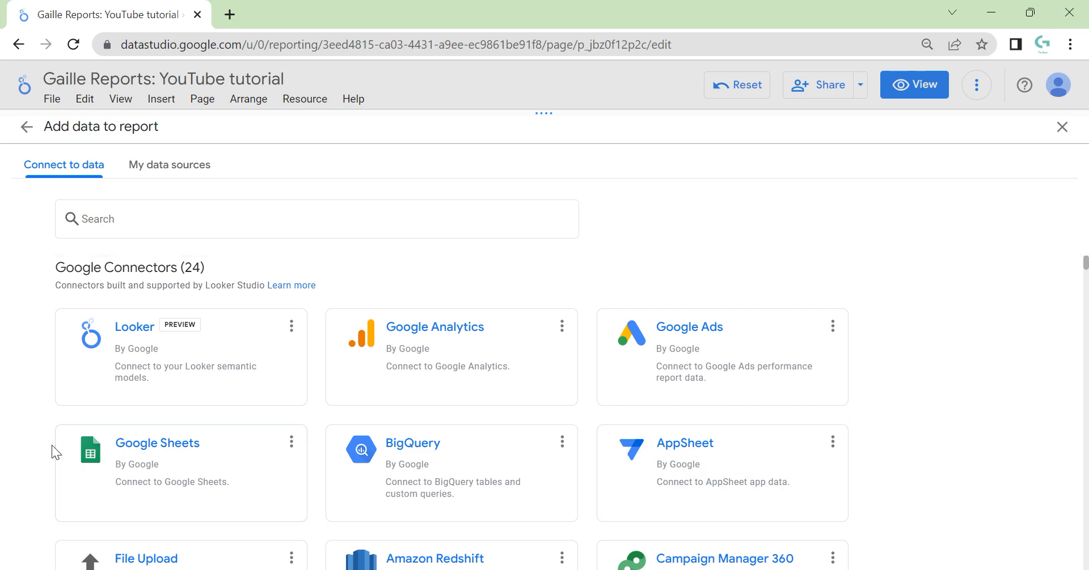
pyautogui.moveTo(134, 488)
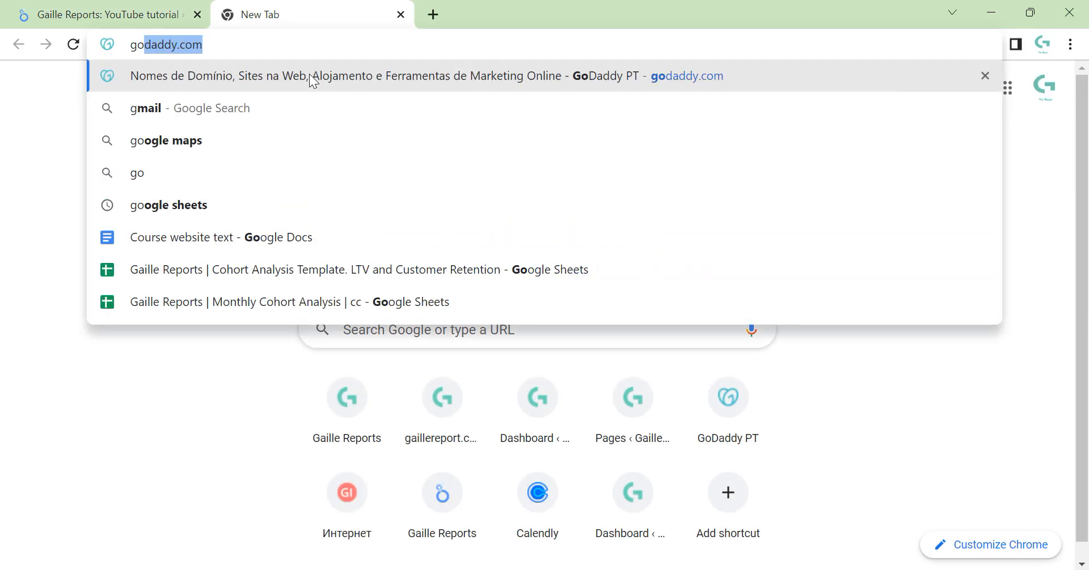
# Reach the Google Sheets start page and create a new blank Untitled spreadsheet with Sheet1.
pyautogui.write('google')
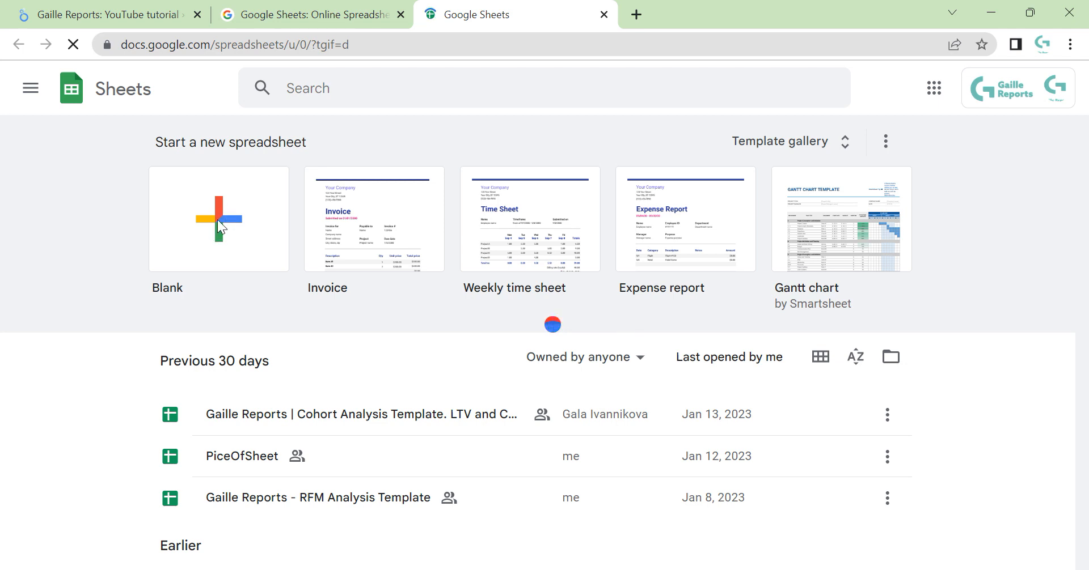
pyautogui.click(218, 219)
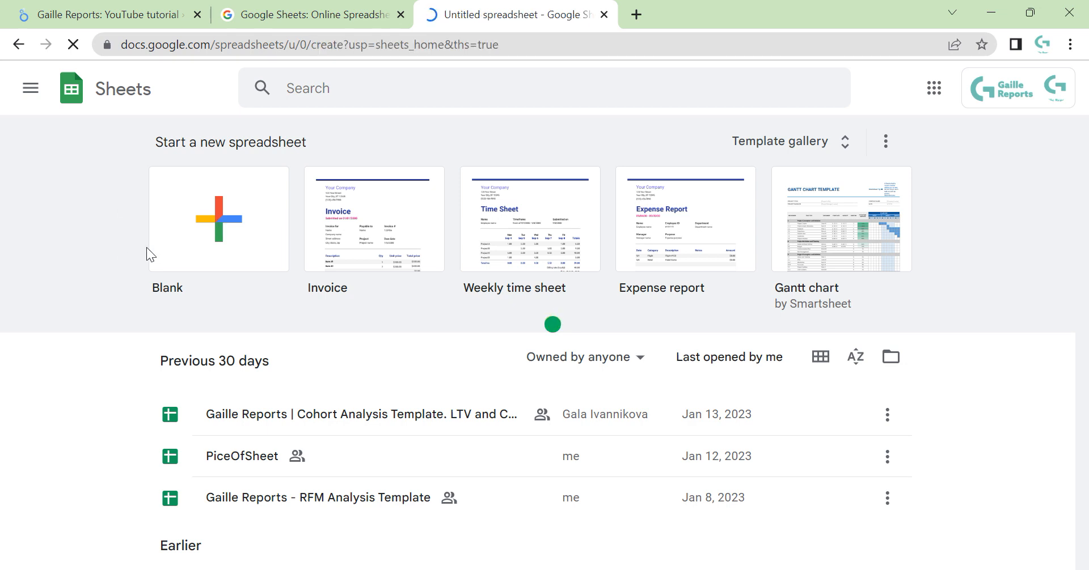
pyautogui.click(218, 219)
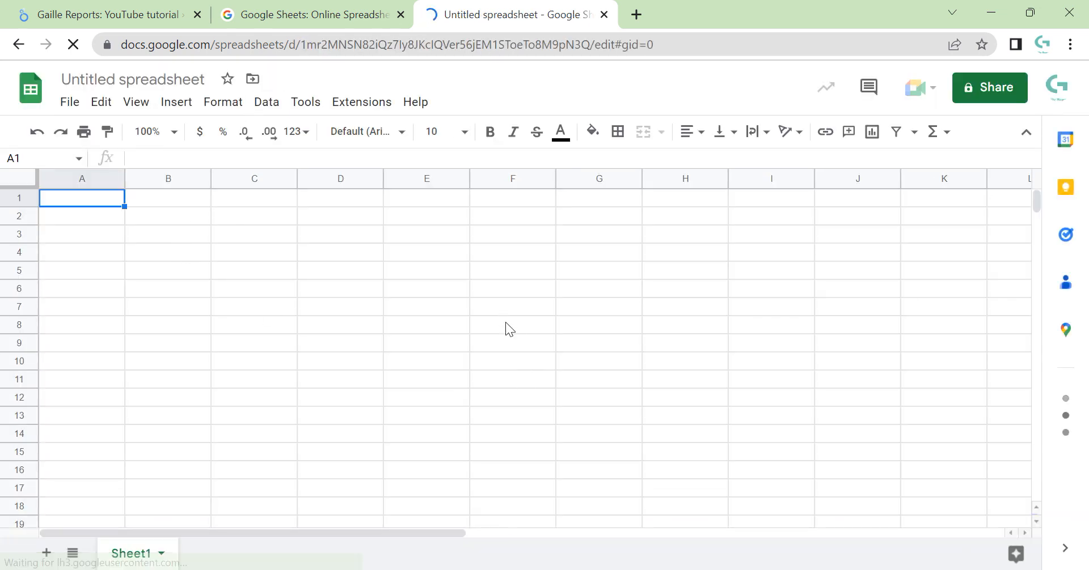
pyautogui.click(104, 14)
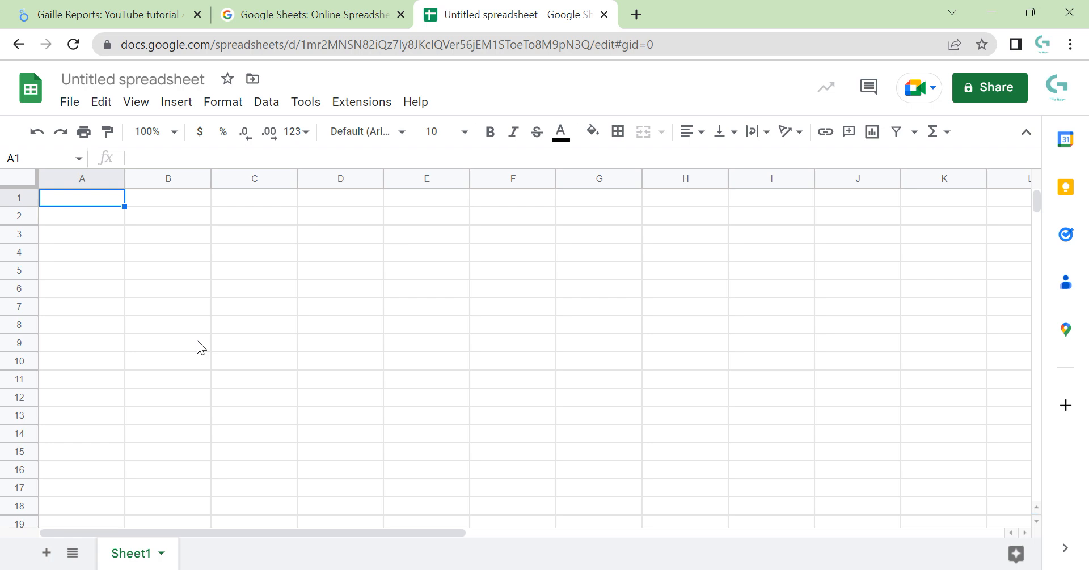
pyautogui.moveTo(405, 258)
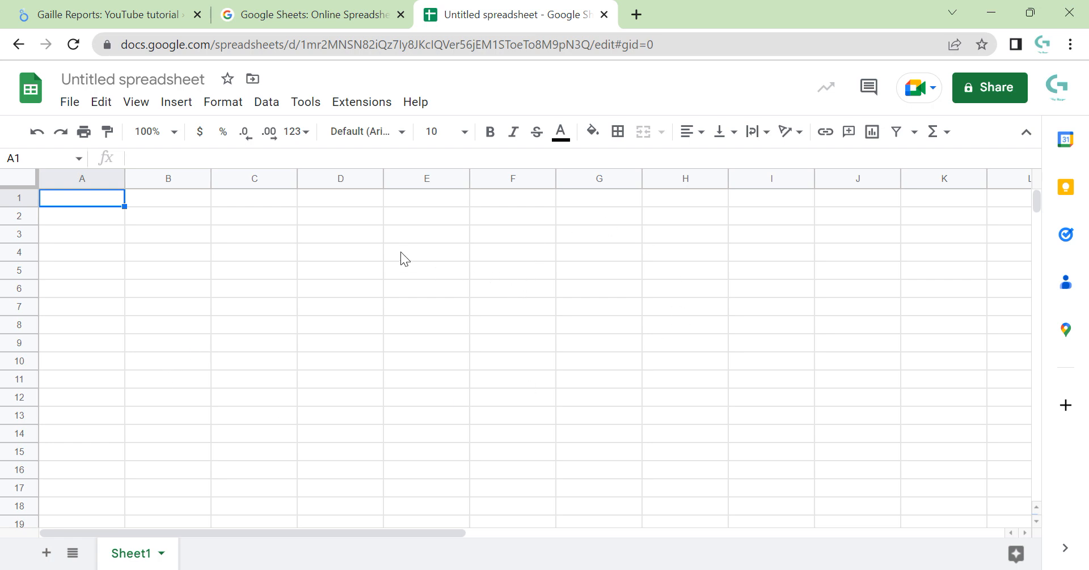
pyautogui.moveTo(778, 432)
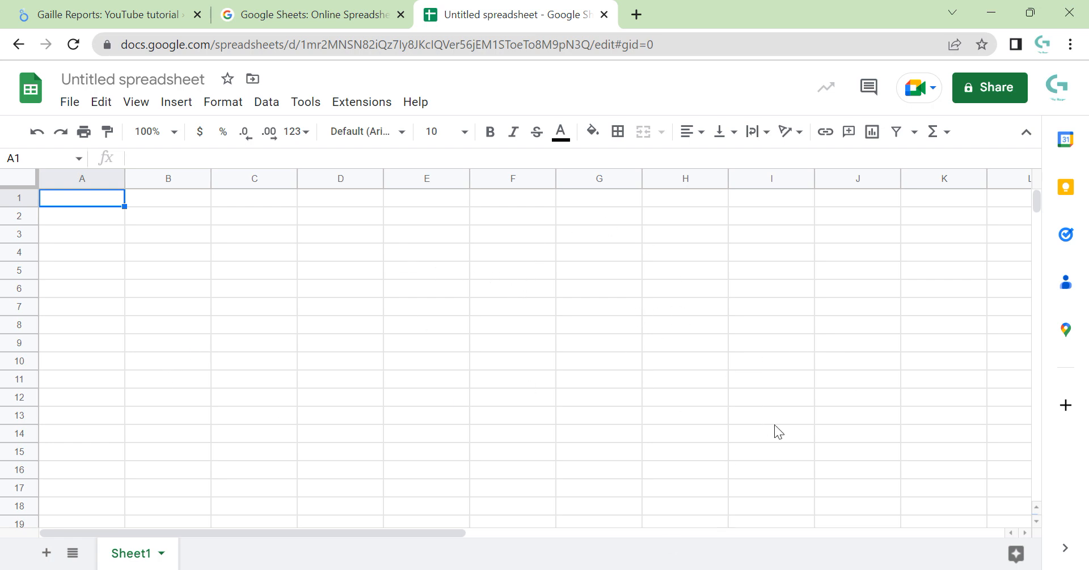
pyautogui.moveTo(369, 386)
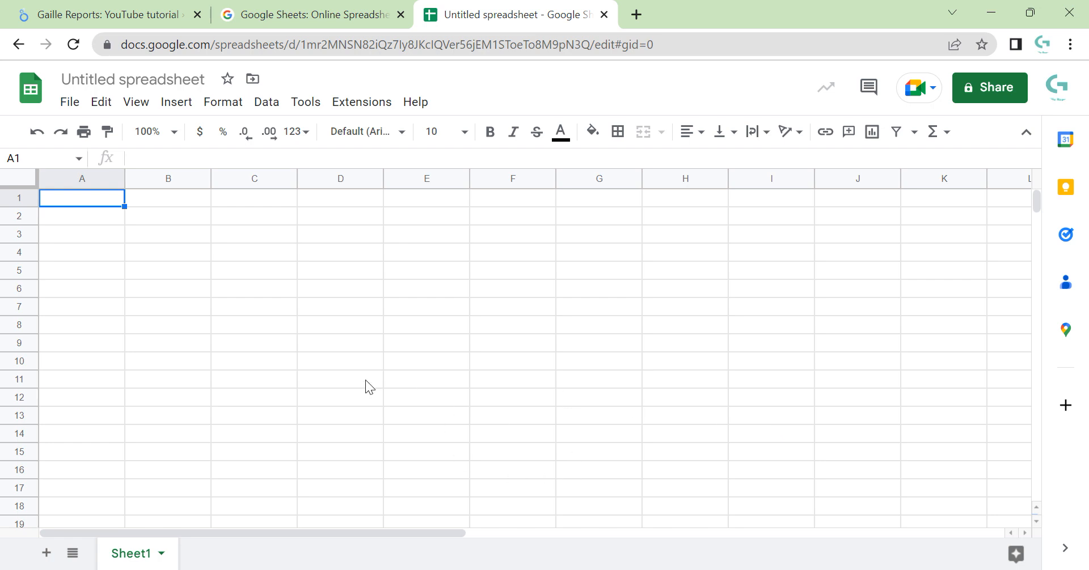
pyautogui.moveTo(130, 244)
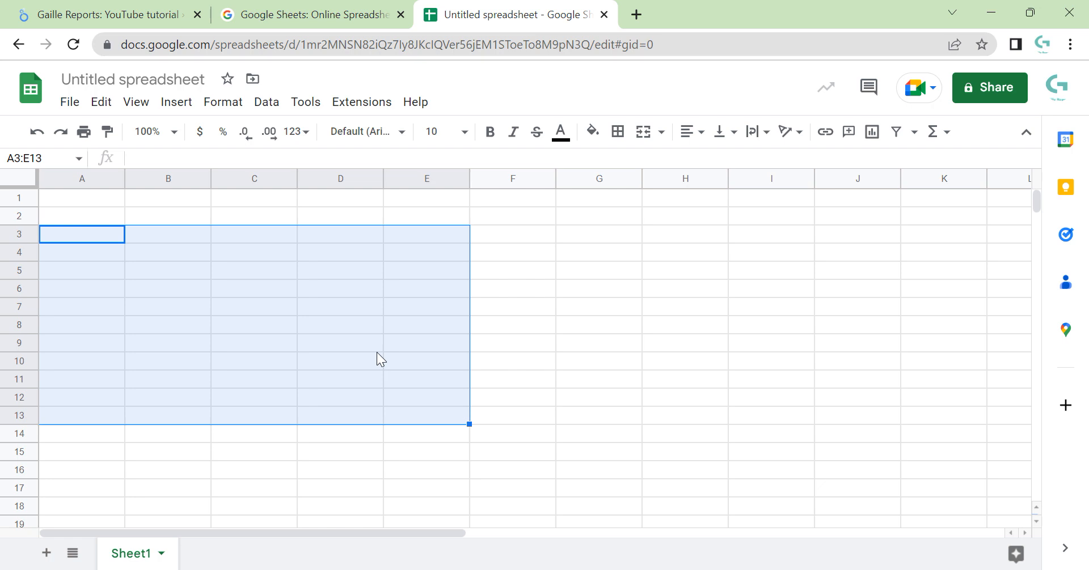
pyautogui.moveTo(376, 359)
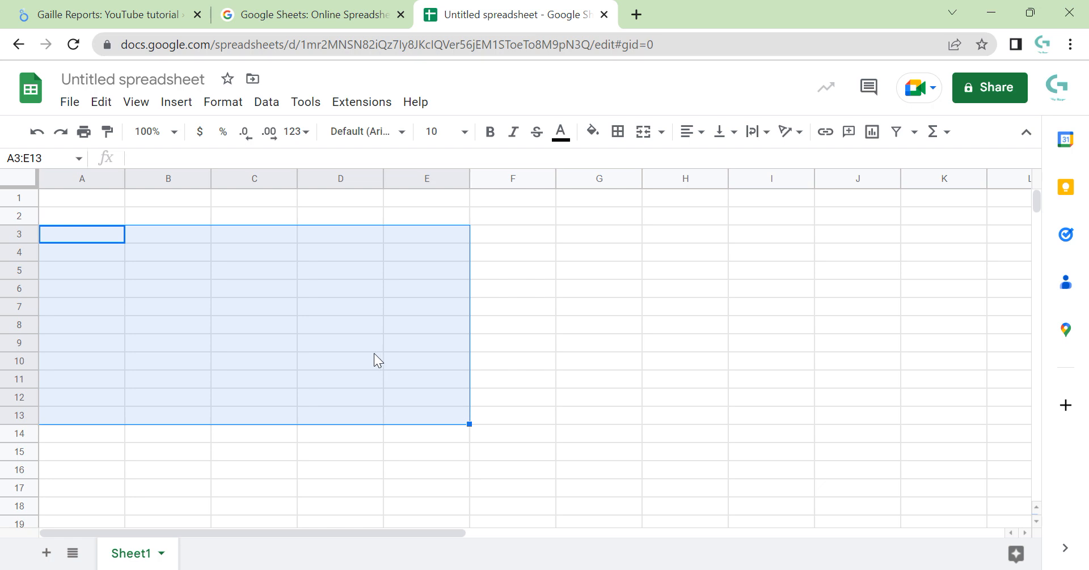
pyautogui.moveTo(797, 285)
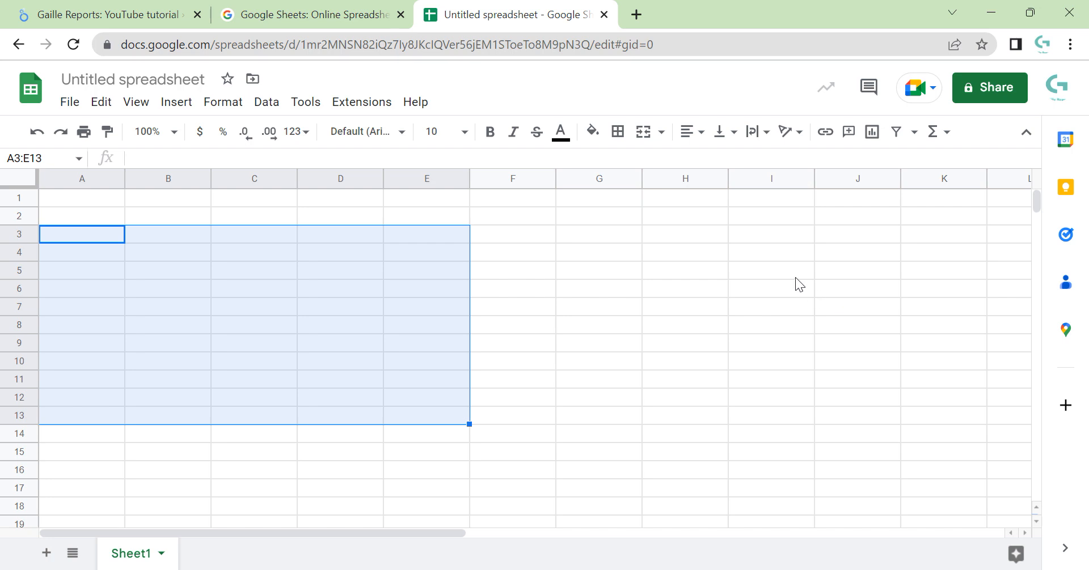
pyautogui.moveTo(780, 343)
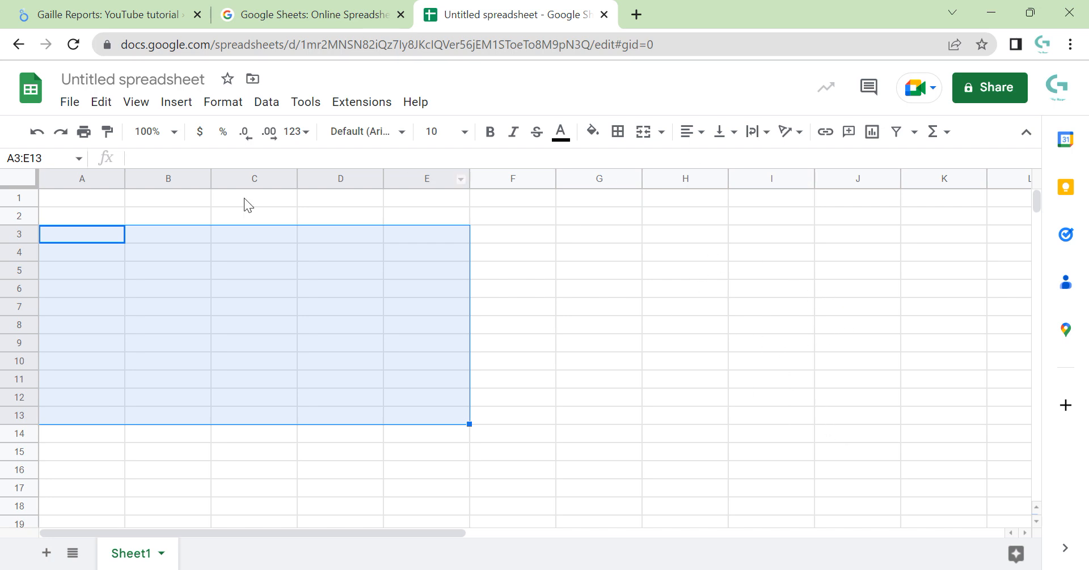
pyautogui.moveTo(66, 7)
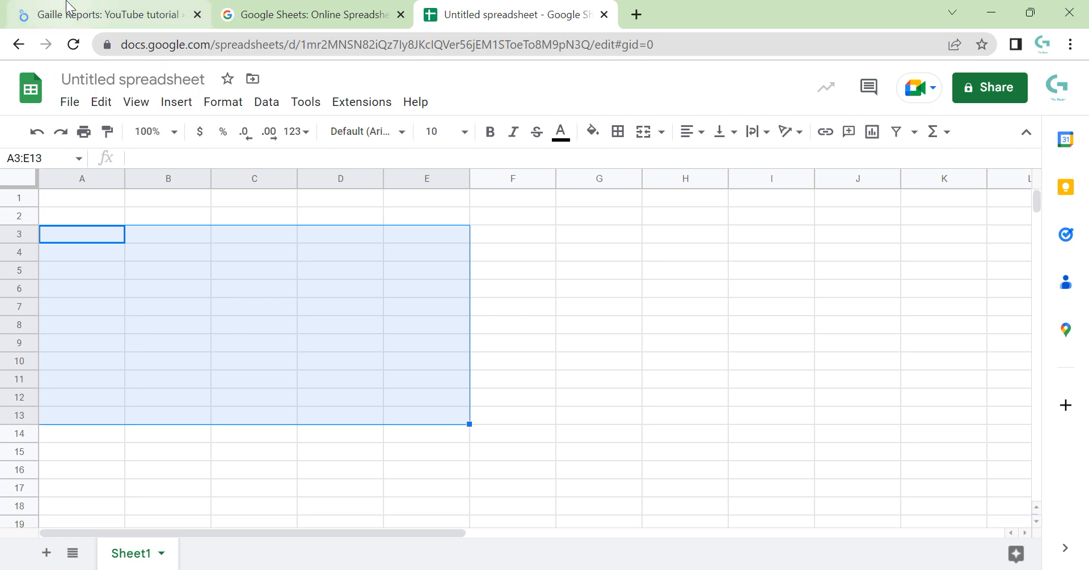
pyautogui.moveTo(830, 228)
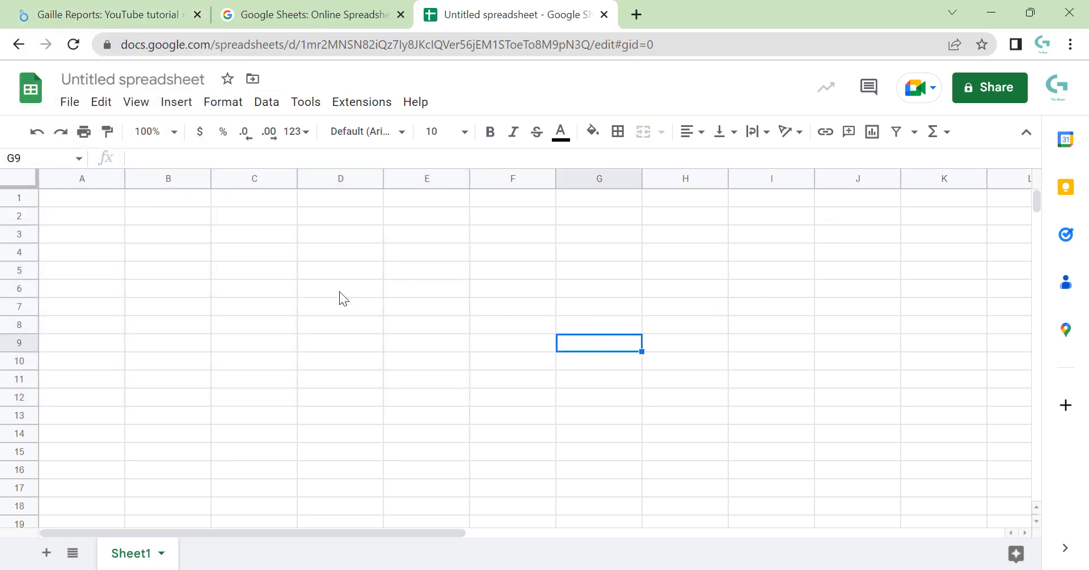
# Search the Workspace Marketplace add-ons for 'facebook ads' and browse the results.
pyautogui.click(361, 102)
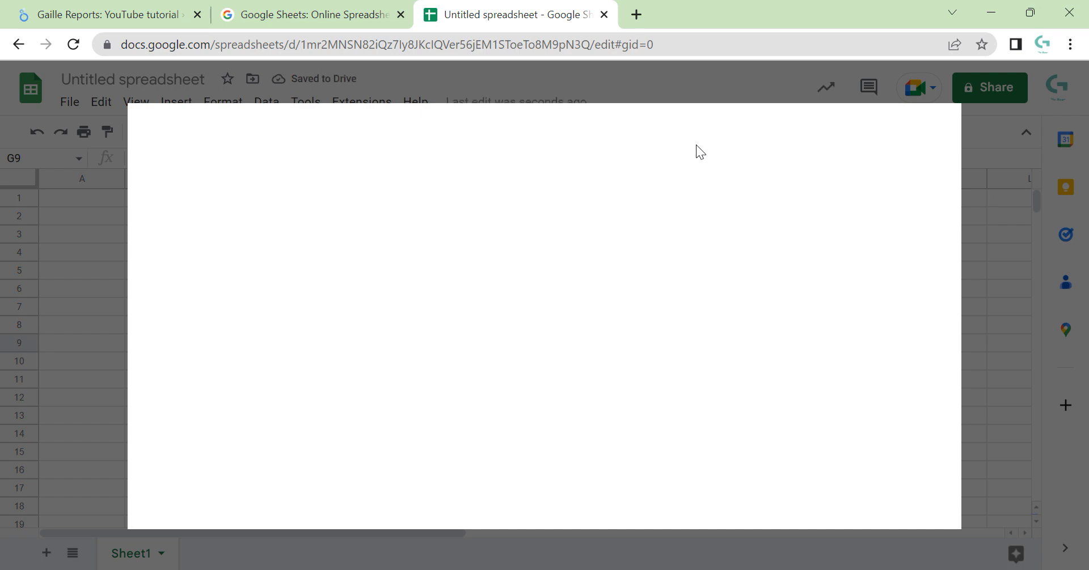
pyautogui.click(108, 13)
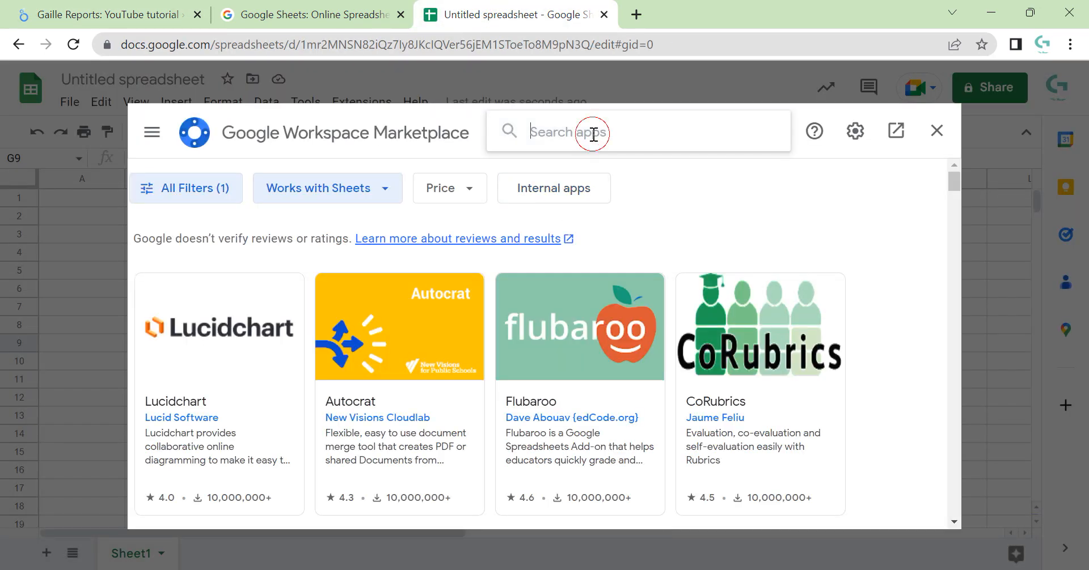
pyautogui.write('facebook ads')
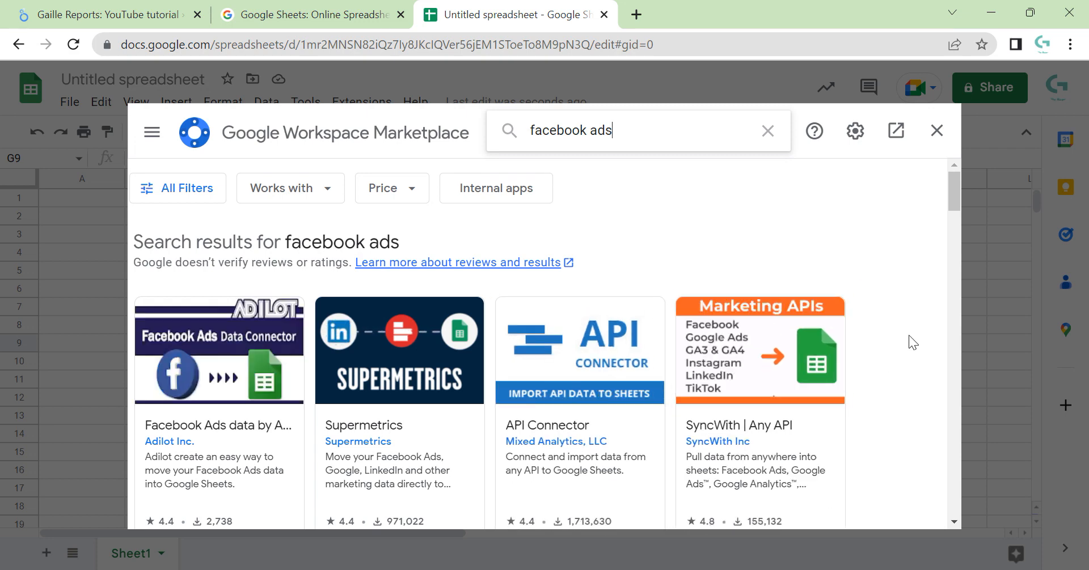
pyautogui.scroll(-3)
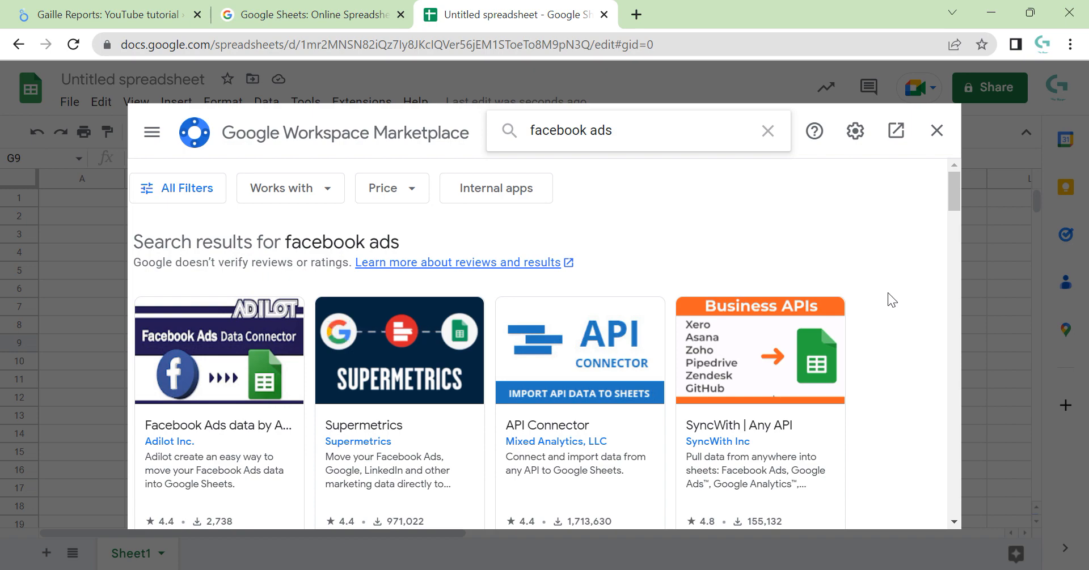
pyautogui.scroll(-3)
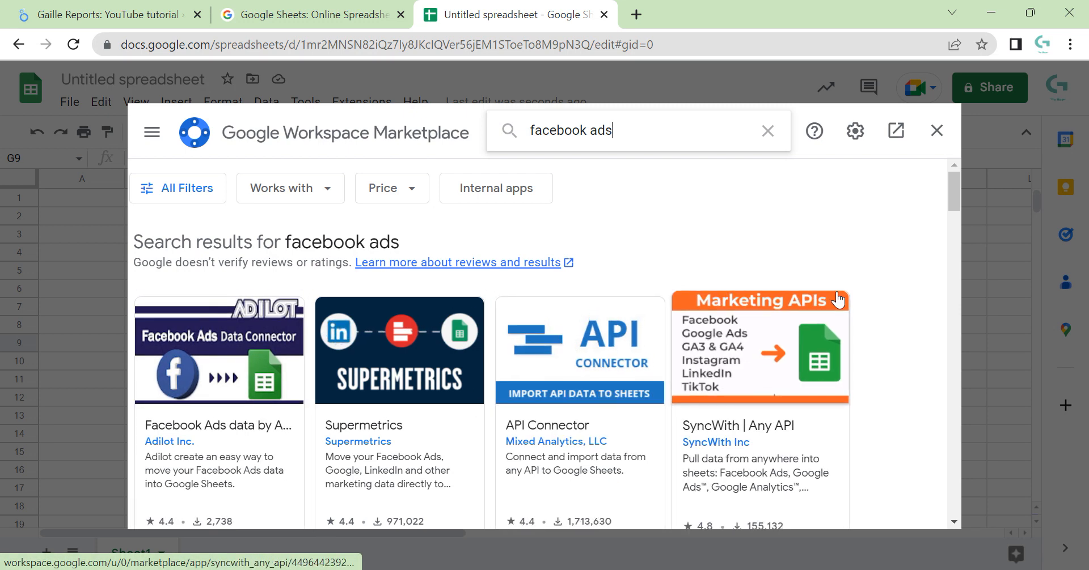
pyautogui.scroll(-3)
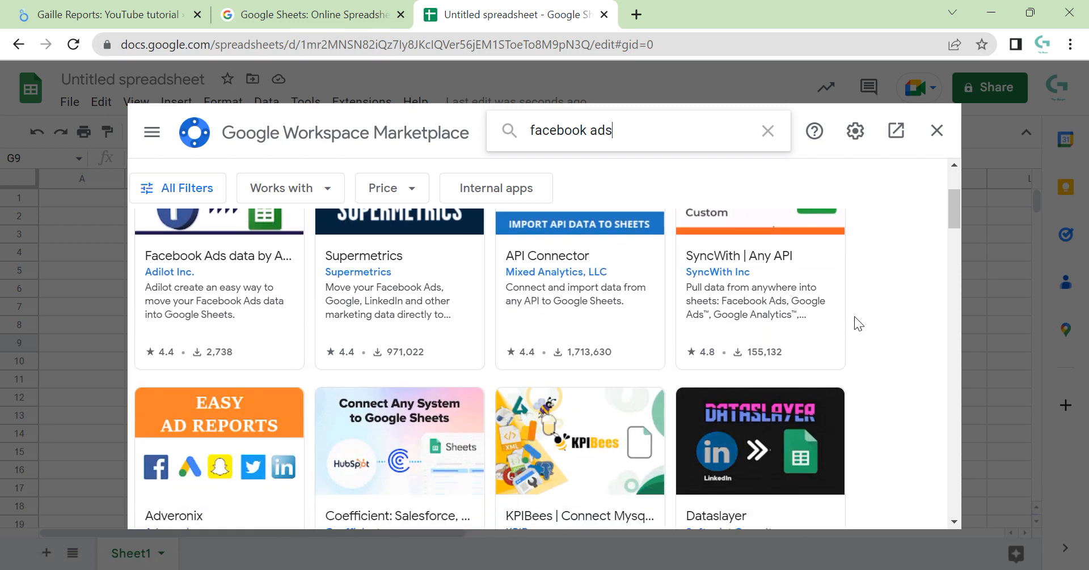
pyautogui.scroll(-3)
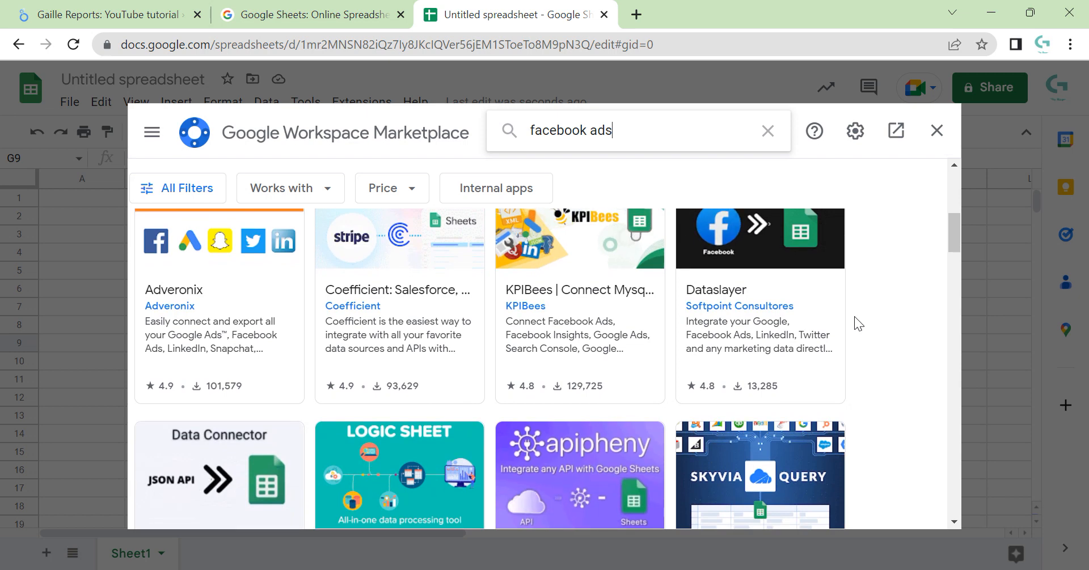
pyautogui.scroll(-3)
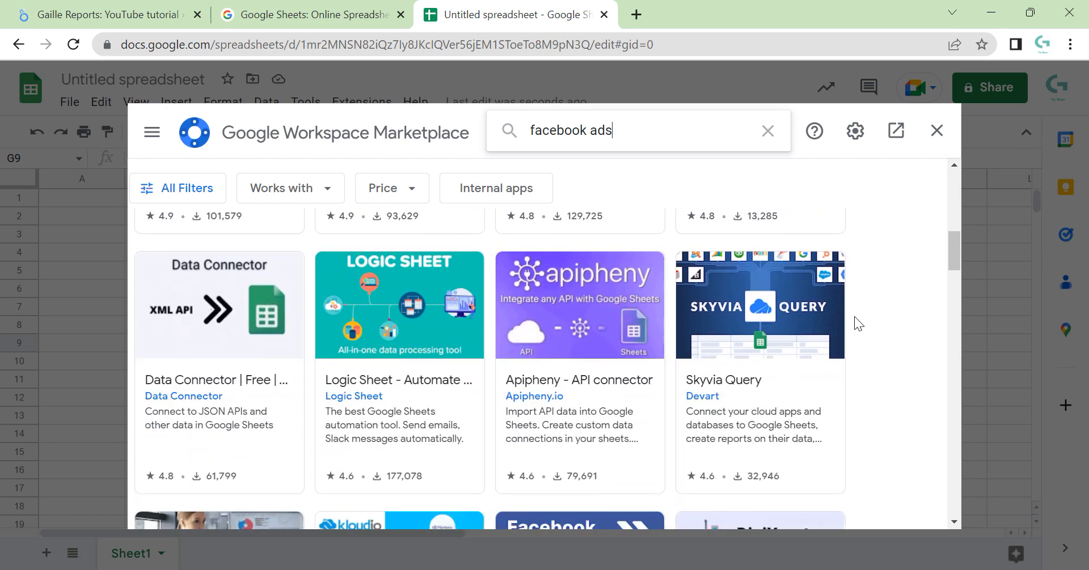
pyautogui.moveTo(883, 391)
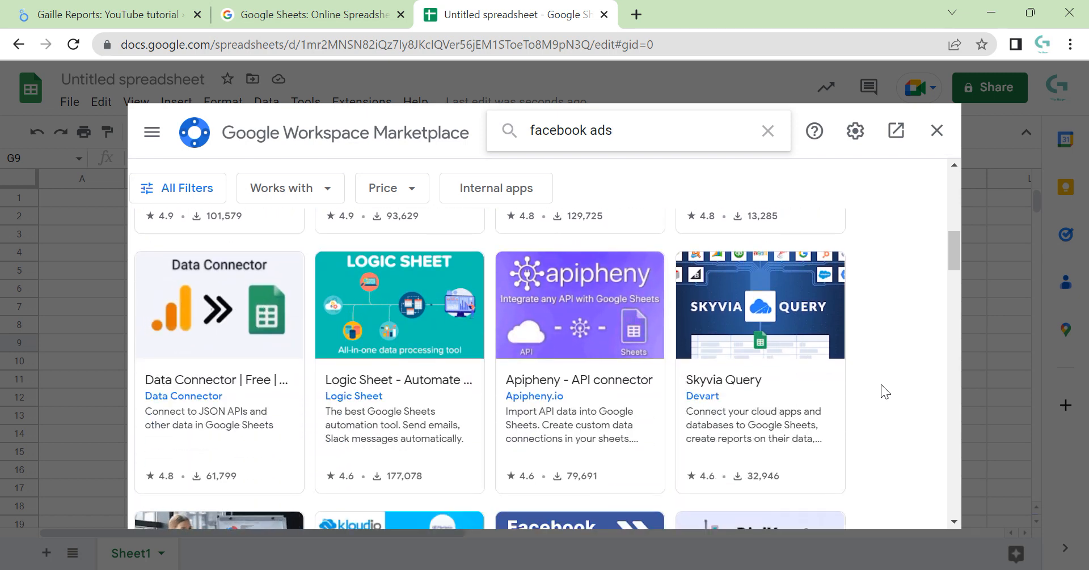
pyautogui.scroll(-3)
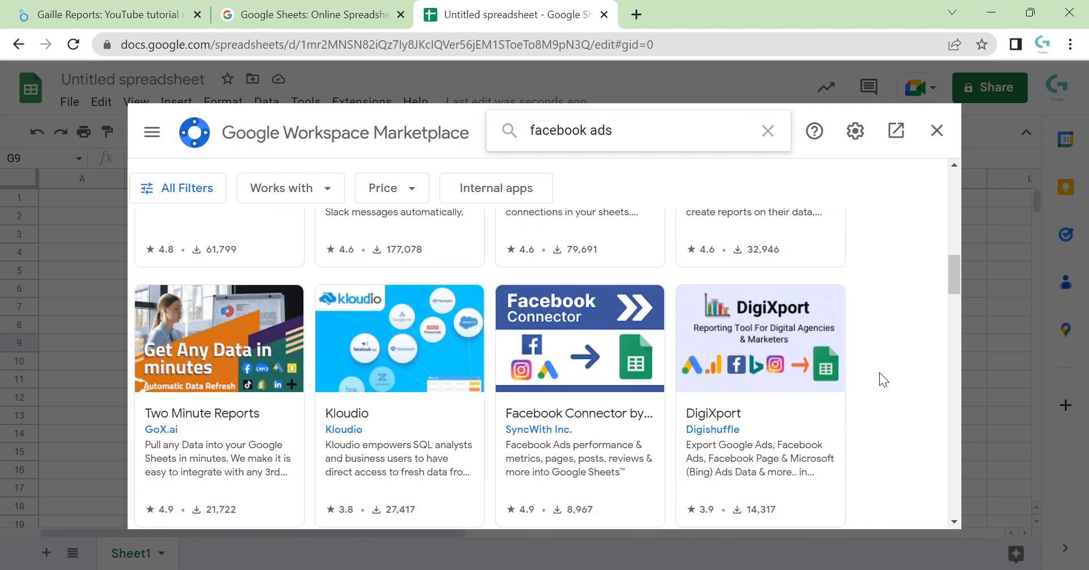
pyautogui.moveTo(896, 327)
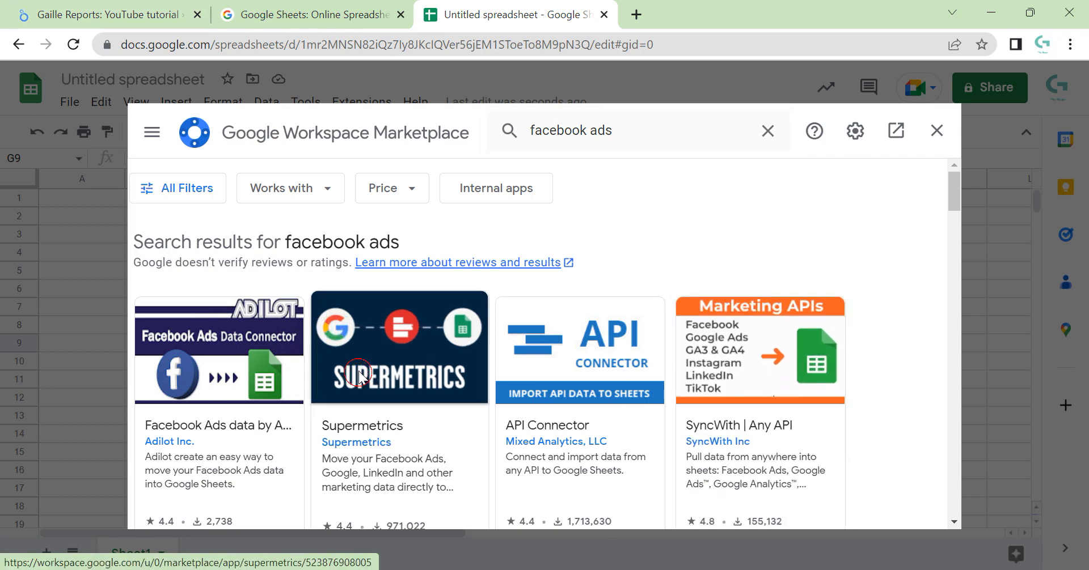
# Bring up the Supermetrics add-on's Marketplace listing.
pyautogui.click(399, 349)
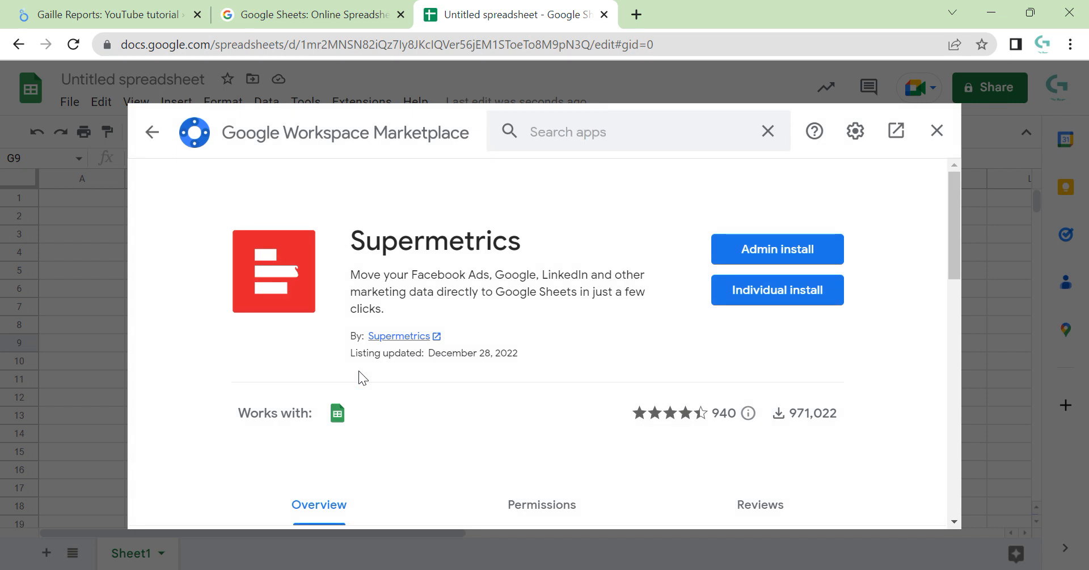
pyautogui.moveTo(873, 247)
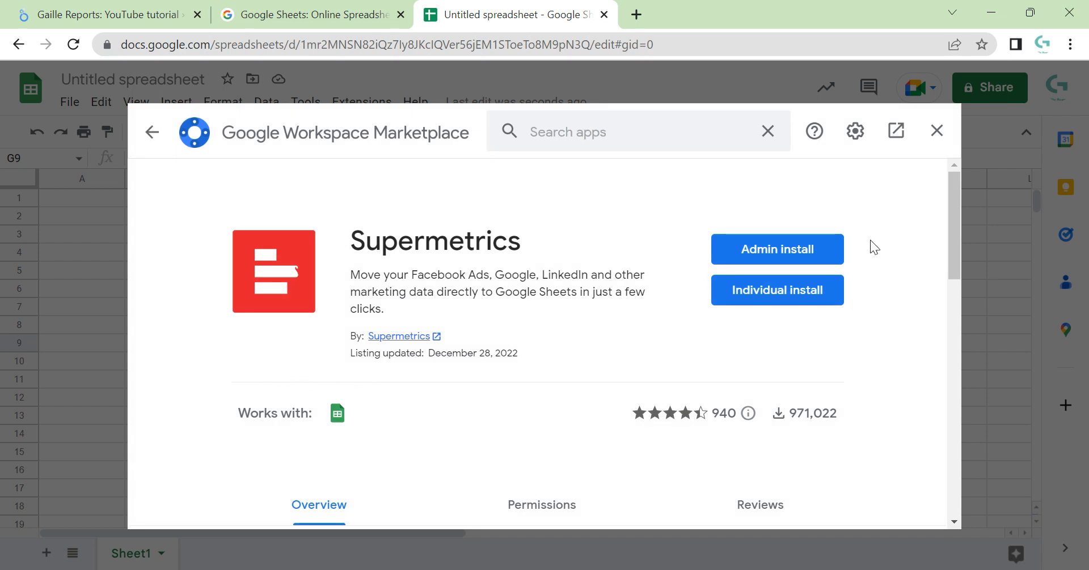
pyautogui.moveTo(805, 255)
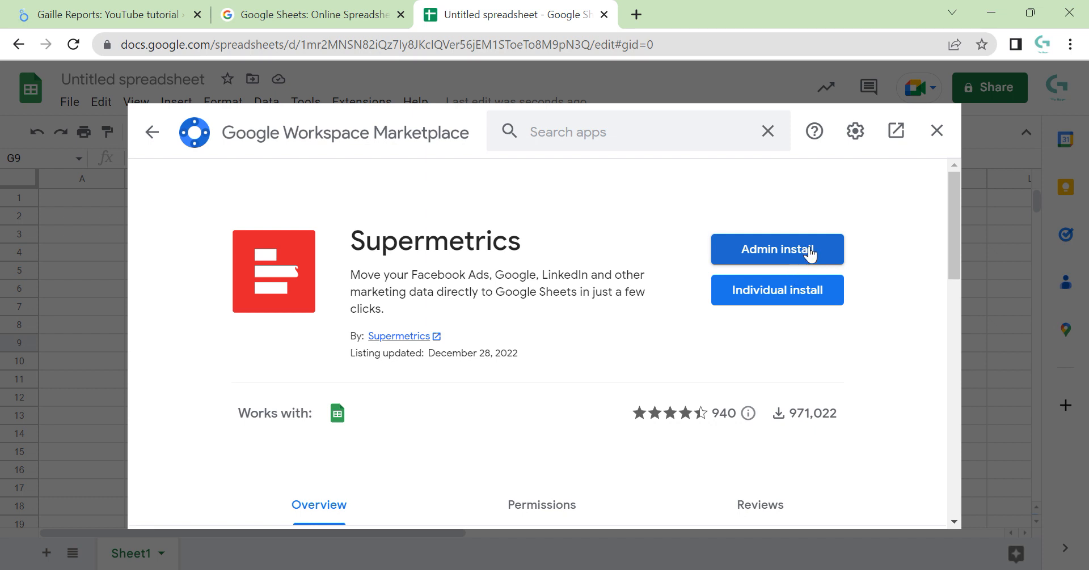
pyautogui.moveTo(776, 290)
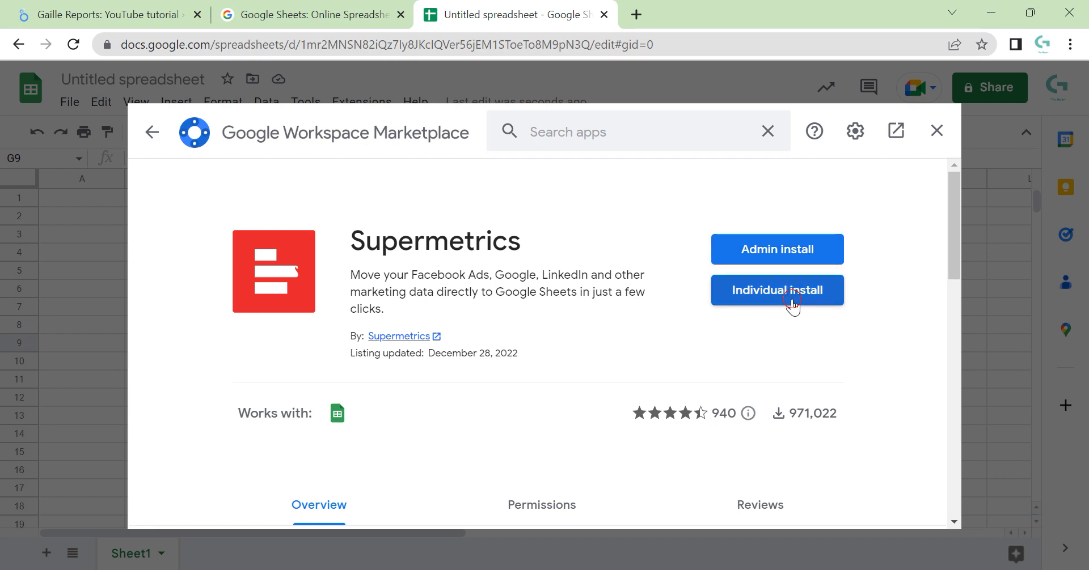
# Install Supermetrics for this account, approve its permissions, and close the Marketplace listing.
pyautogui.click(775, 290)
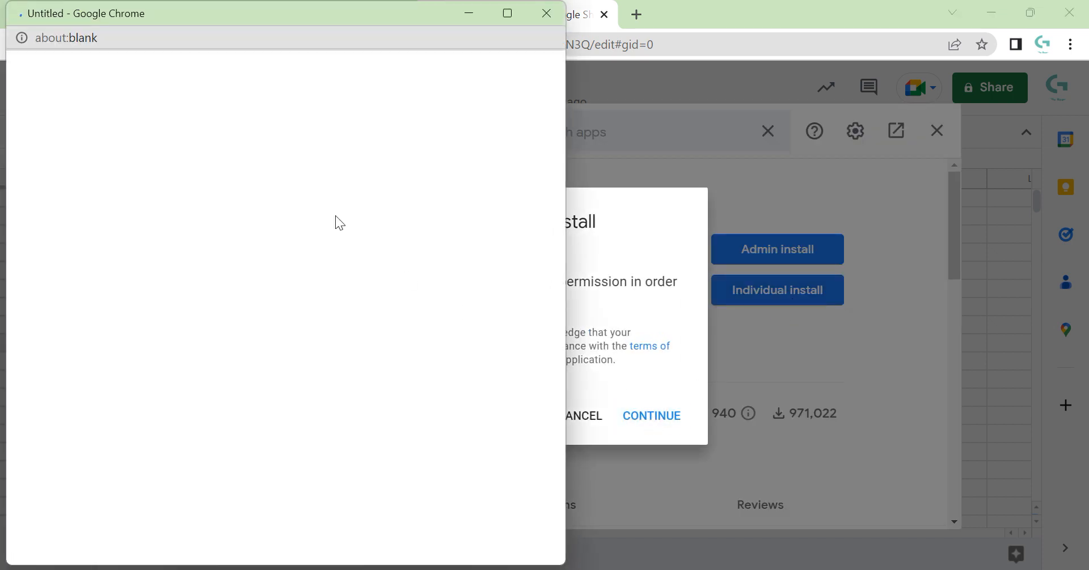
pyautogui.click(651, 416)
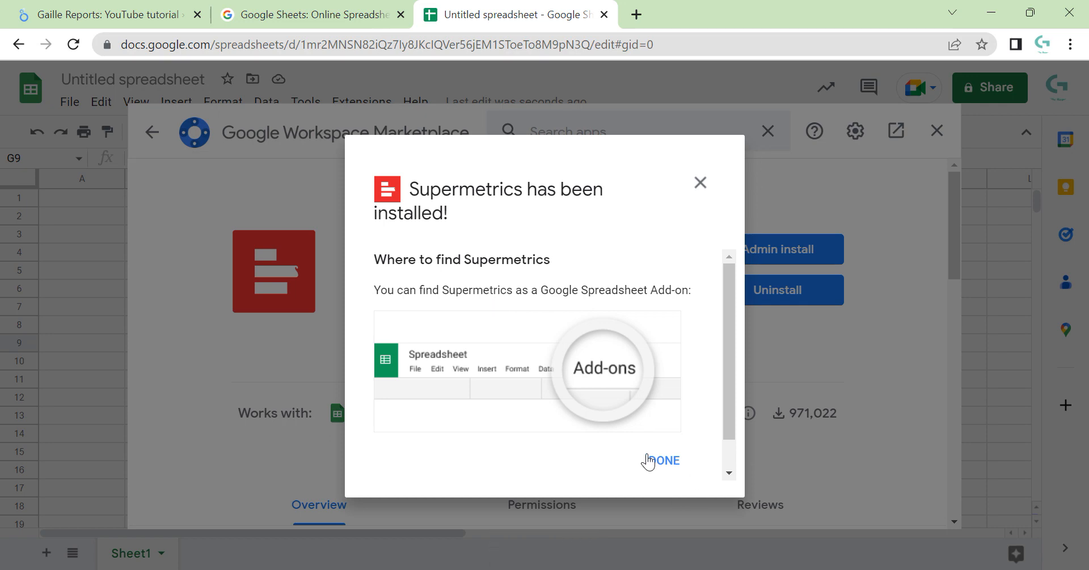
pyautogui.click(664, 460)
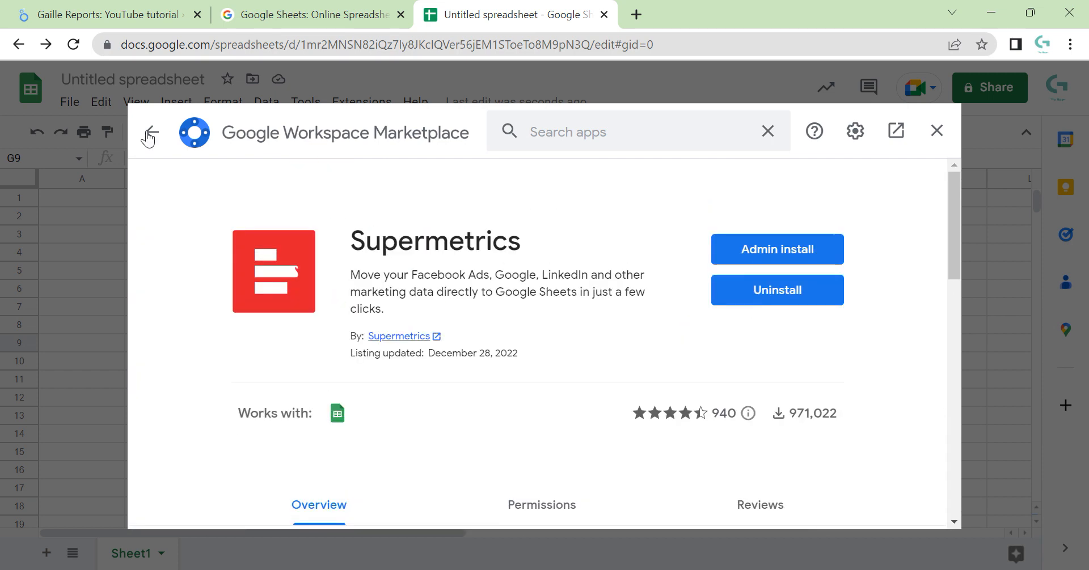
pyautogui.moveTo(744, 219)
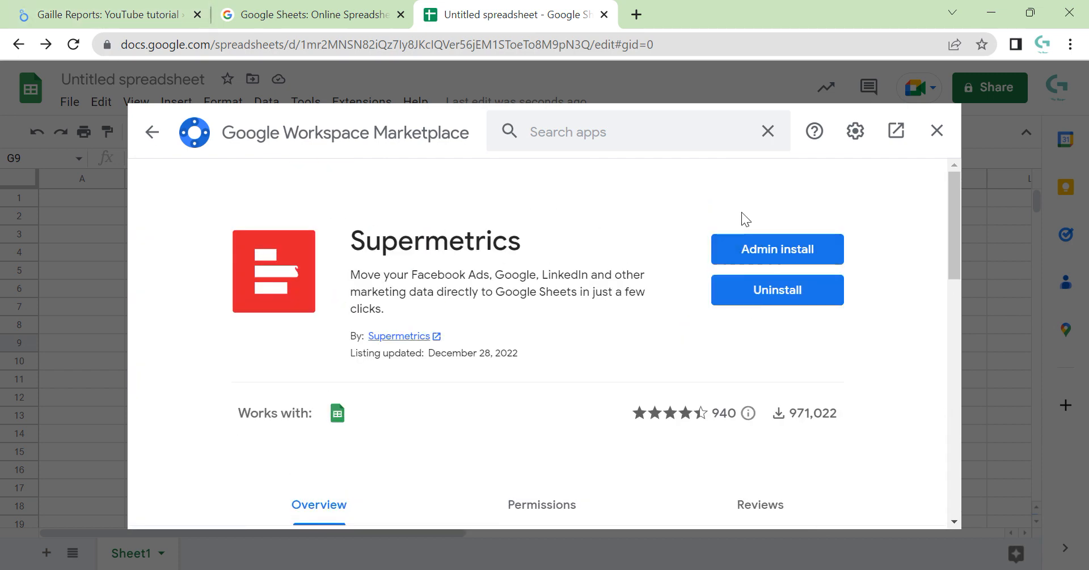
pyautogui.moveTo(833, 267)
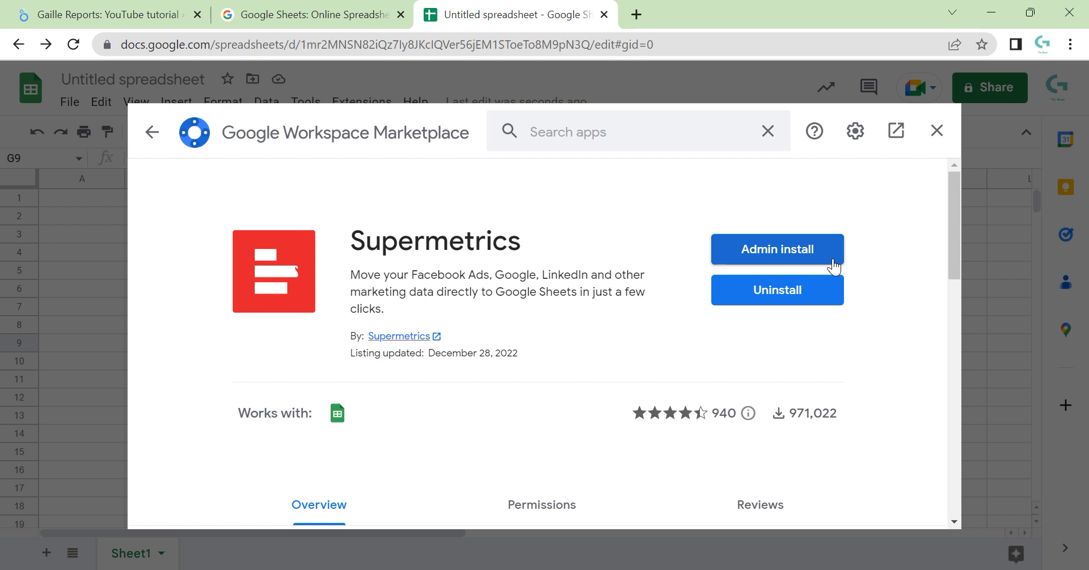
pyautogui.moveTo(823, 269)
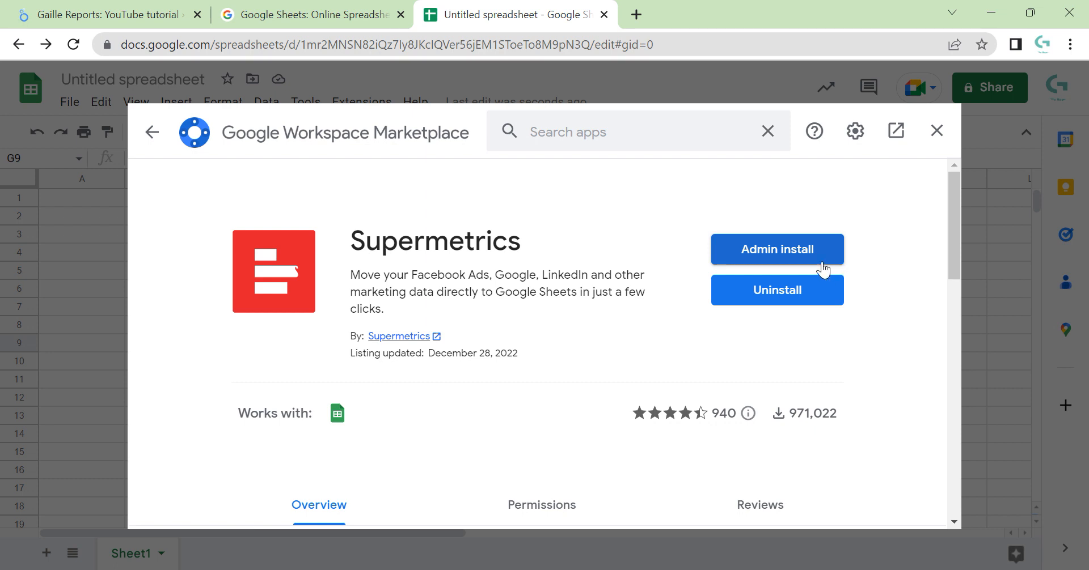
pyautogui.moveTo(930, 140)
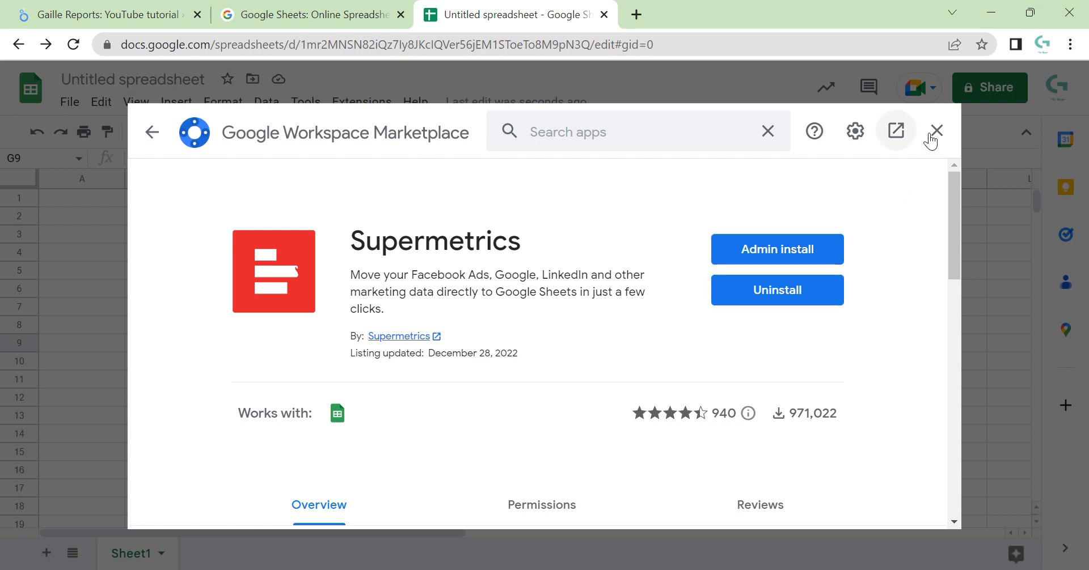
pyautogui.click(935, 131)
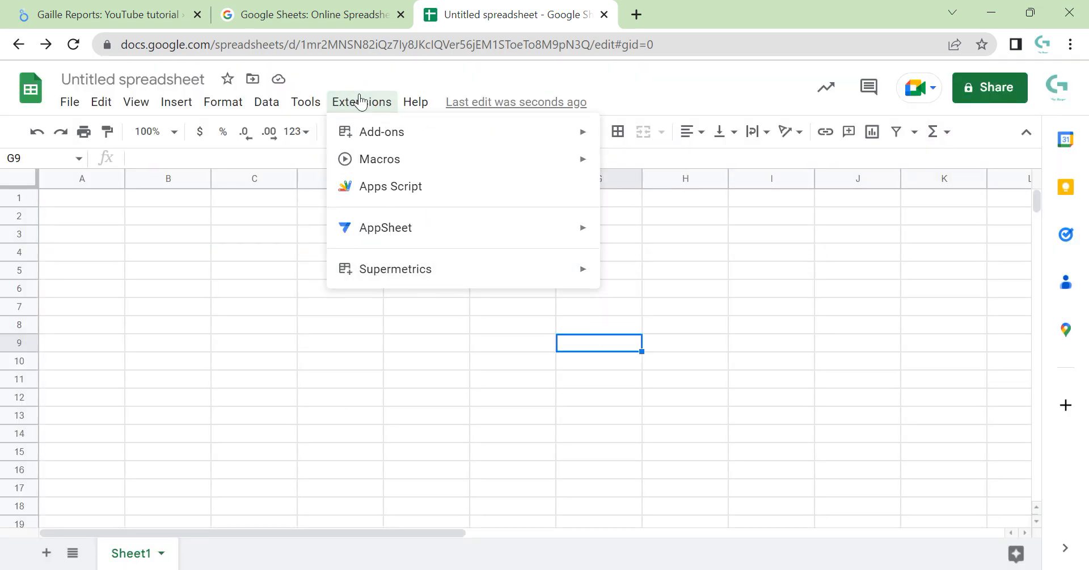
pyautogui.moveTo(394, 269)
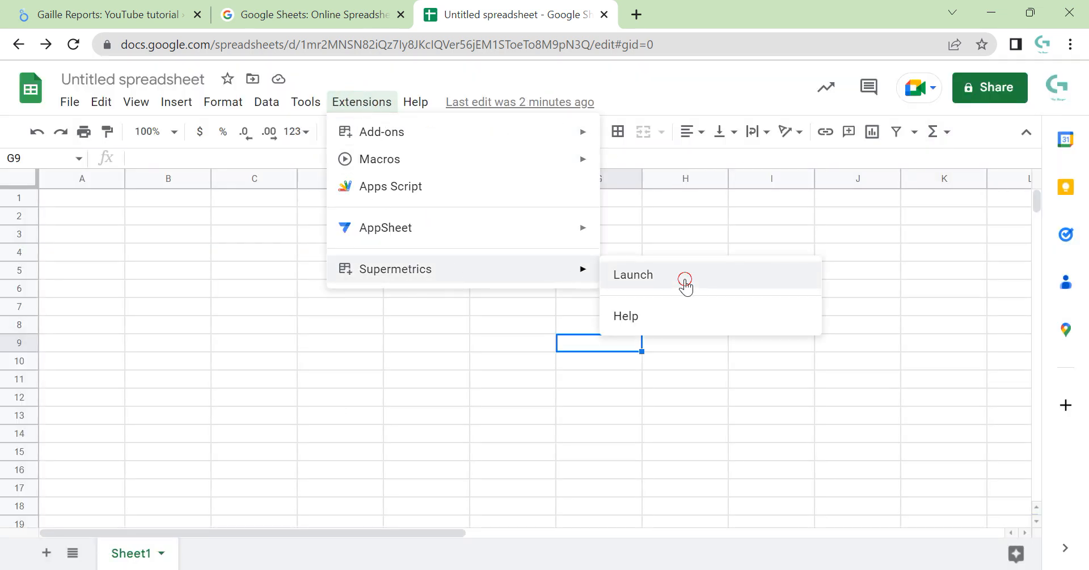
# Launch Supermetrics from Extensions so its data-source sidebar loads beside the sheet.
pyautogui.click(632, 275)
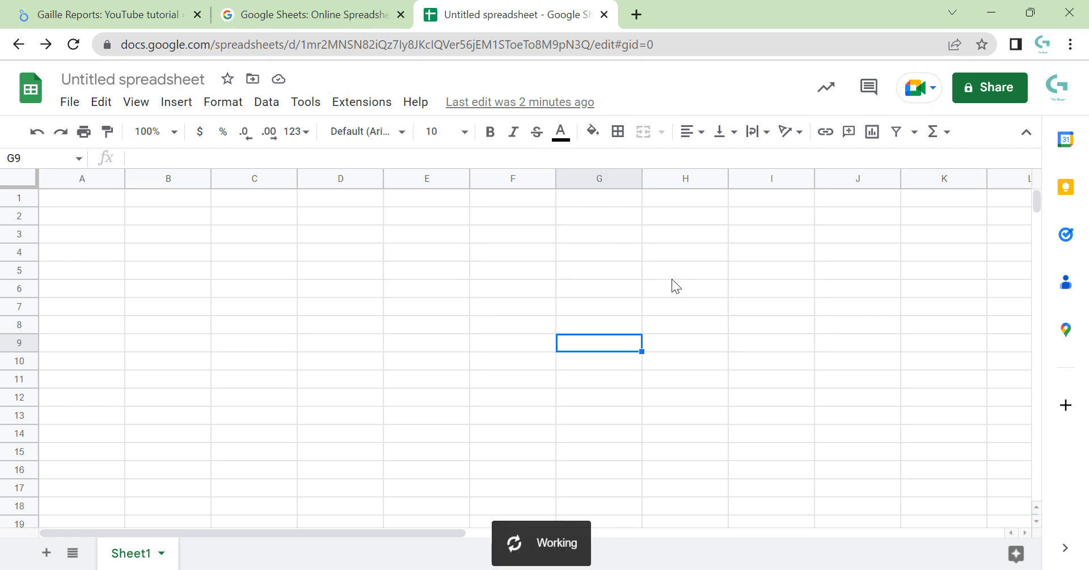
pyautogui.moveTo(642, 259)
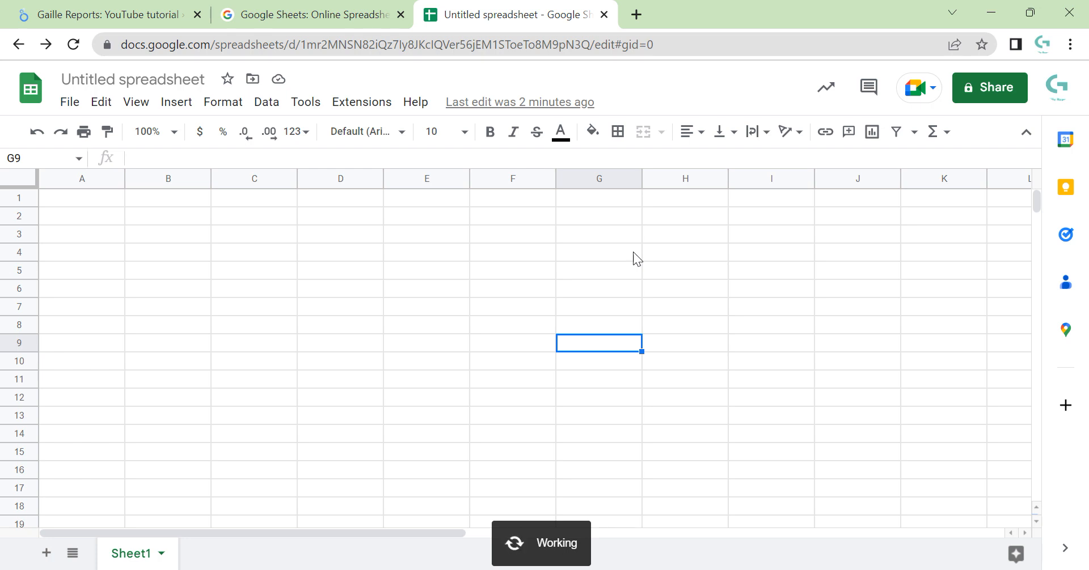
pyautogui.moveTo(347, 314)
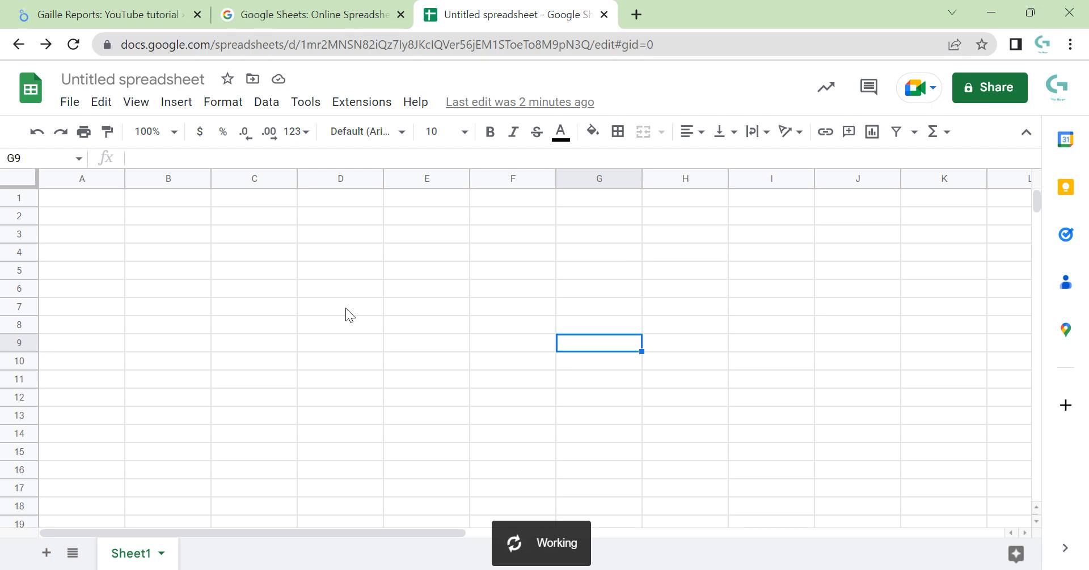
pyautogui.moveTo(297, 459)
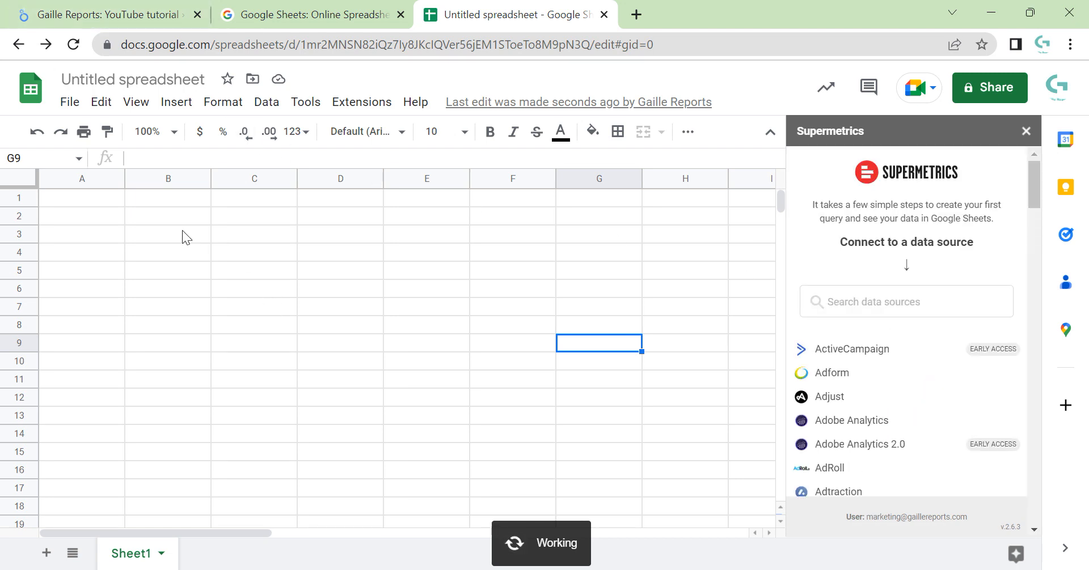
pyautogui.moveTo(105, 14)
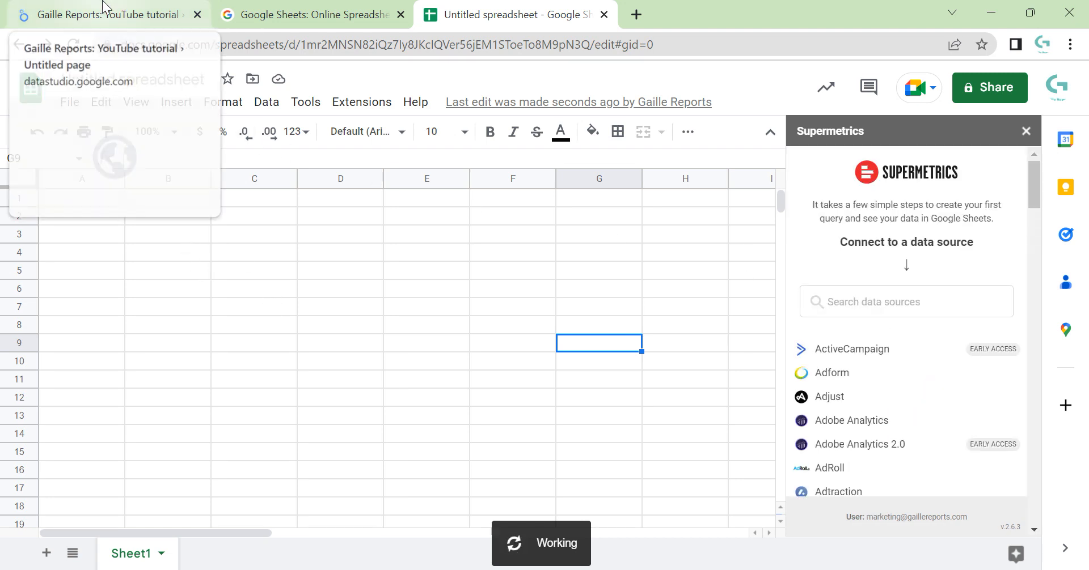
pyautogui.moveTo(448, 291)
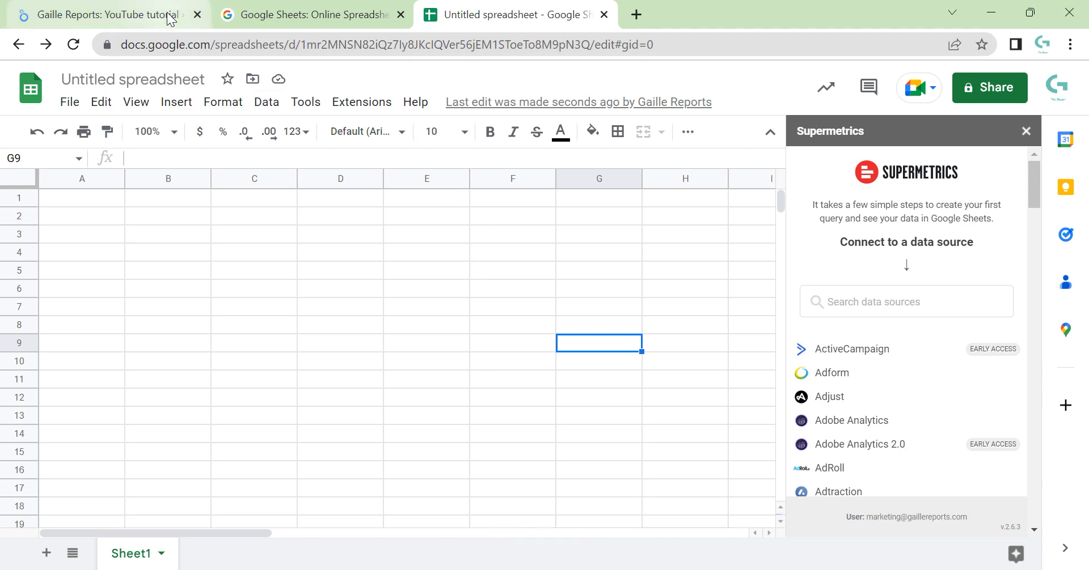
pyautogui.click(105, 14)
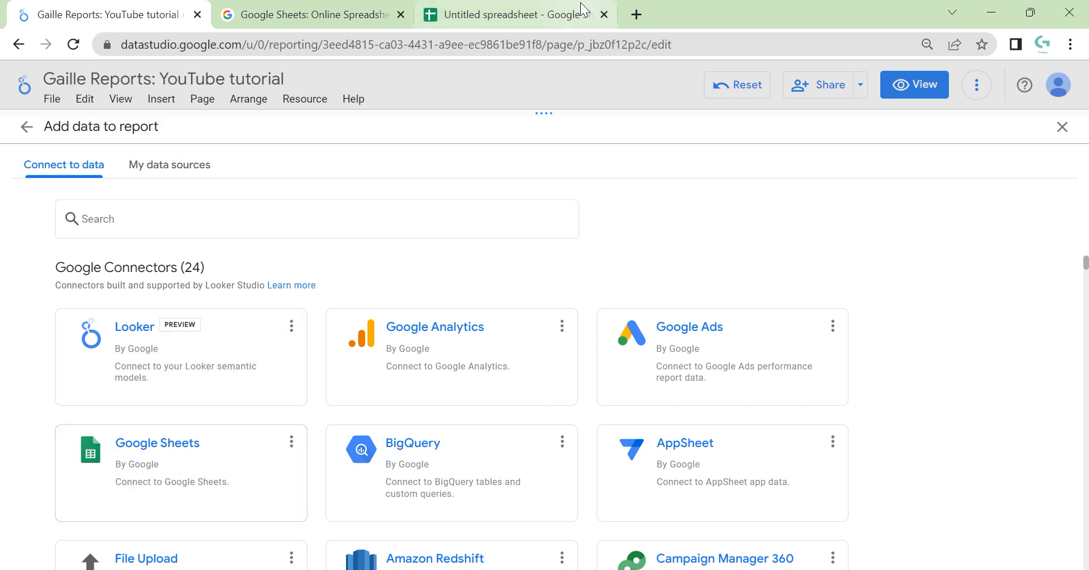
pyautogui.moveTo(517, 14)
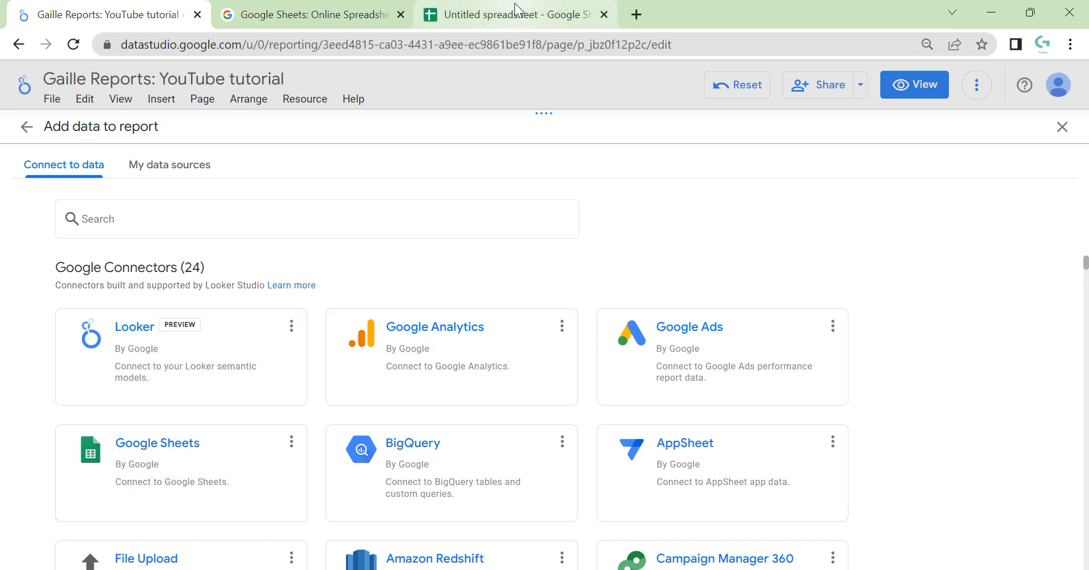
pyautogui.click(514, 14)
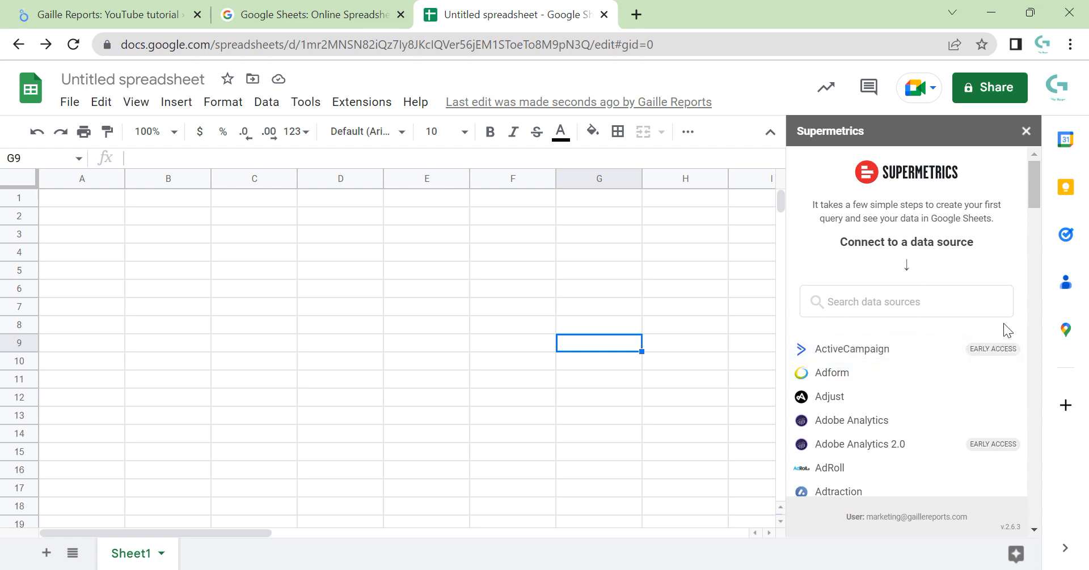
# Review the Extensions menu, dismiss it, and switch back to the Looker Studio report.
pyautogui.click(360, 102)
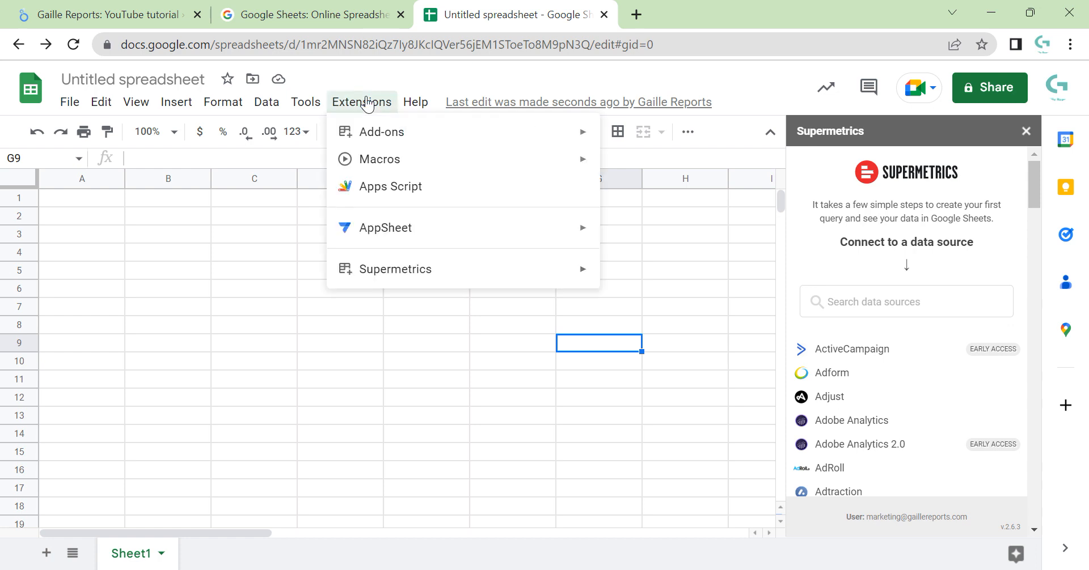
pyautogui.moveTo(432, 201)
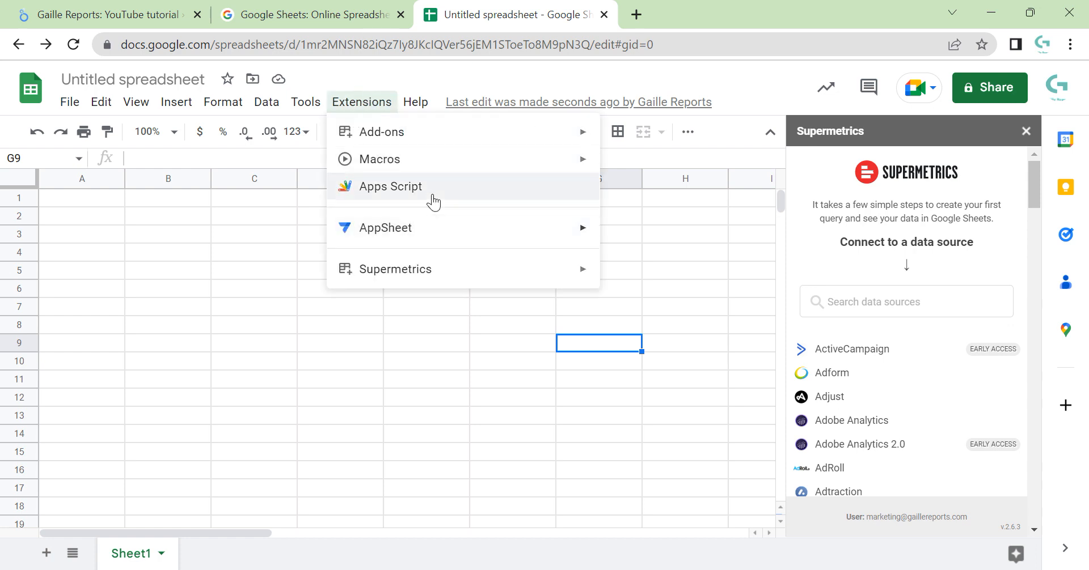
pyautogui.moveTo(423, 196)
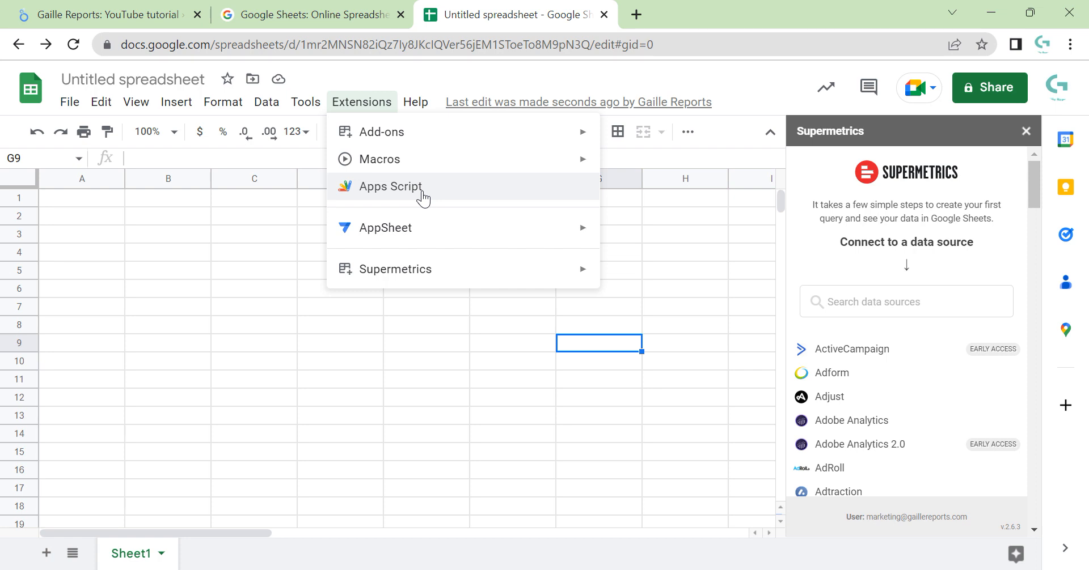
pyautogui.moveTo(468, 191)
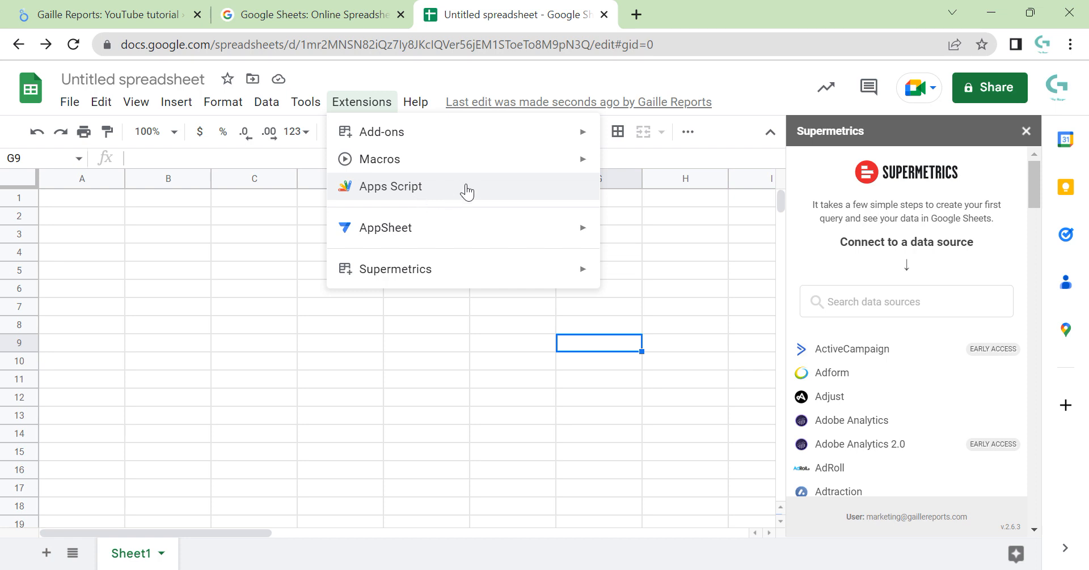
pyautogui.moveTo(527, 209)
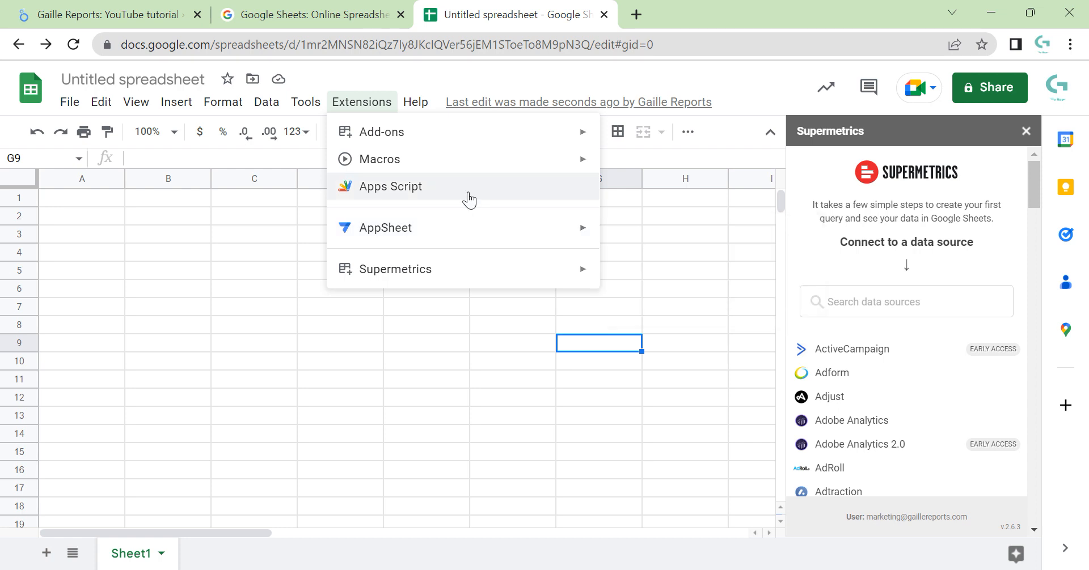
pyautogui.moveTo(477, 199)
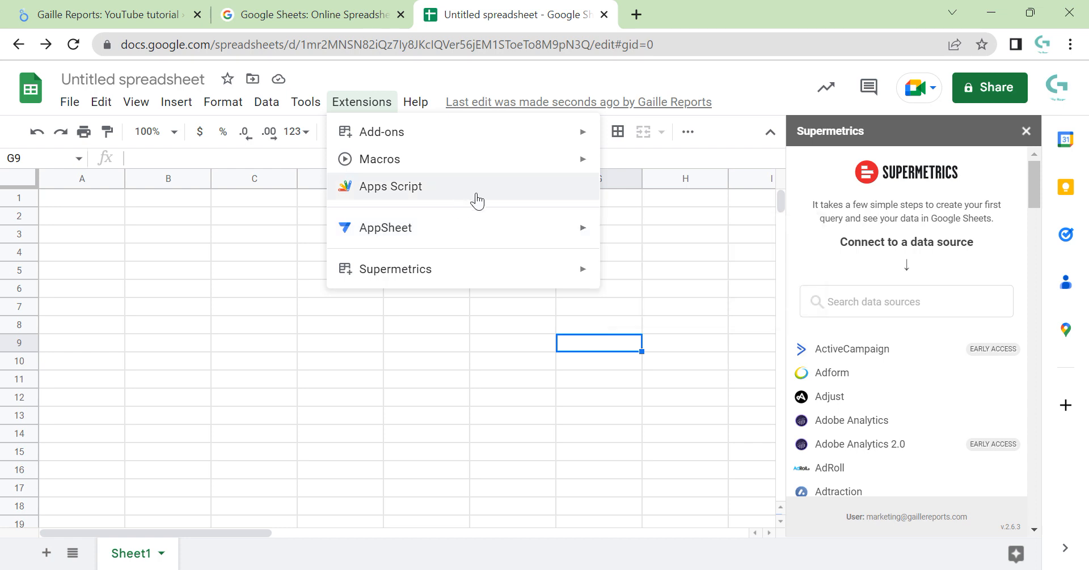
pyautogui.moveTo(474, 205)
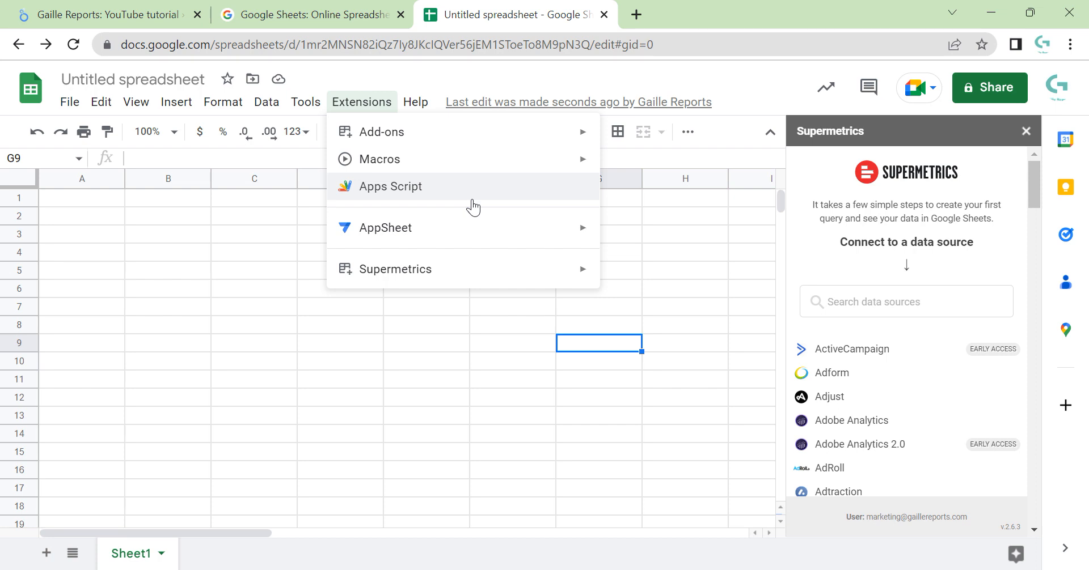
pyautogui.moveTo(549, 164)
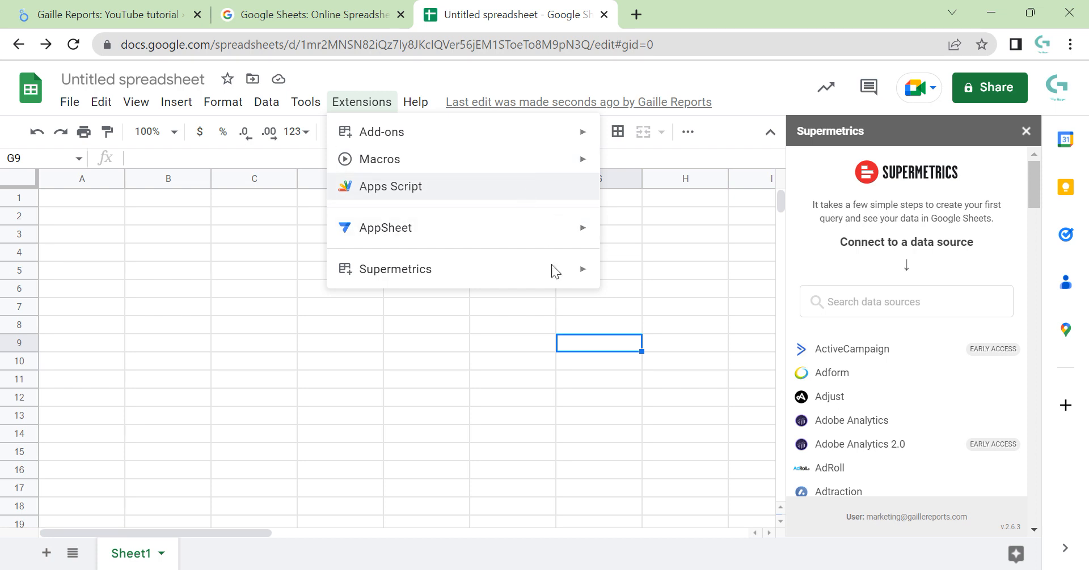
pyautogui.click(513, 415)
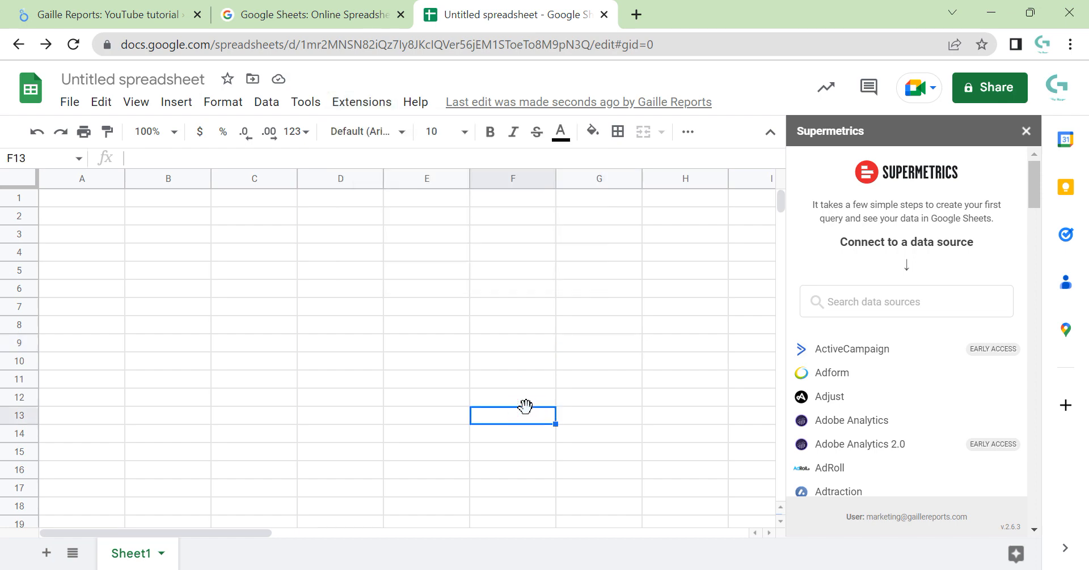
pyautogui.moveTo(514, 378)
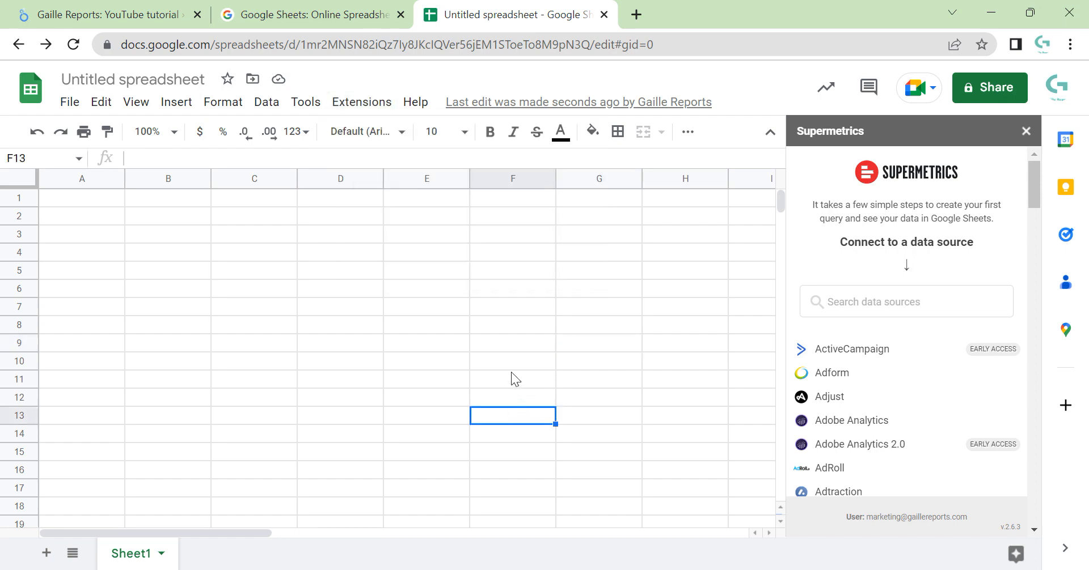
pyautogui.click(104, 14)
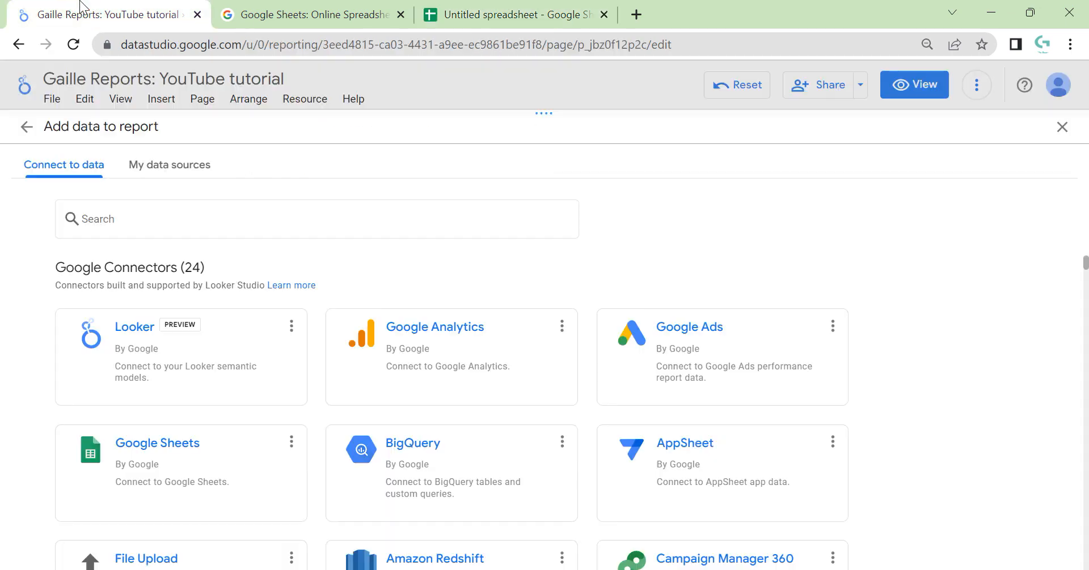
# Close Add data to report to show the Facebook Ads table, then close the Google Sheets product page.
pyautogui.click(1062, 127)
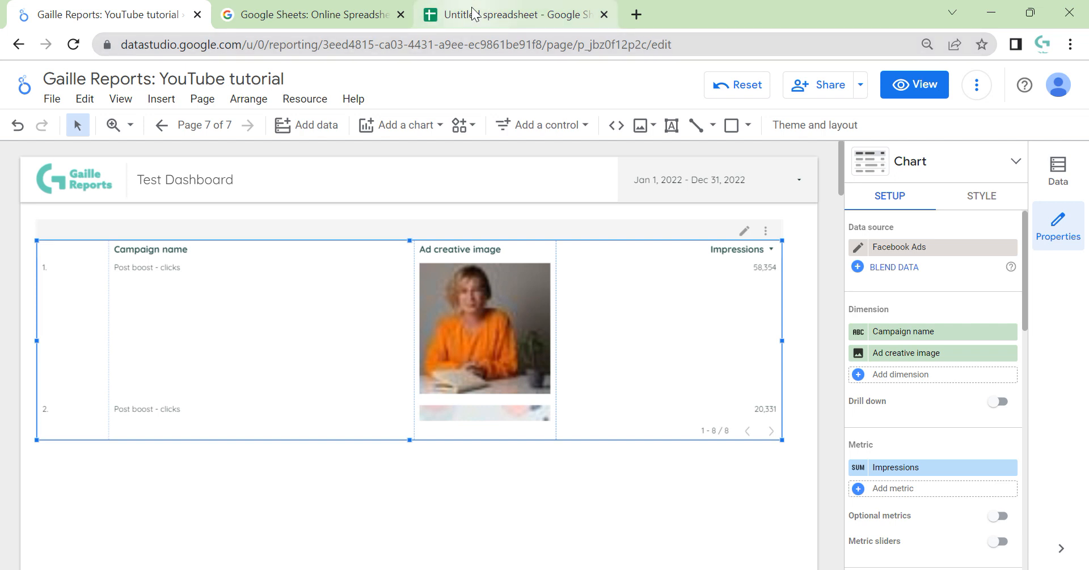
pyautogui.click(517, 13)
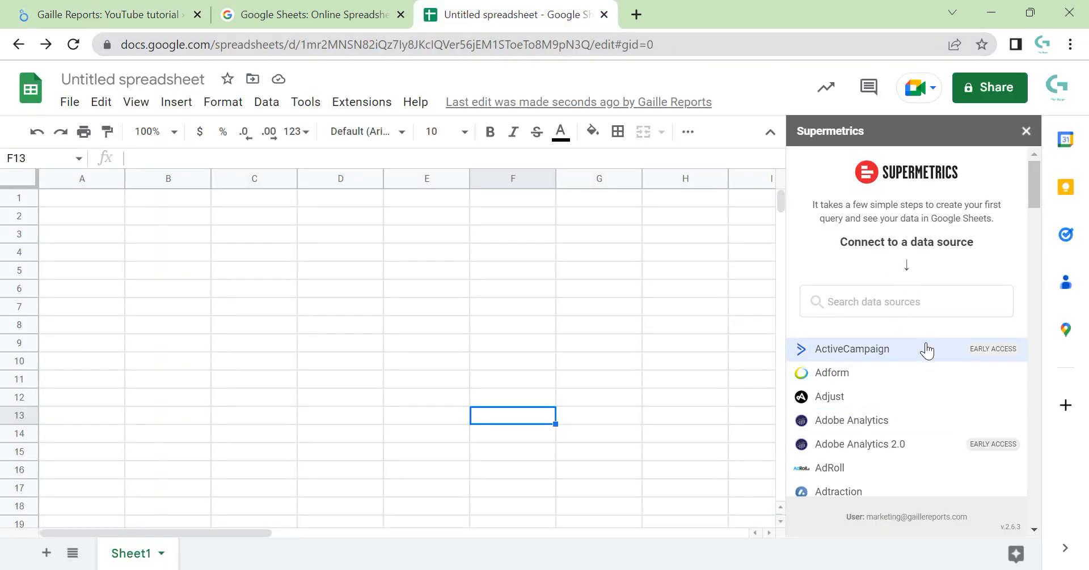
pyautogui.moveTo(827, 396)
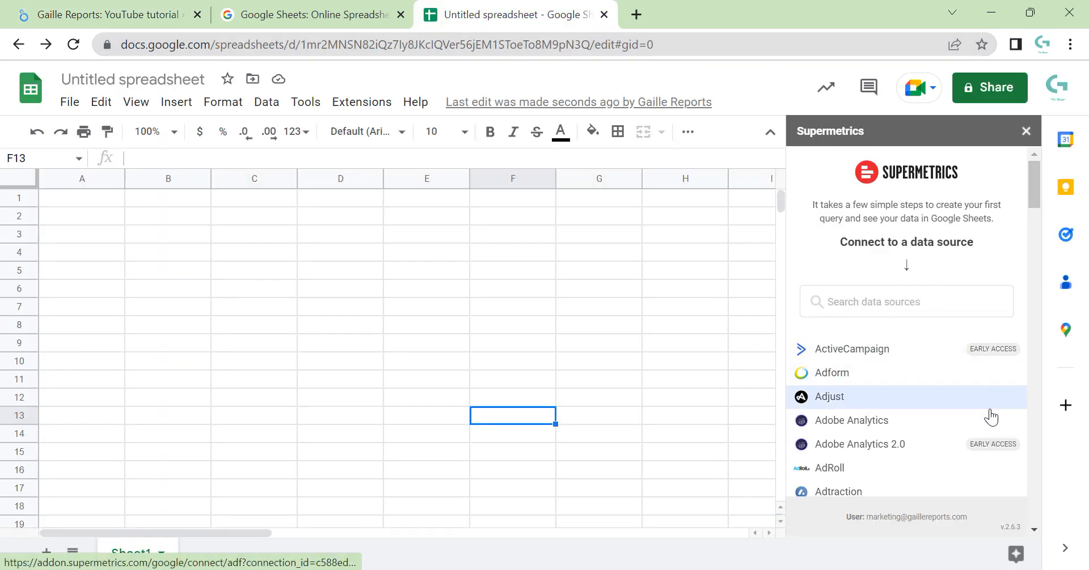
pyautogui.click(311, 15)
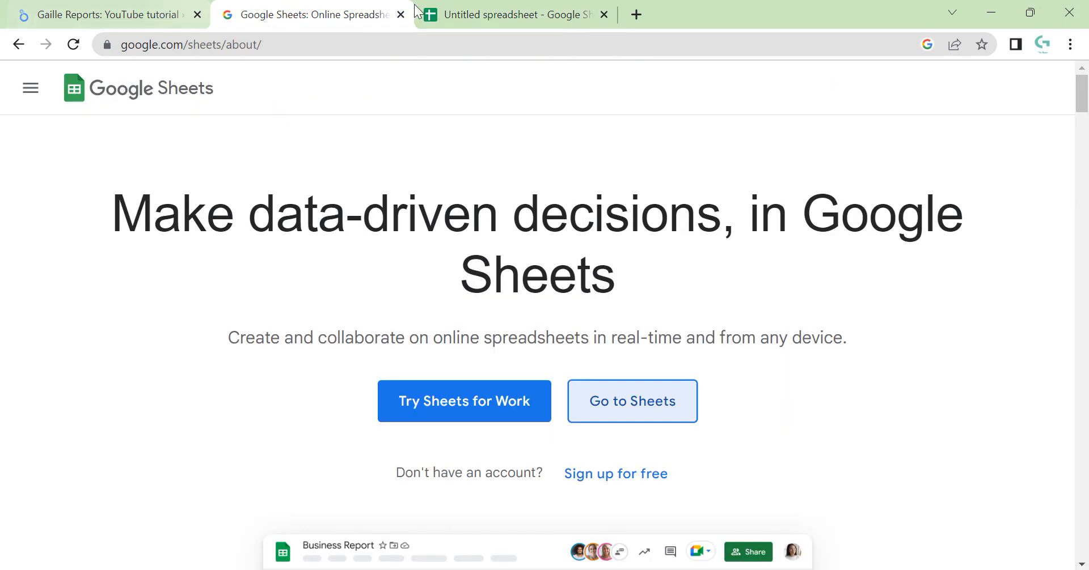
pyautogui.click(105, 15)
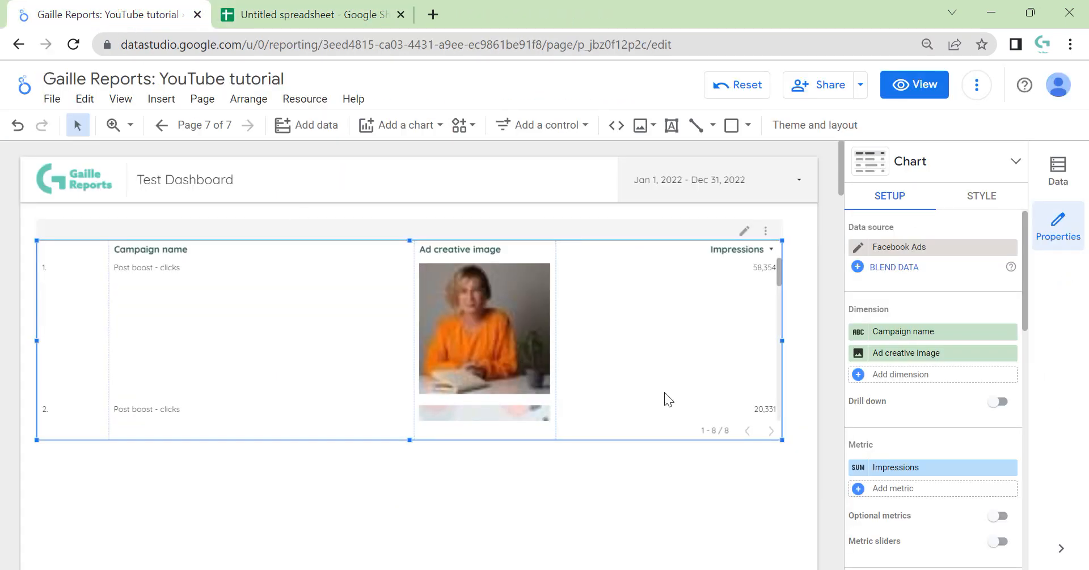
pyautogui.moveTo(655, 366)
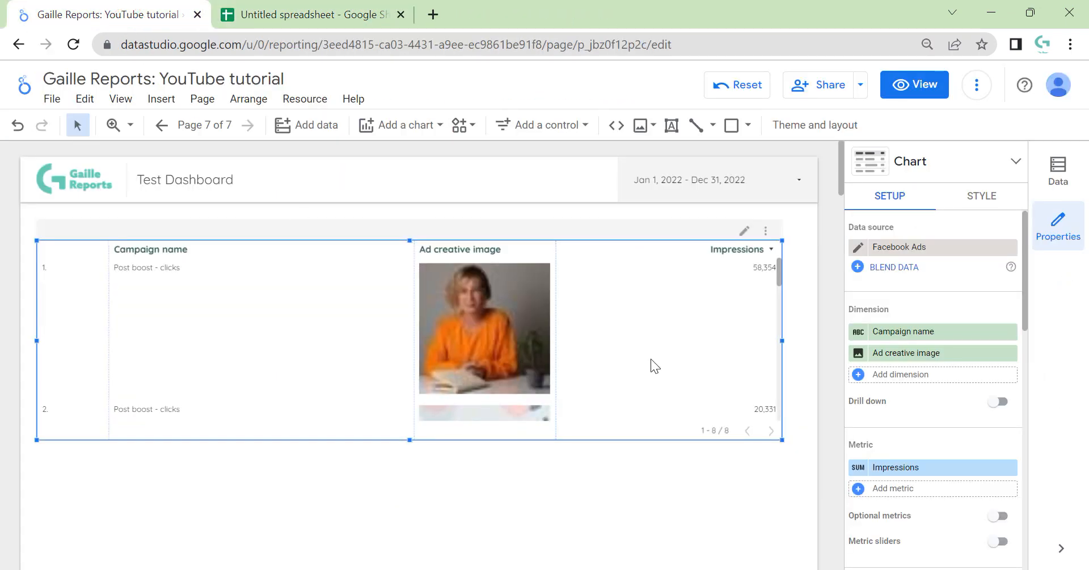